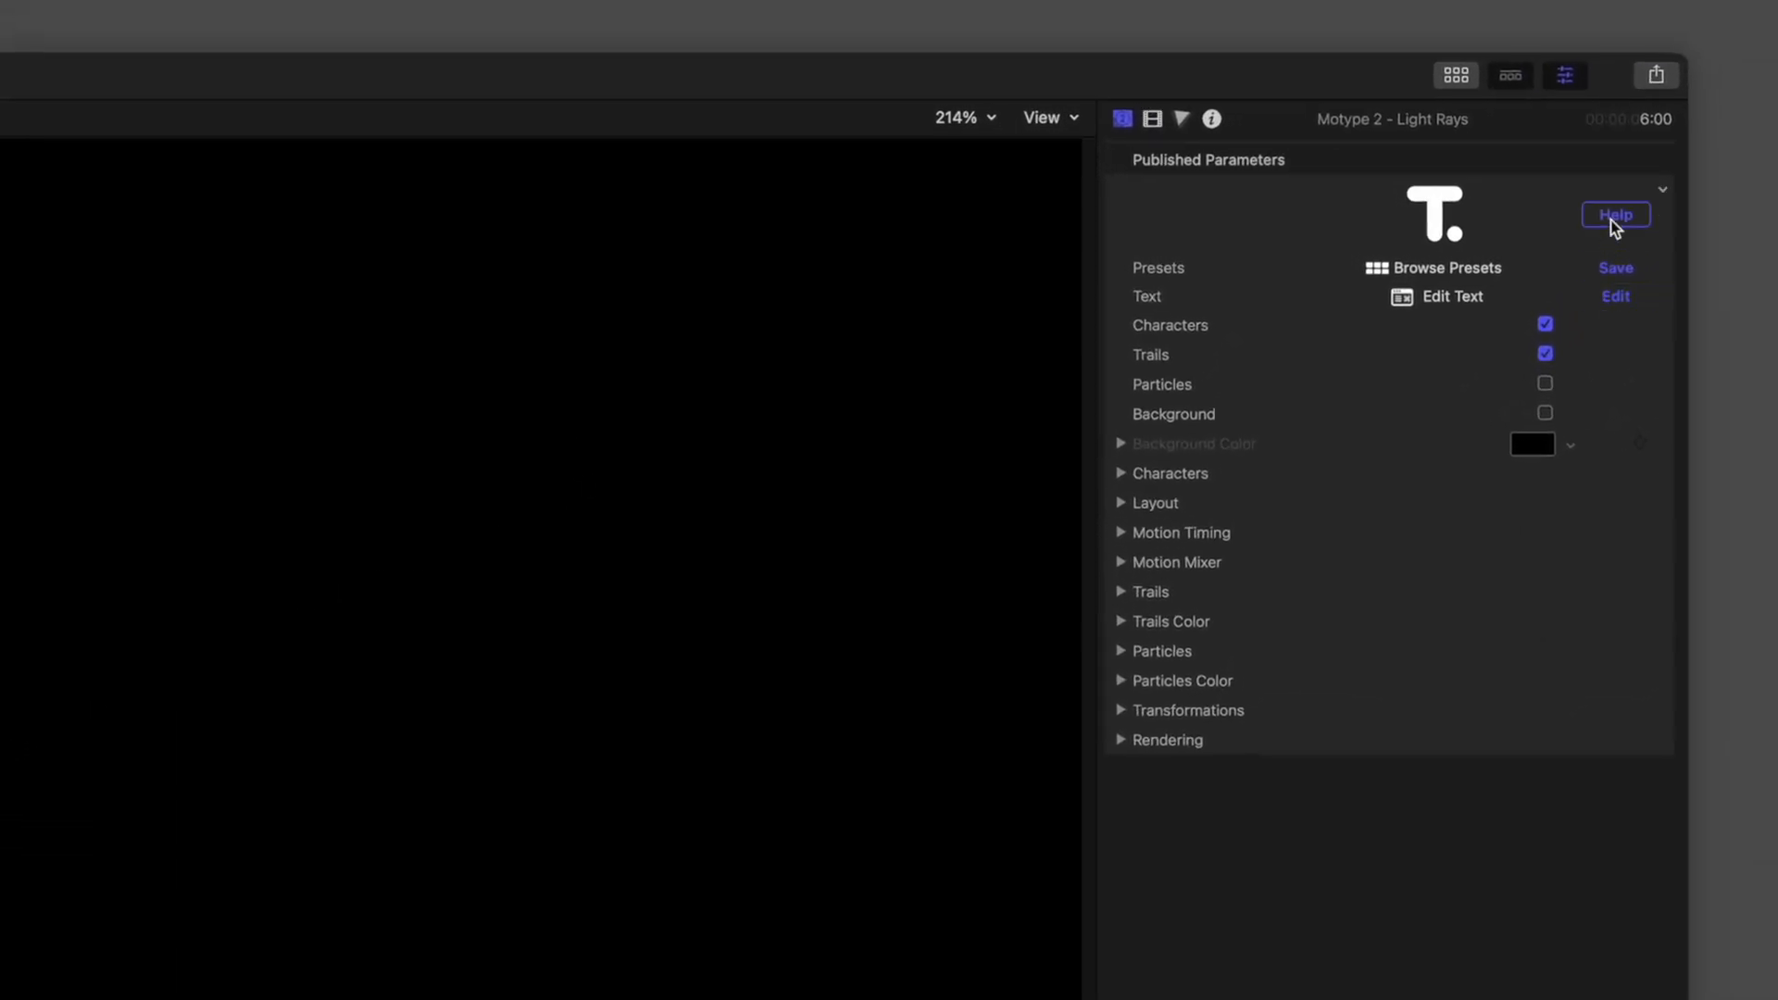
# Browse the Characters section of the Motype help documentation.
pyautogui.click(1615, 213)
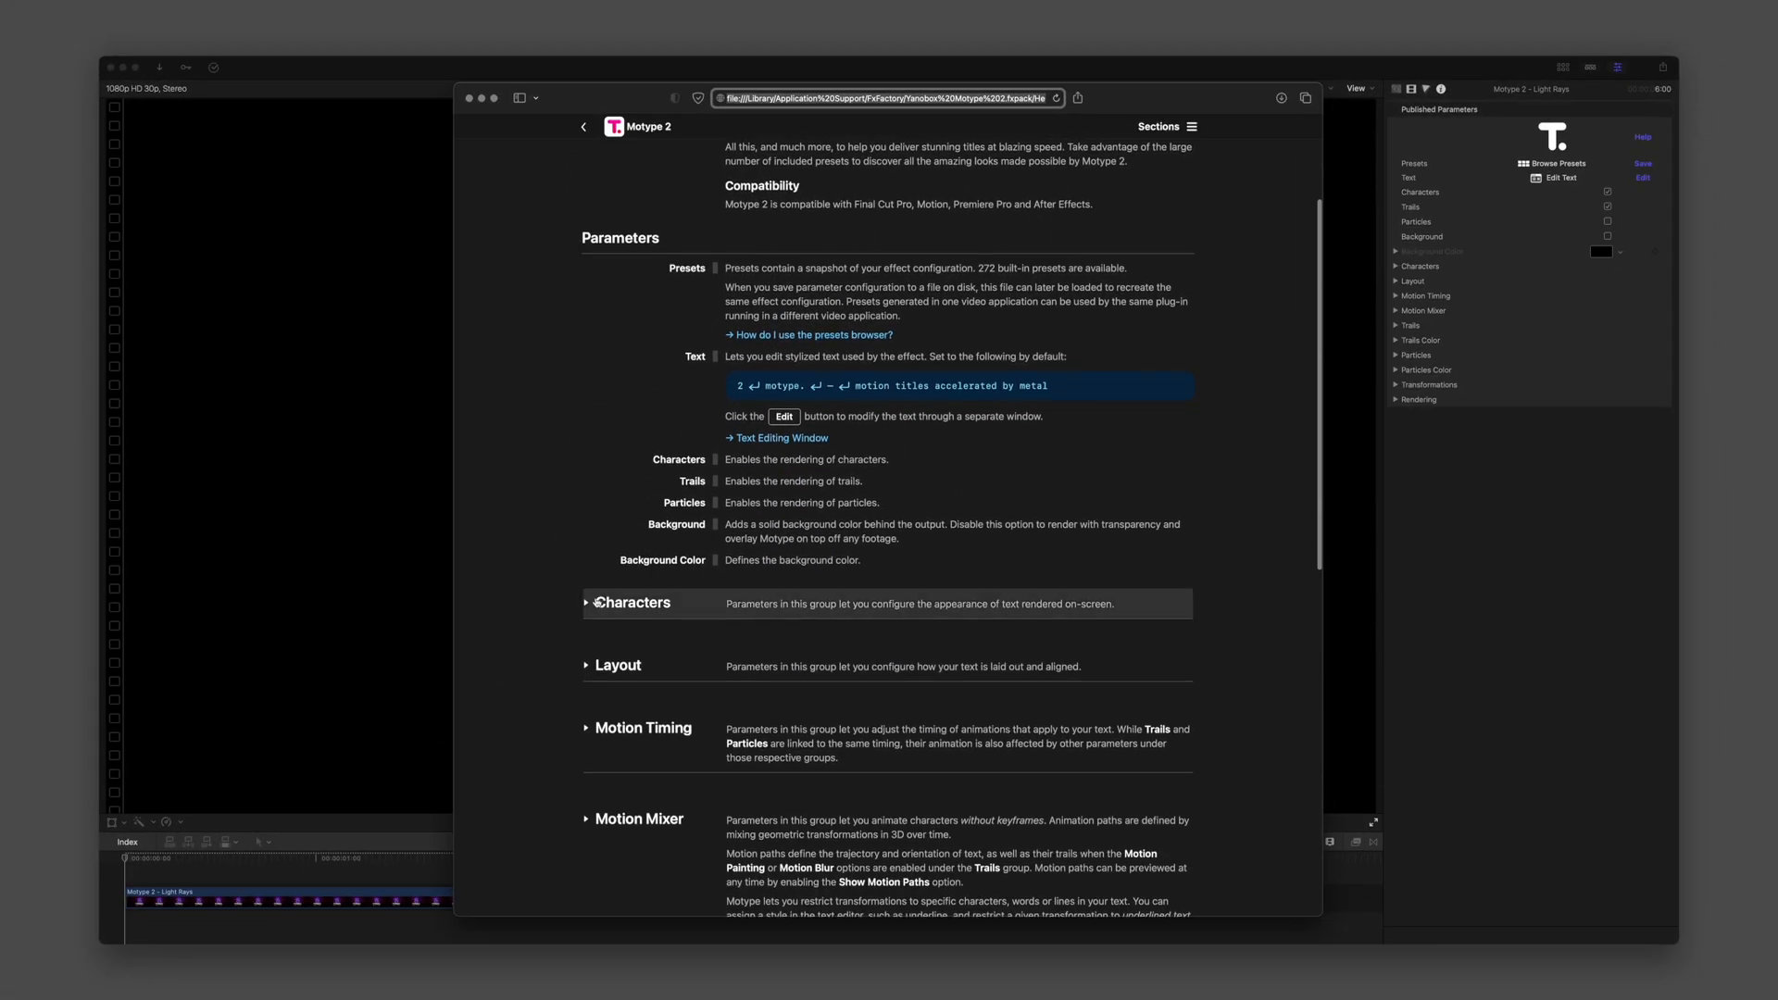
pyautogui.click(633, 601)
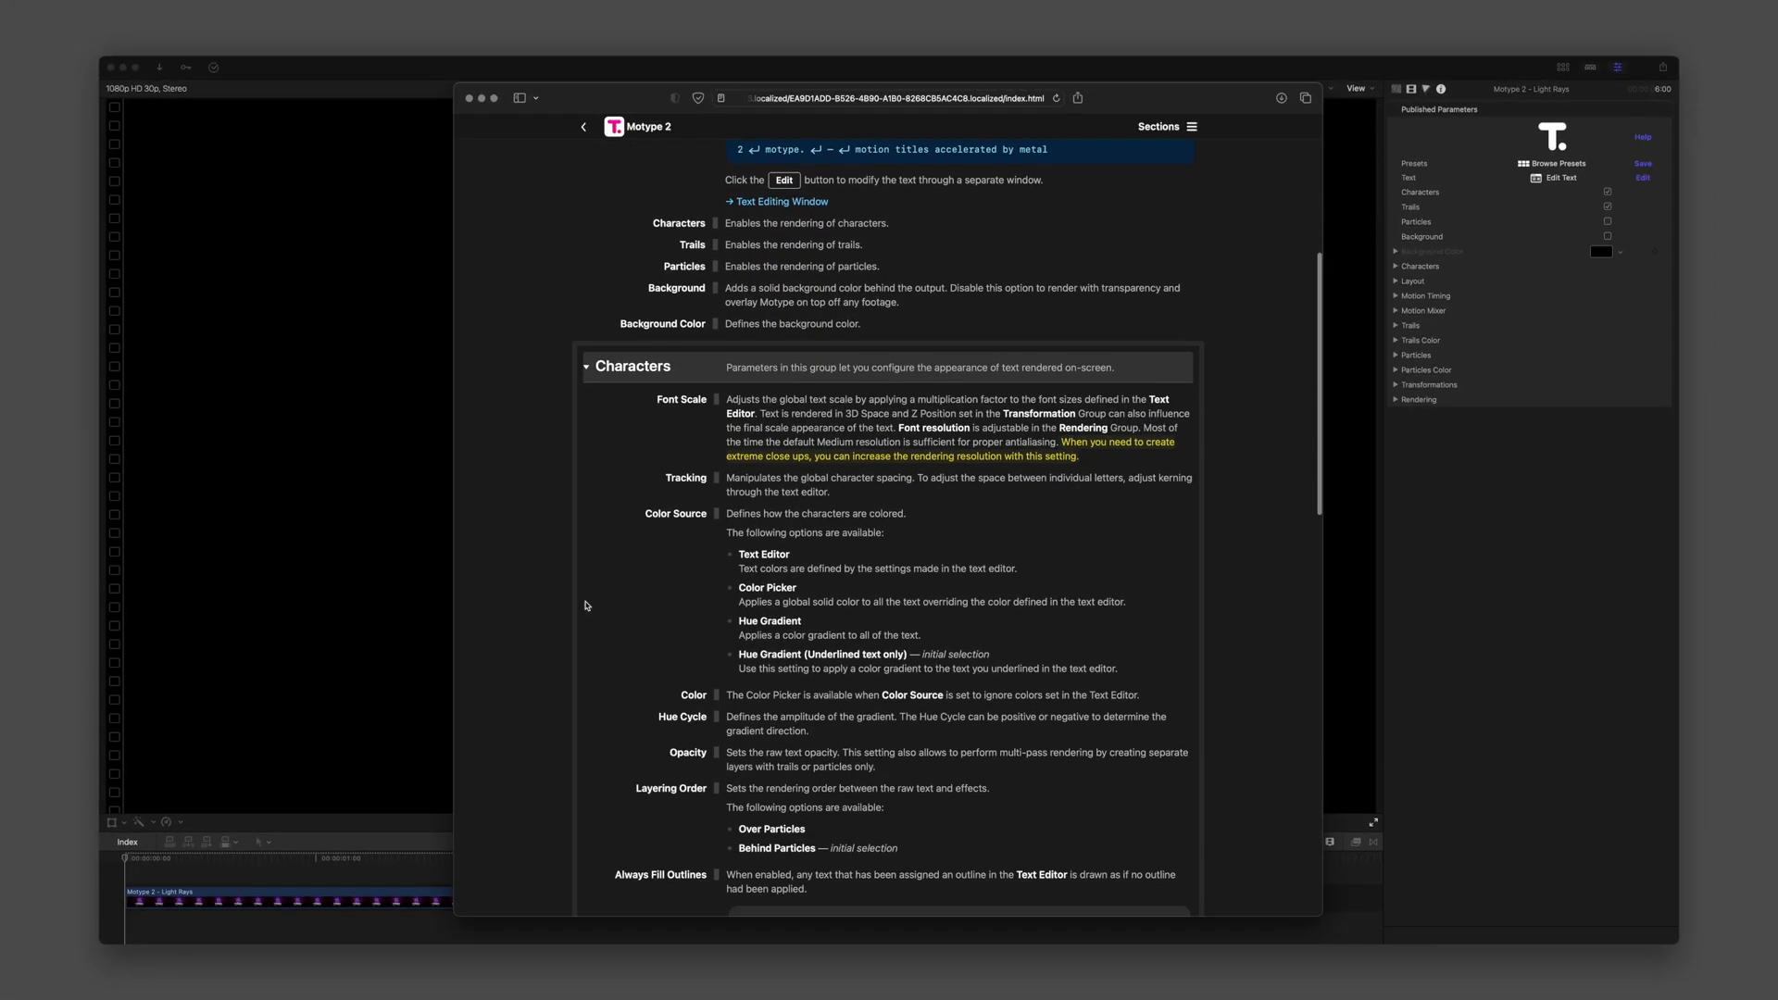
pyautogui.scroll(-3)
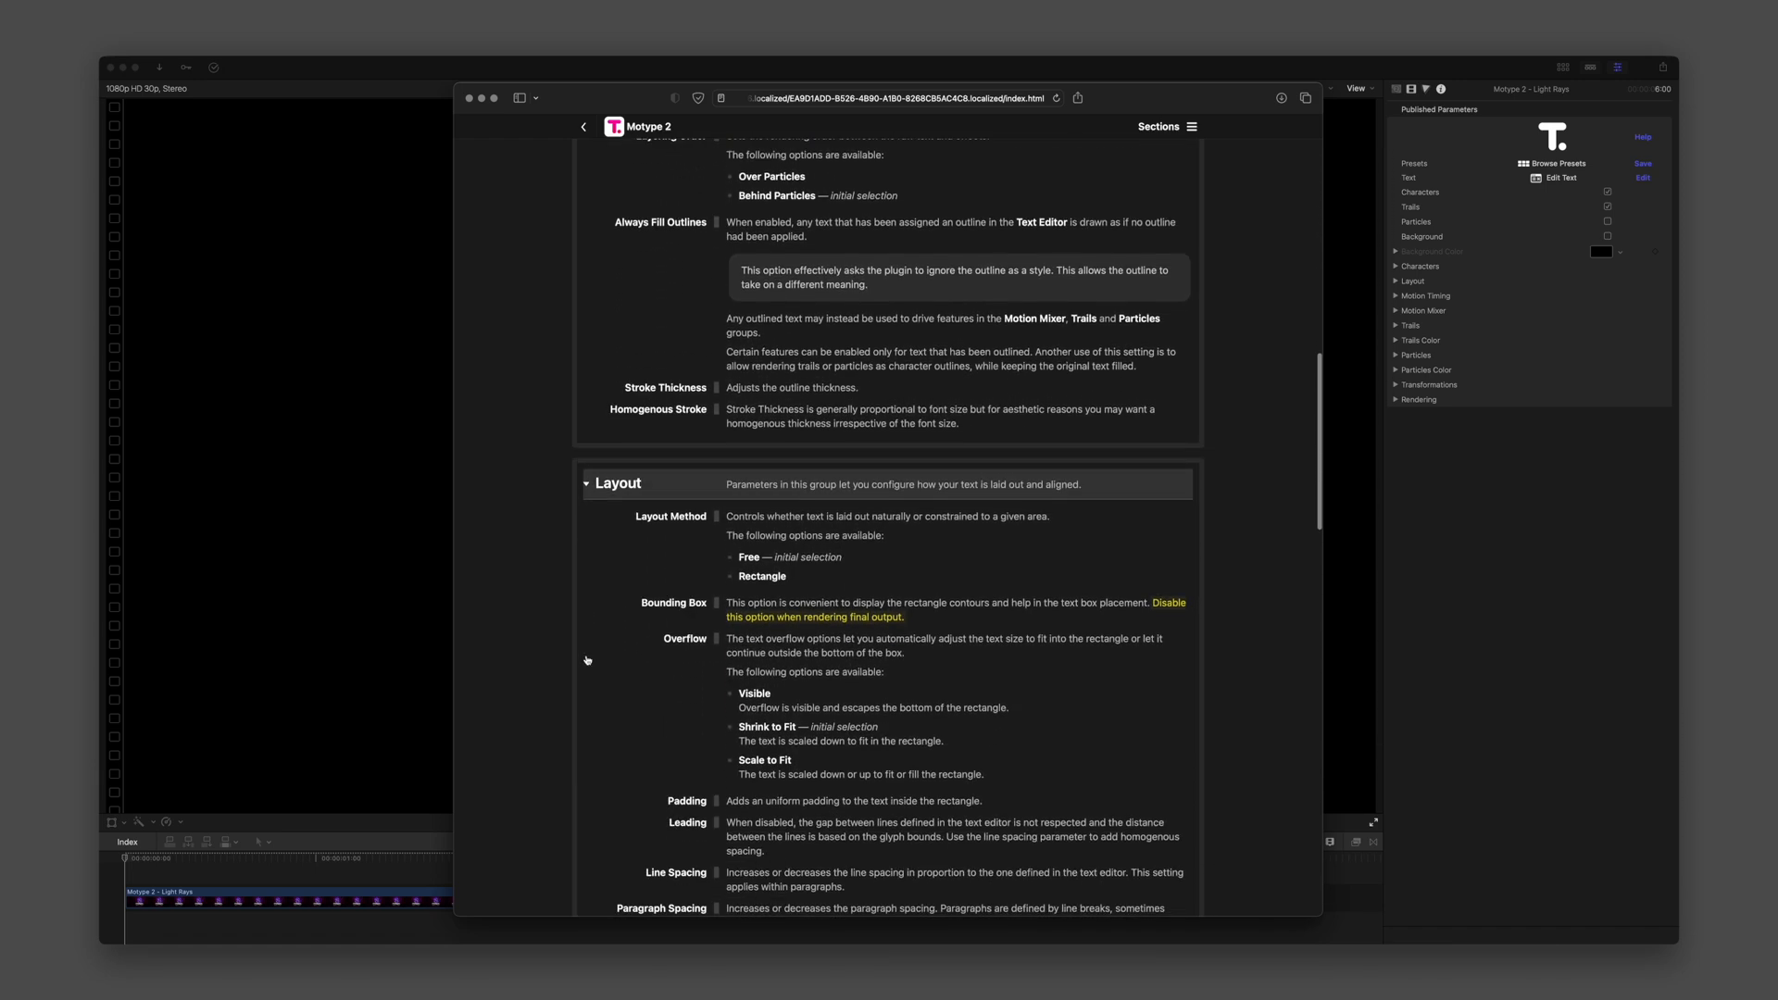
pyautogui.scroll(-3)
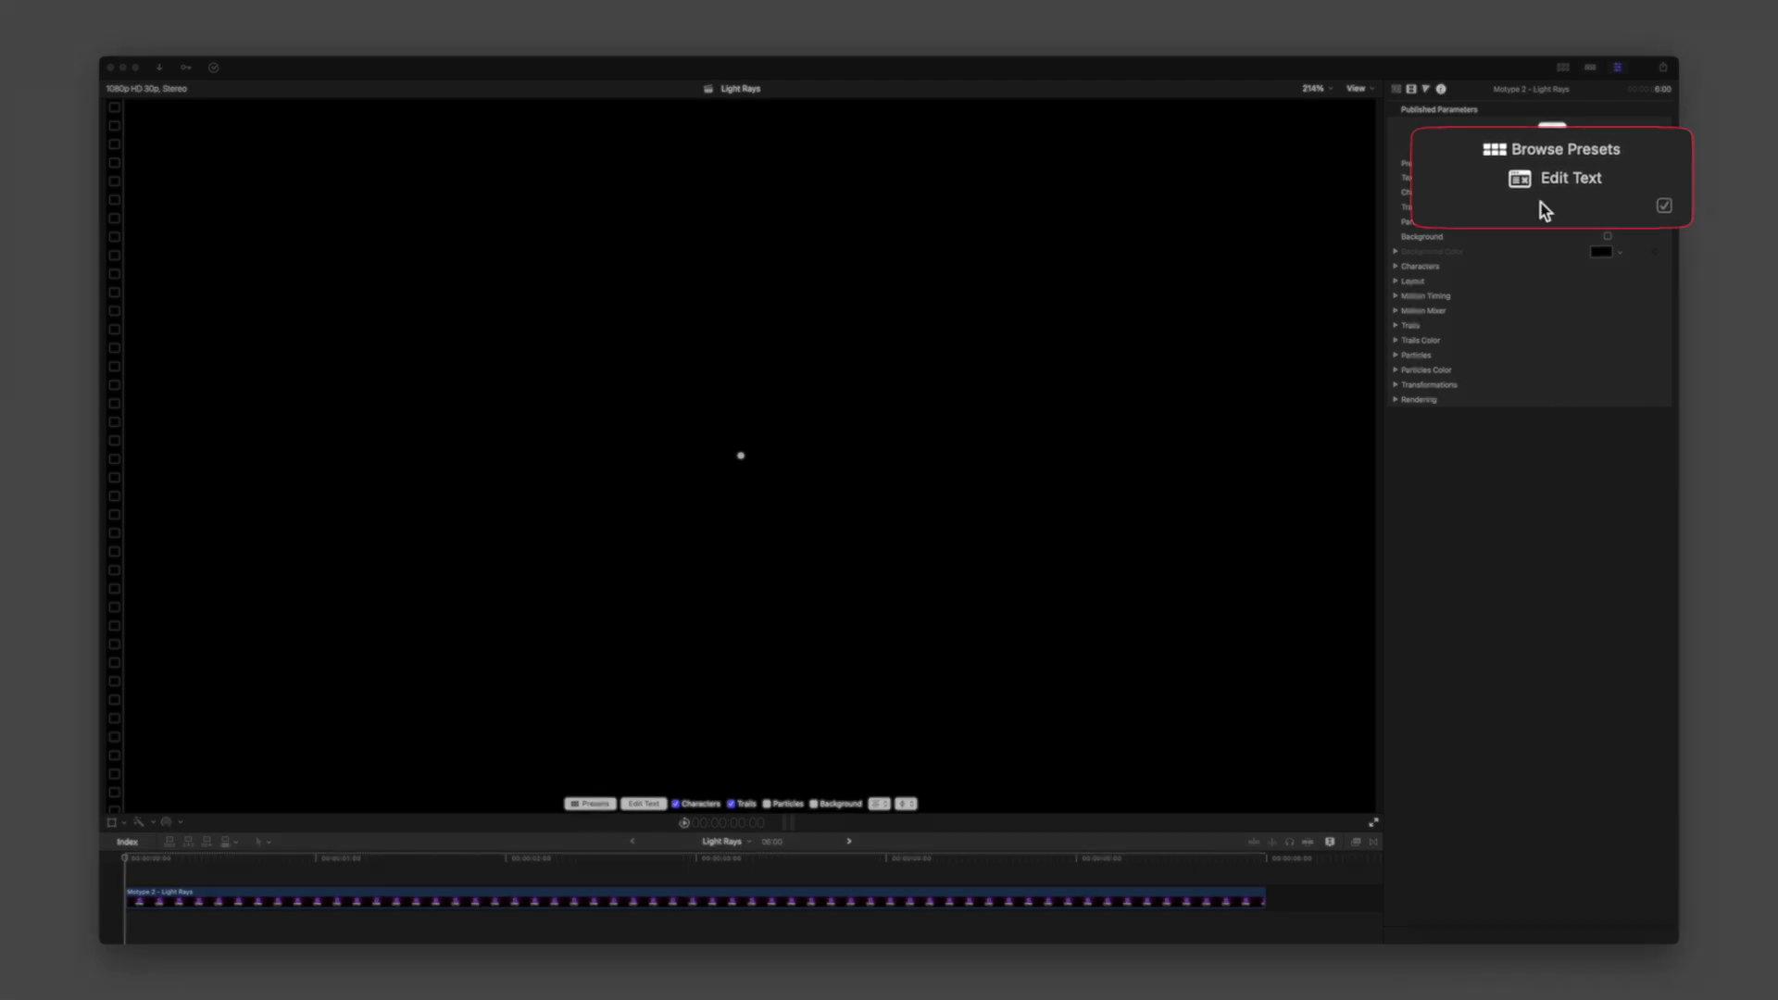
# Keep the 2 outlined and add tagline 'motion titles accelerated by metal', underlining 'accelerated'.
pyautogui.click(1570, 177)
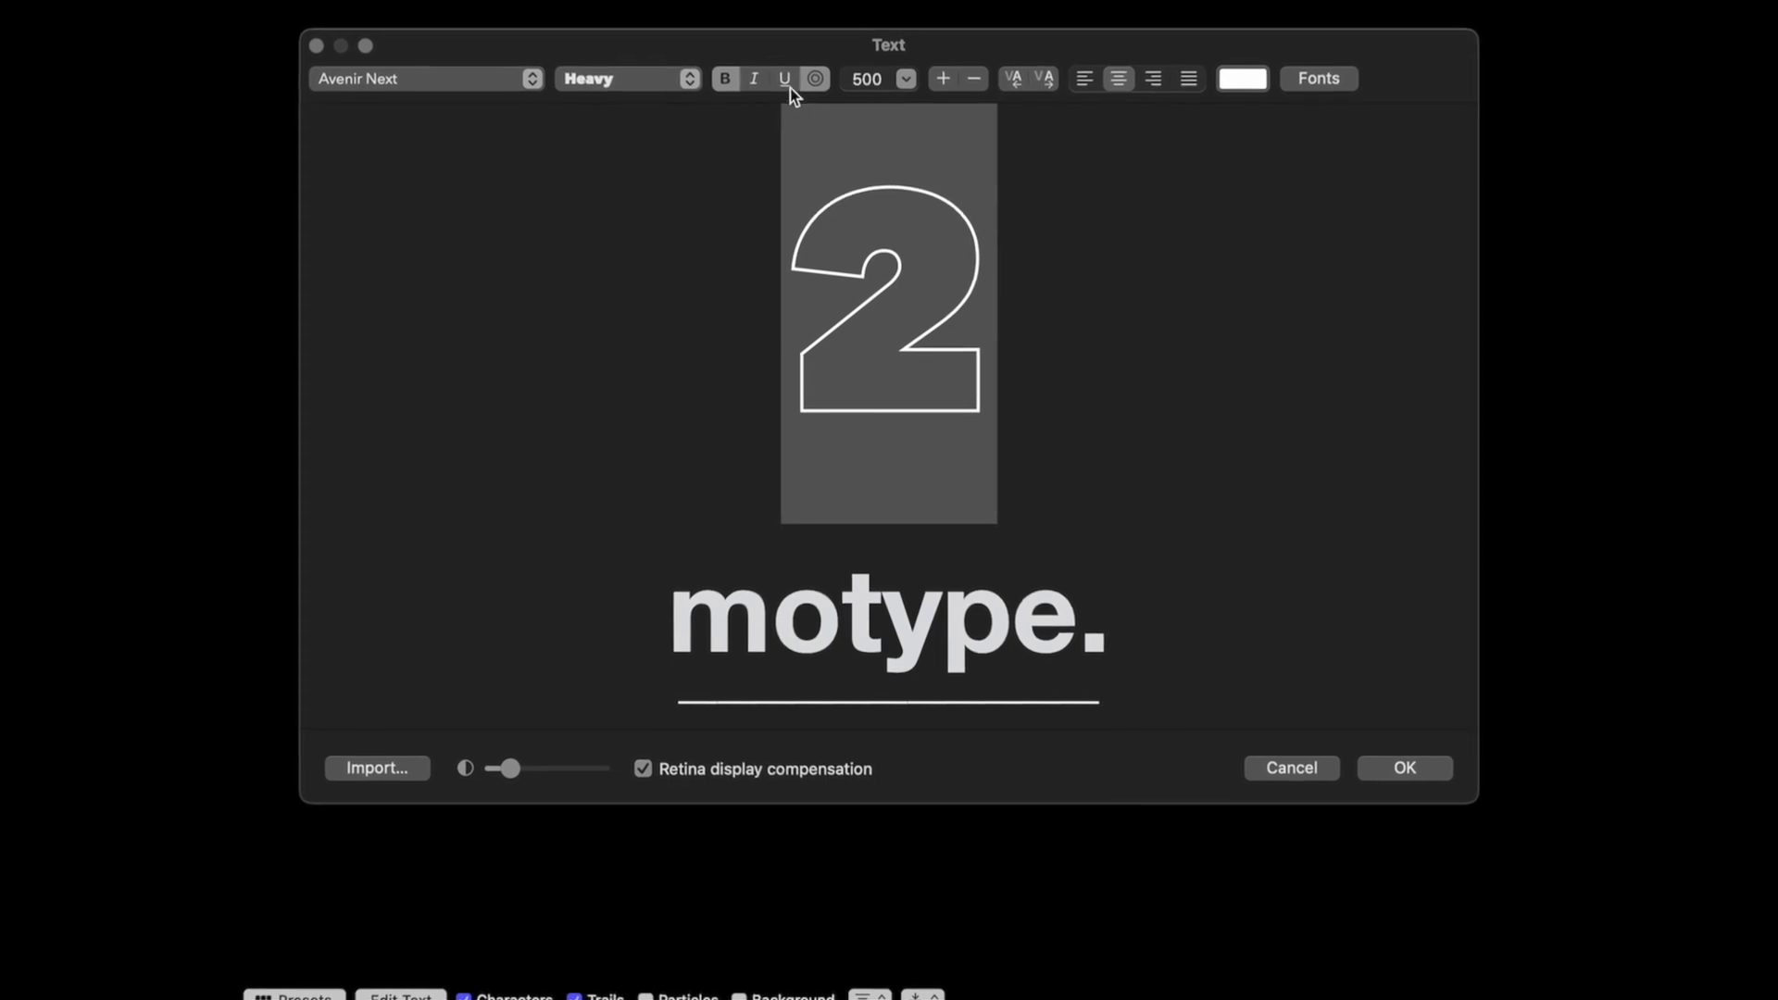
pyautogui.click(814, 76)
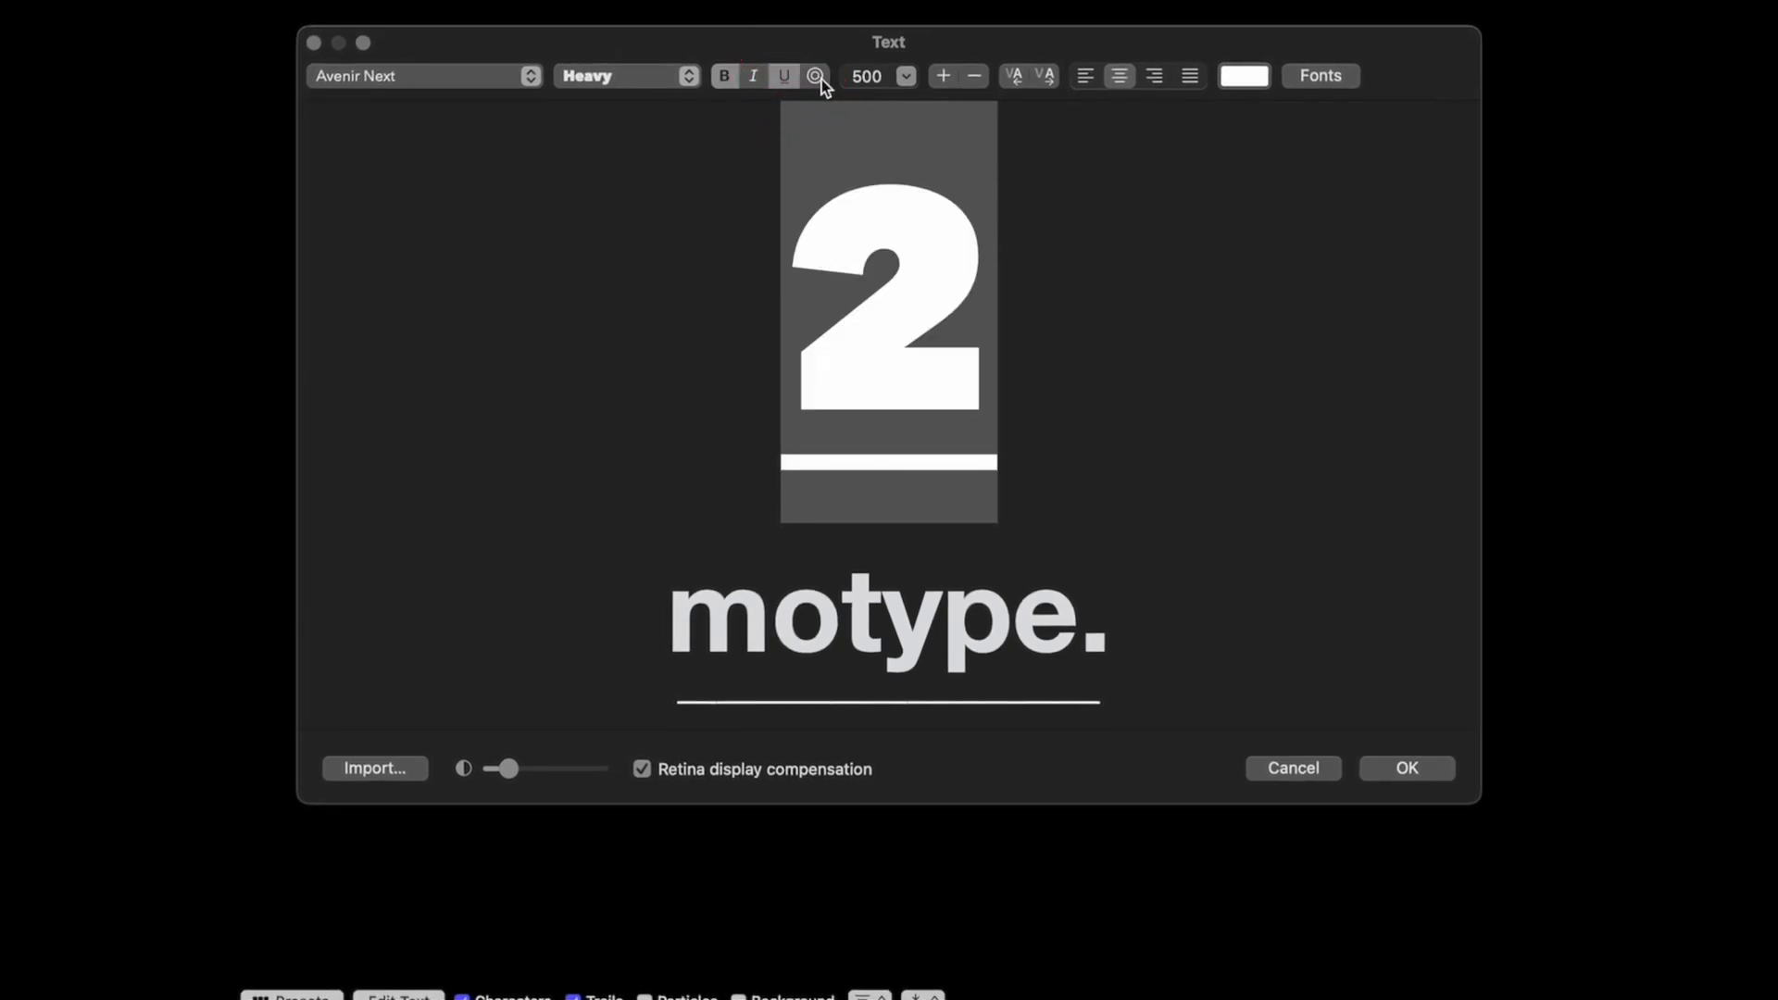
pyautogui.click(814, 76)
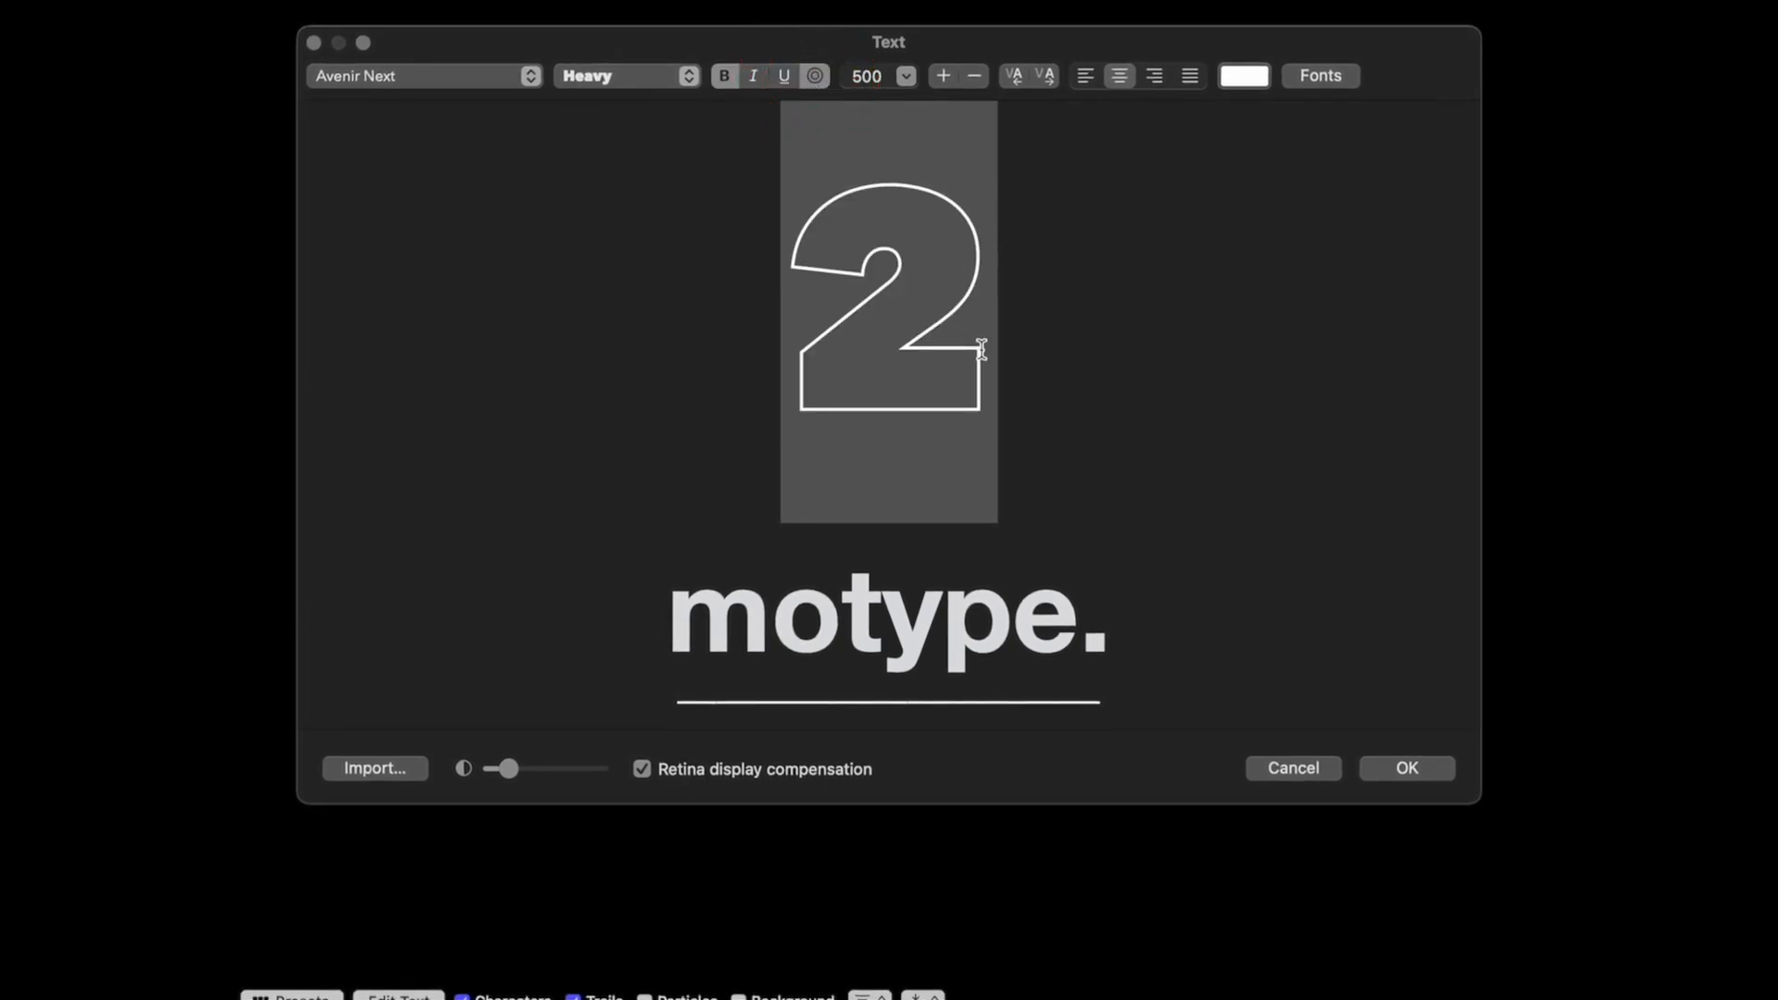
pyautogui.write('motion titles accelerated by metal')
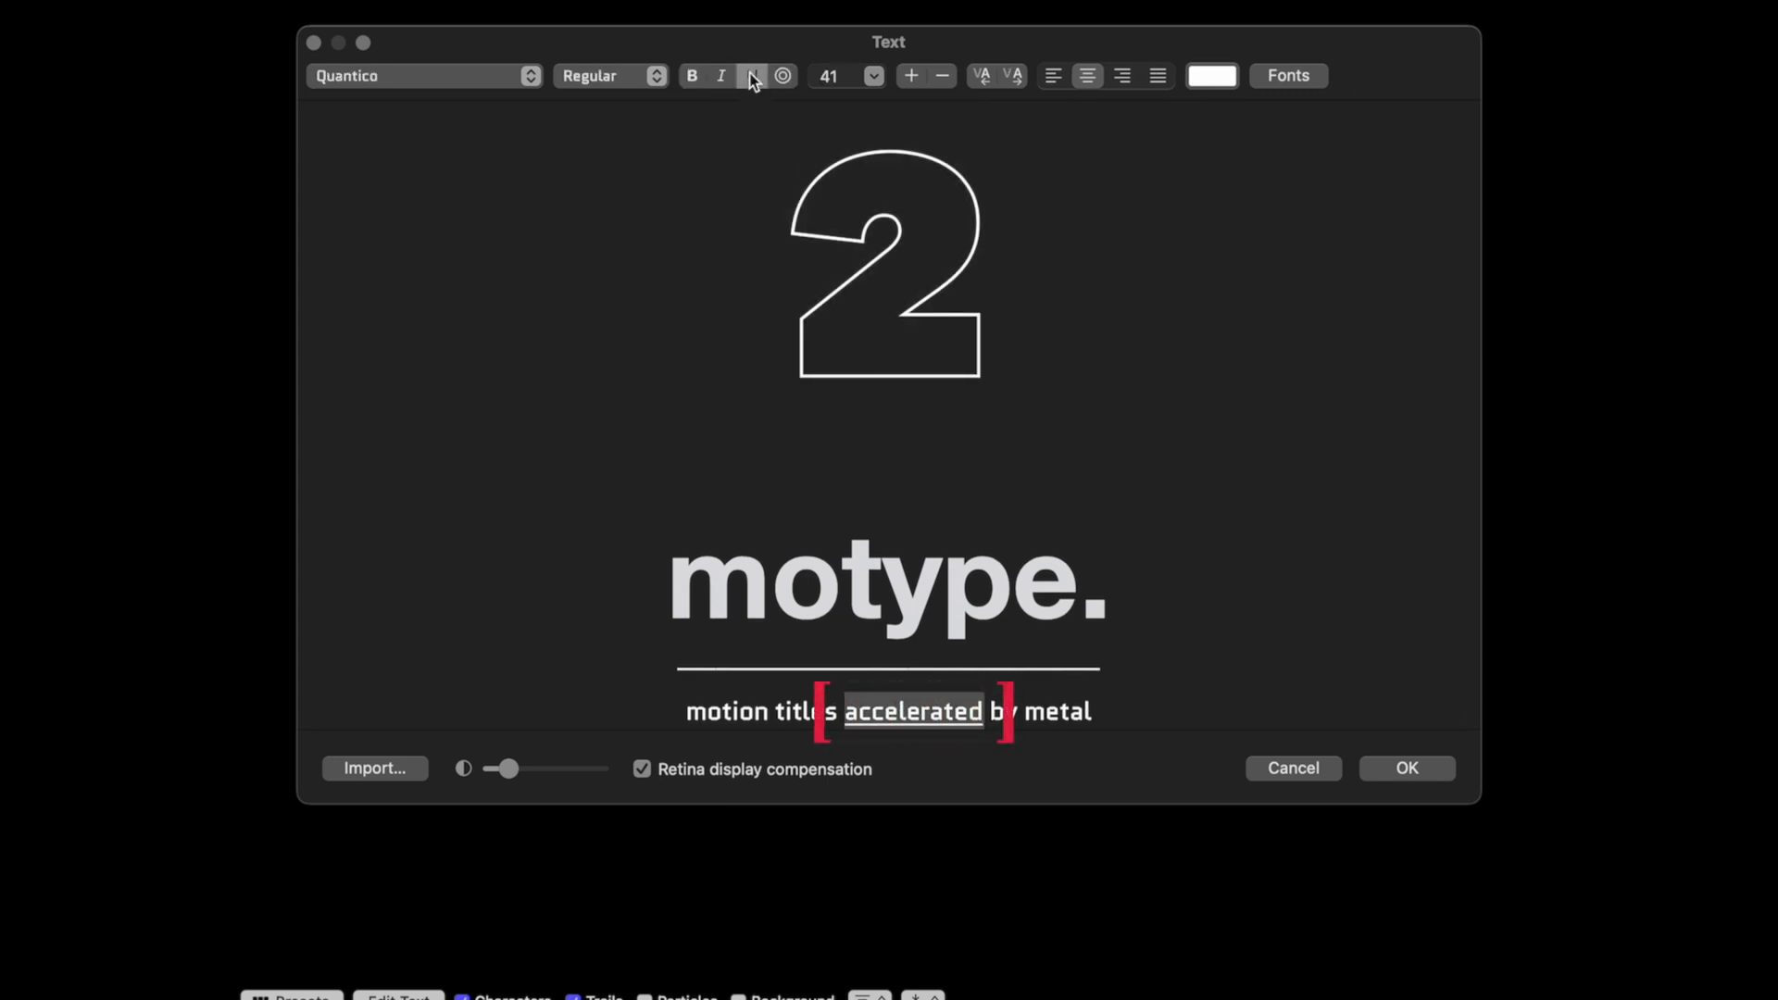
pyautogui.click(752, 76)
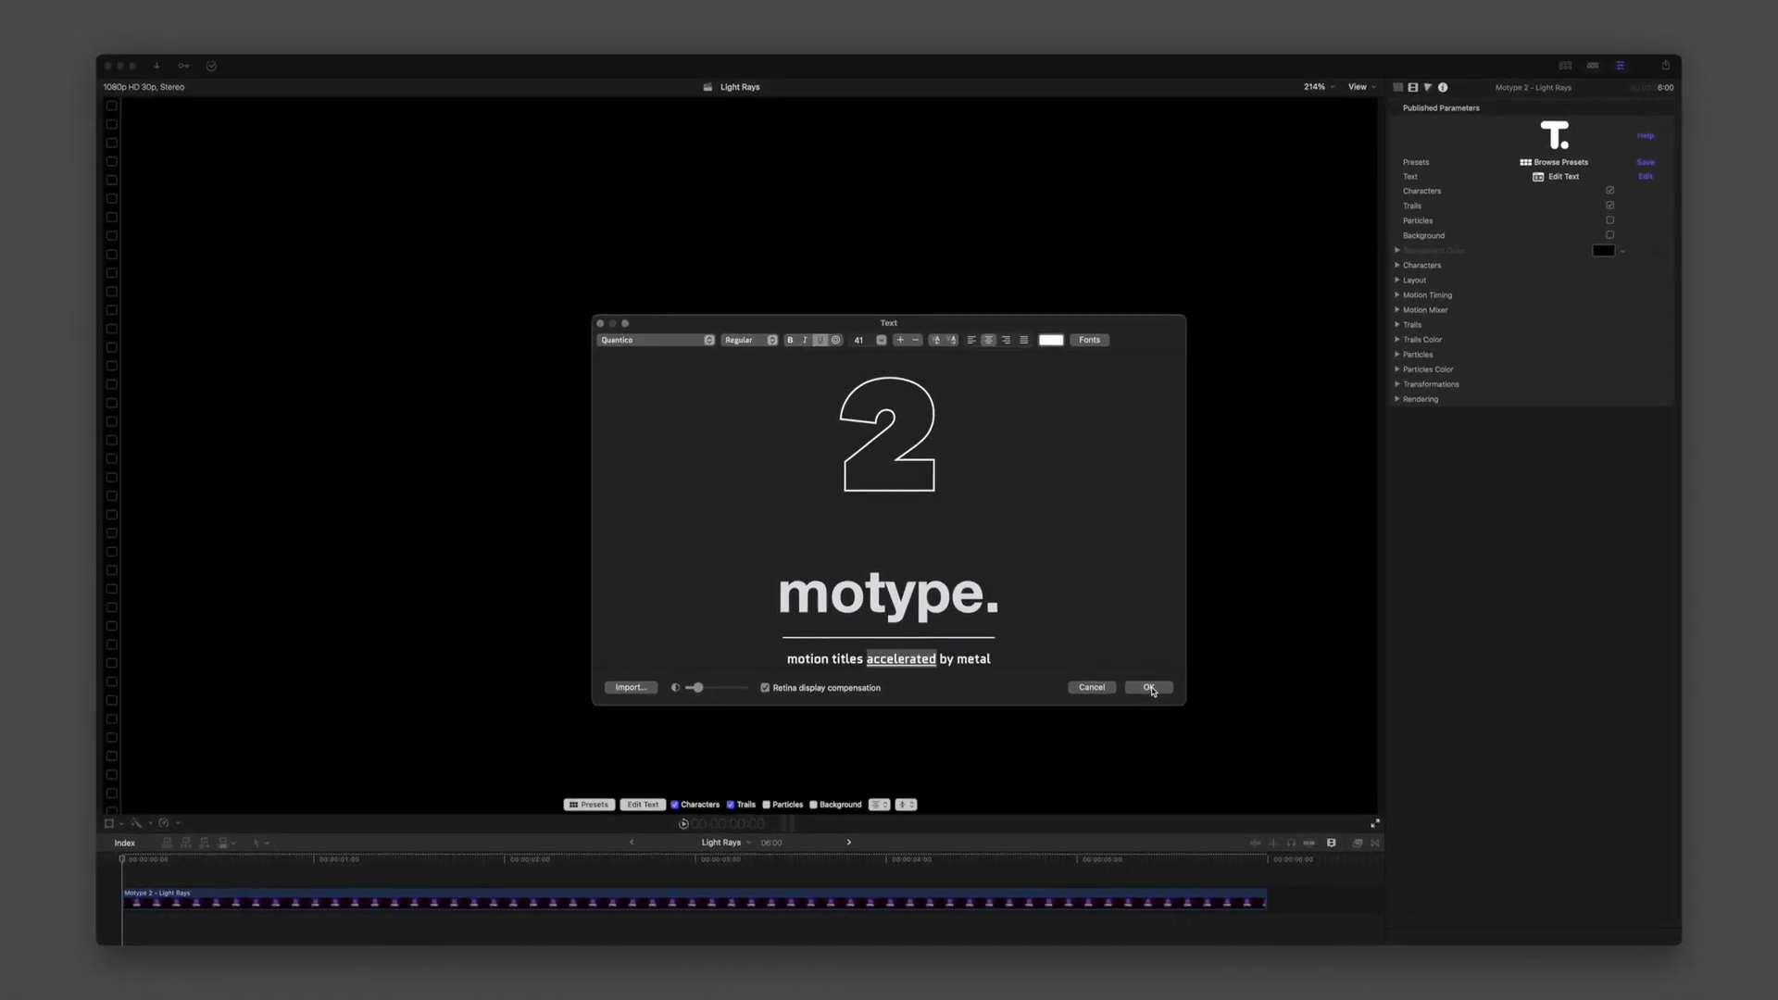
# Confirm the tagline and switch Characters Color Source from Hue Gradient to Text Editor.
pyautogui.click(1147, 687)
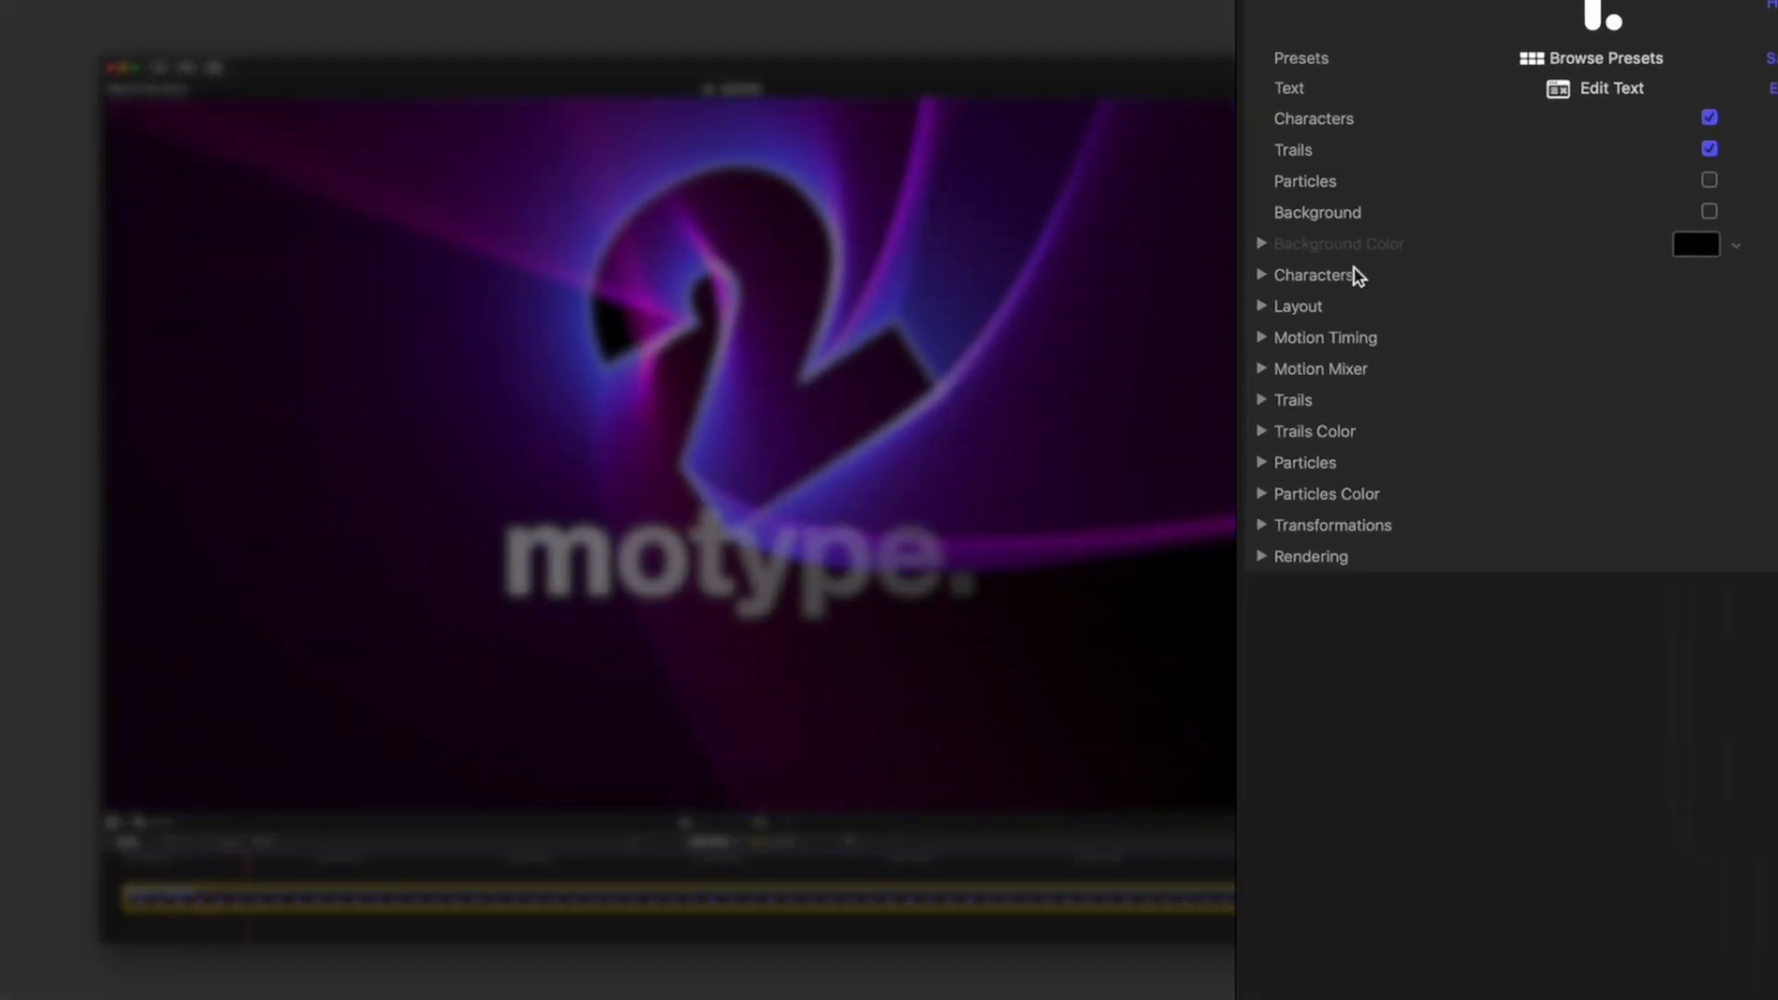
pyautogui.click(1262, 274)
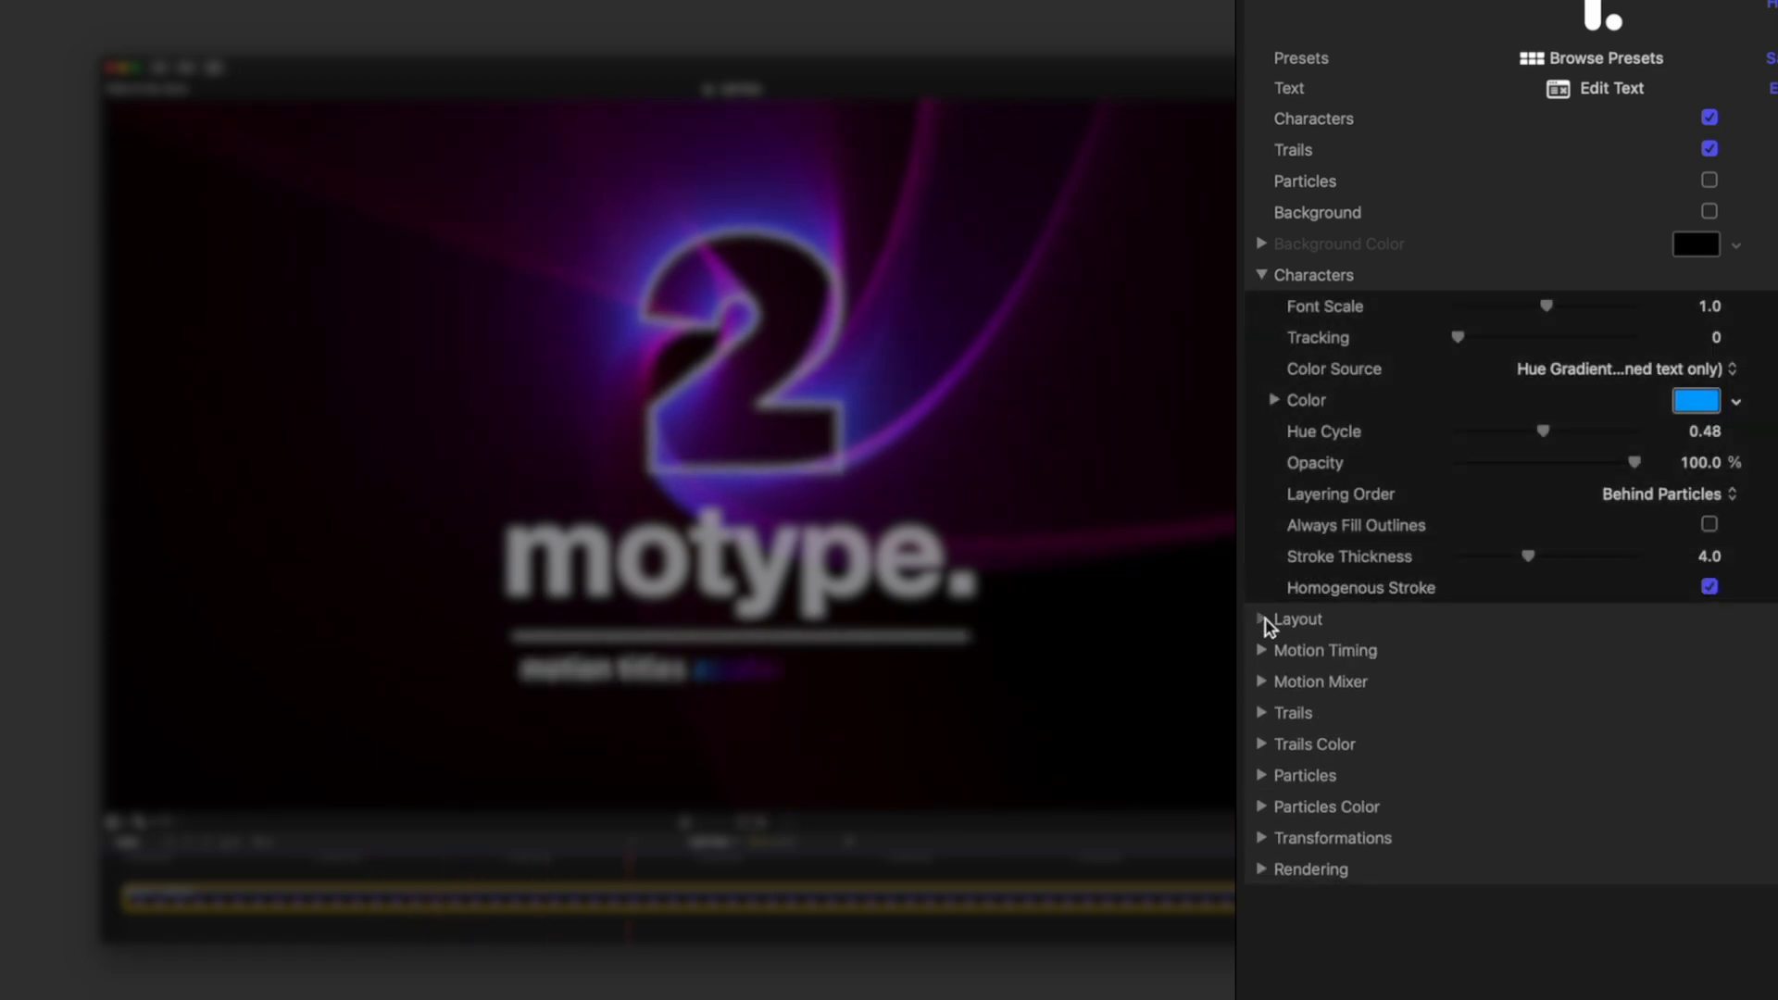
pyautogui.click(1261, 618)
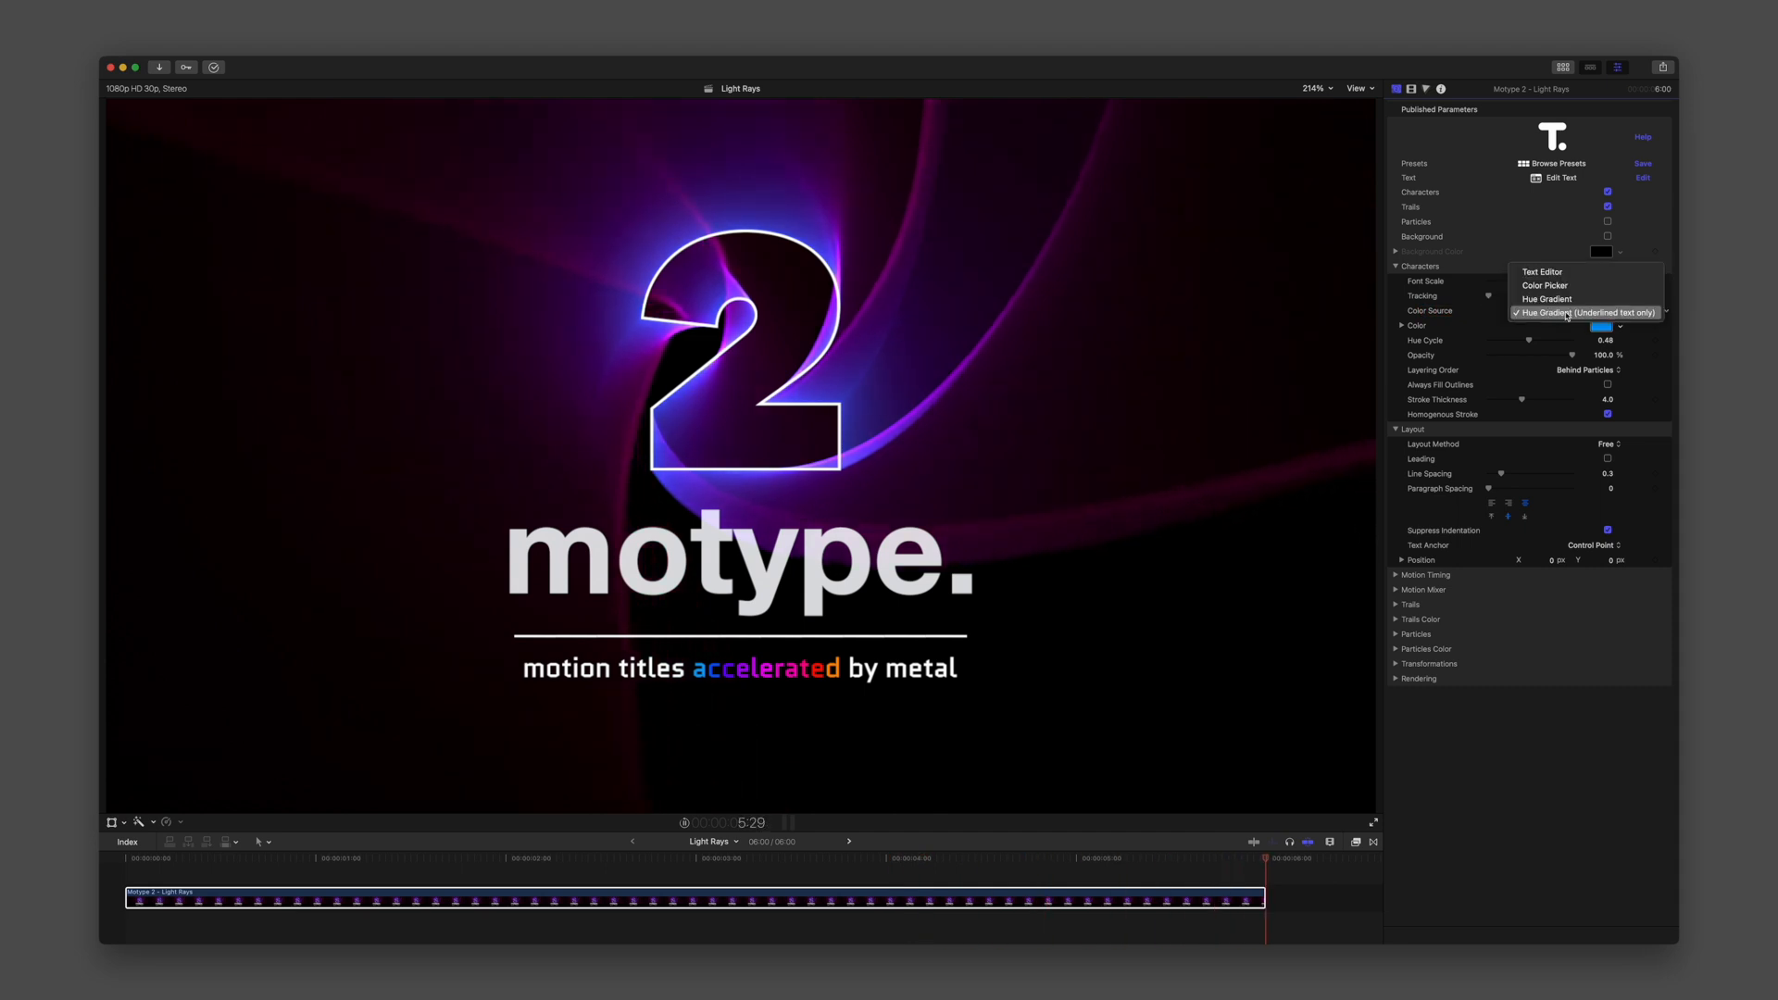
pyautogui.click(1542, 271)
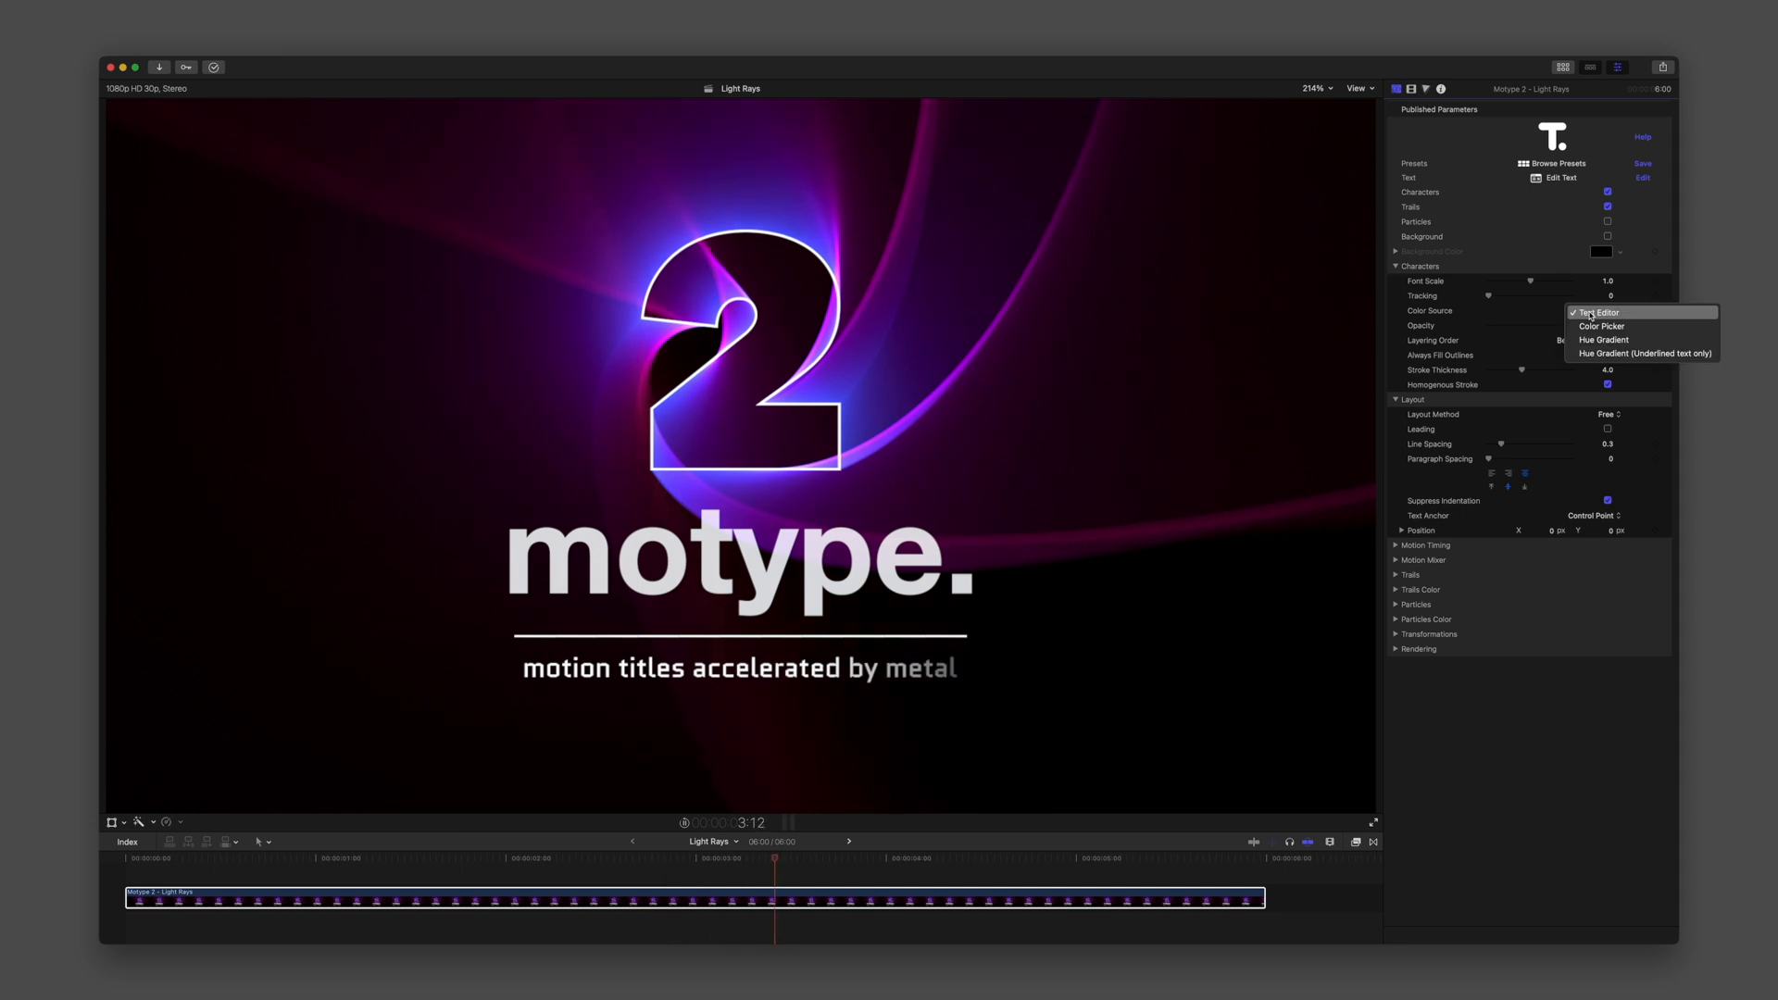
pyautogui.click(1642, 352)
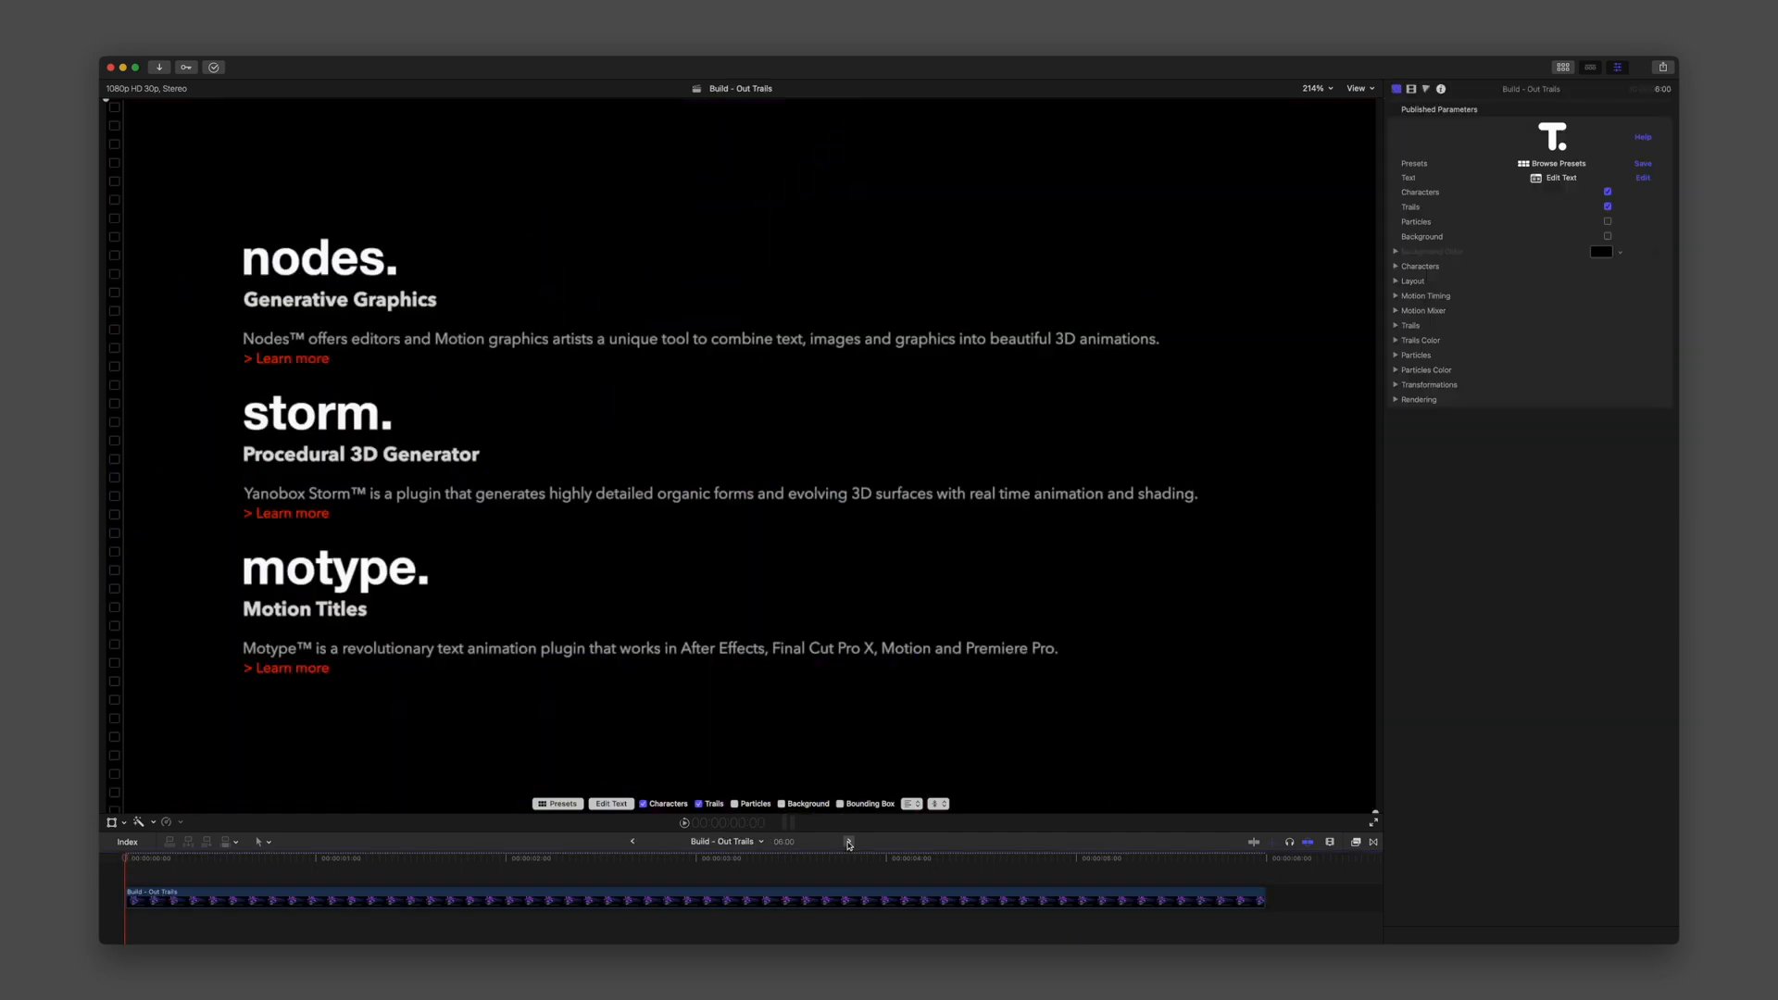
pyautogui.moveTo(1304, 456)
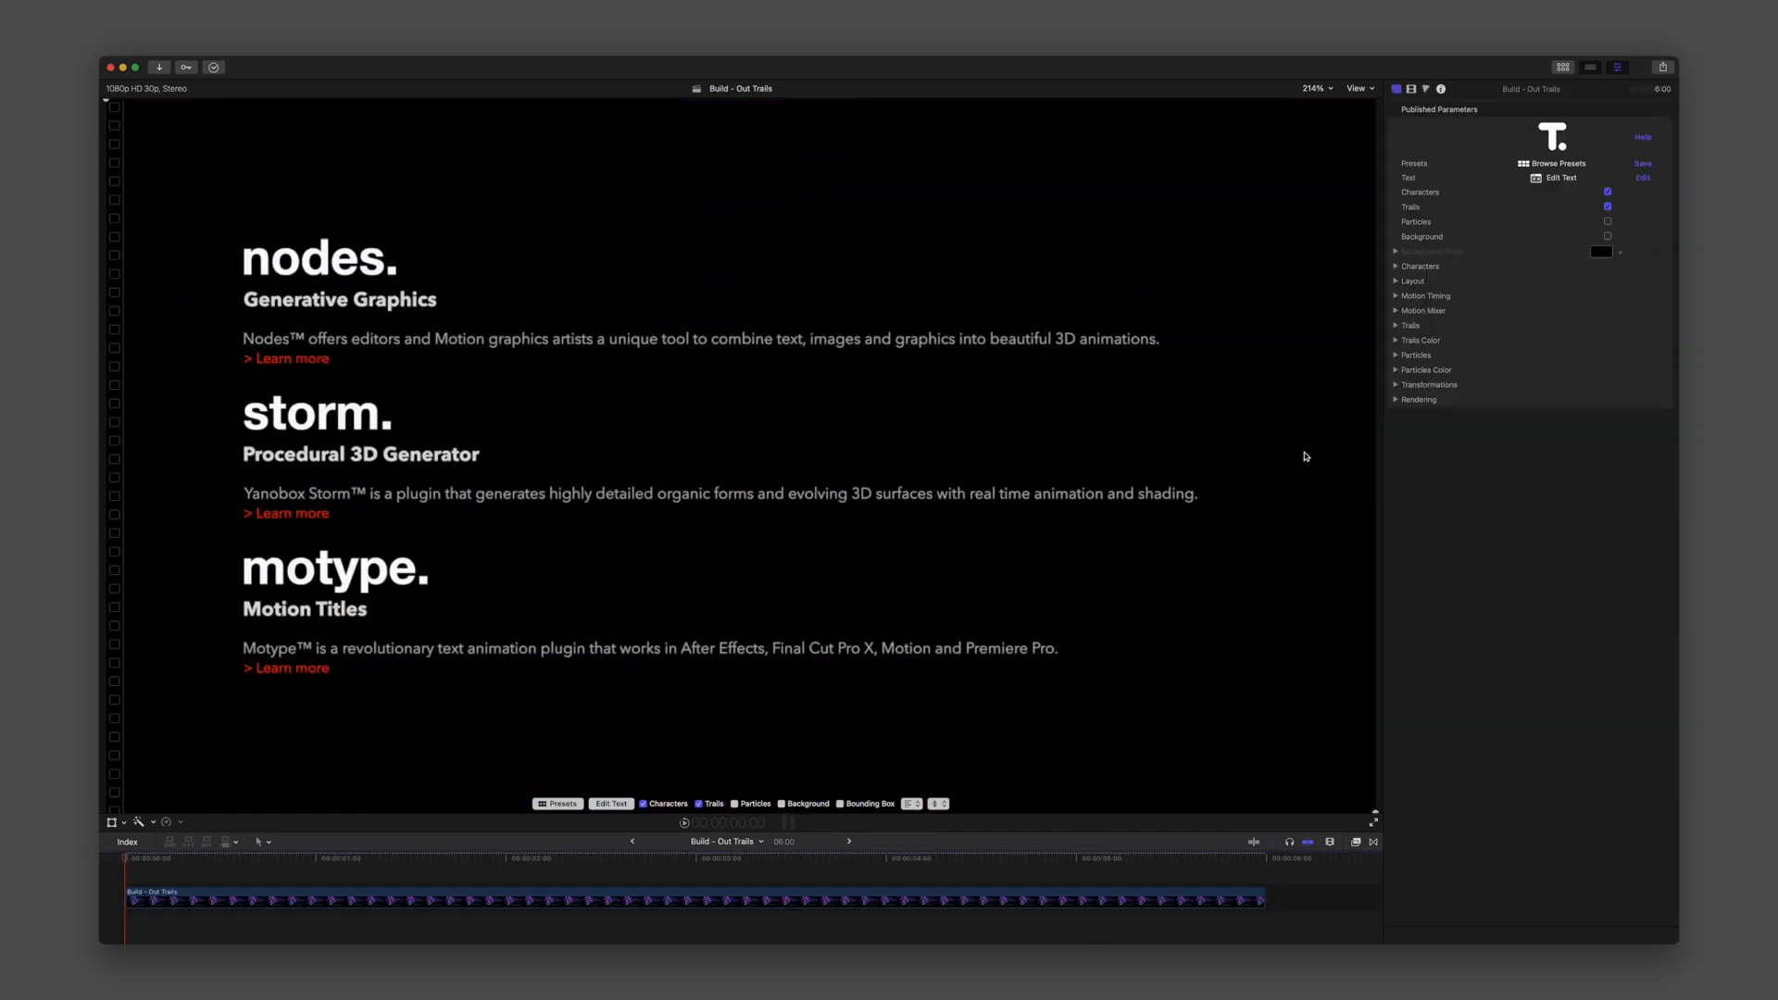
# Keep Layout Method on Rectangle and turn on the Bounding Box outline.
pyautogui.click(1395, 281)
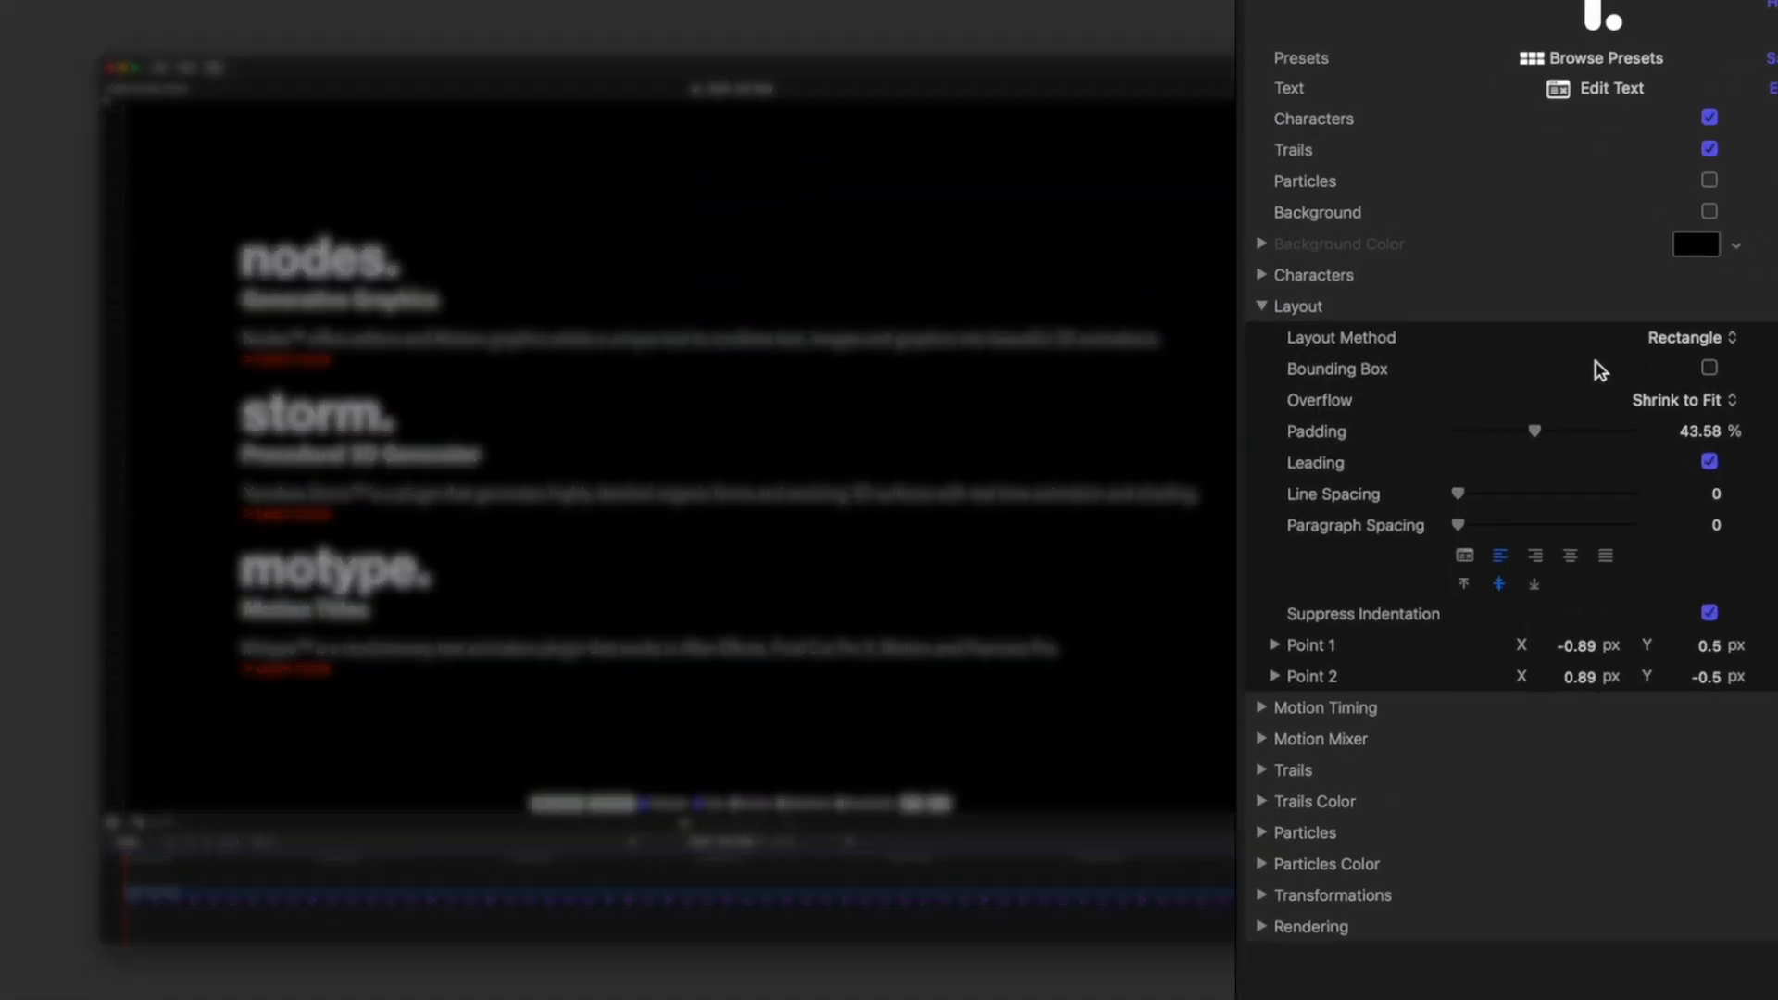
pyautogui.click(1686, 337)
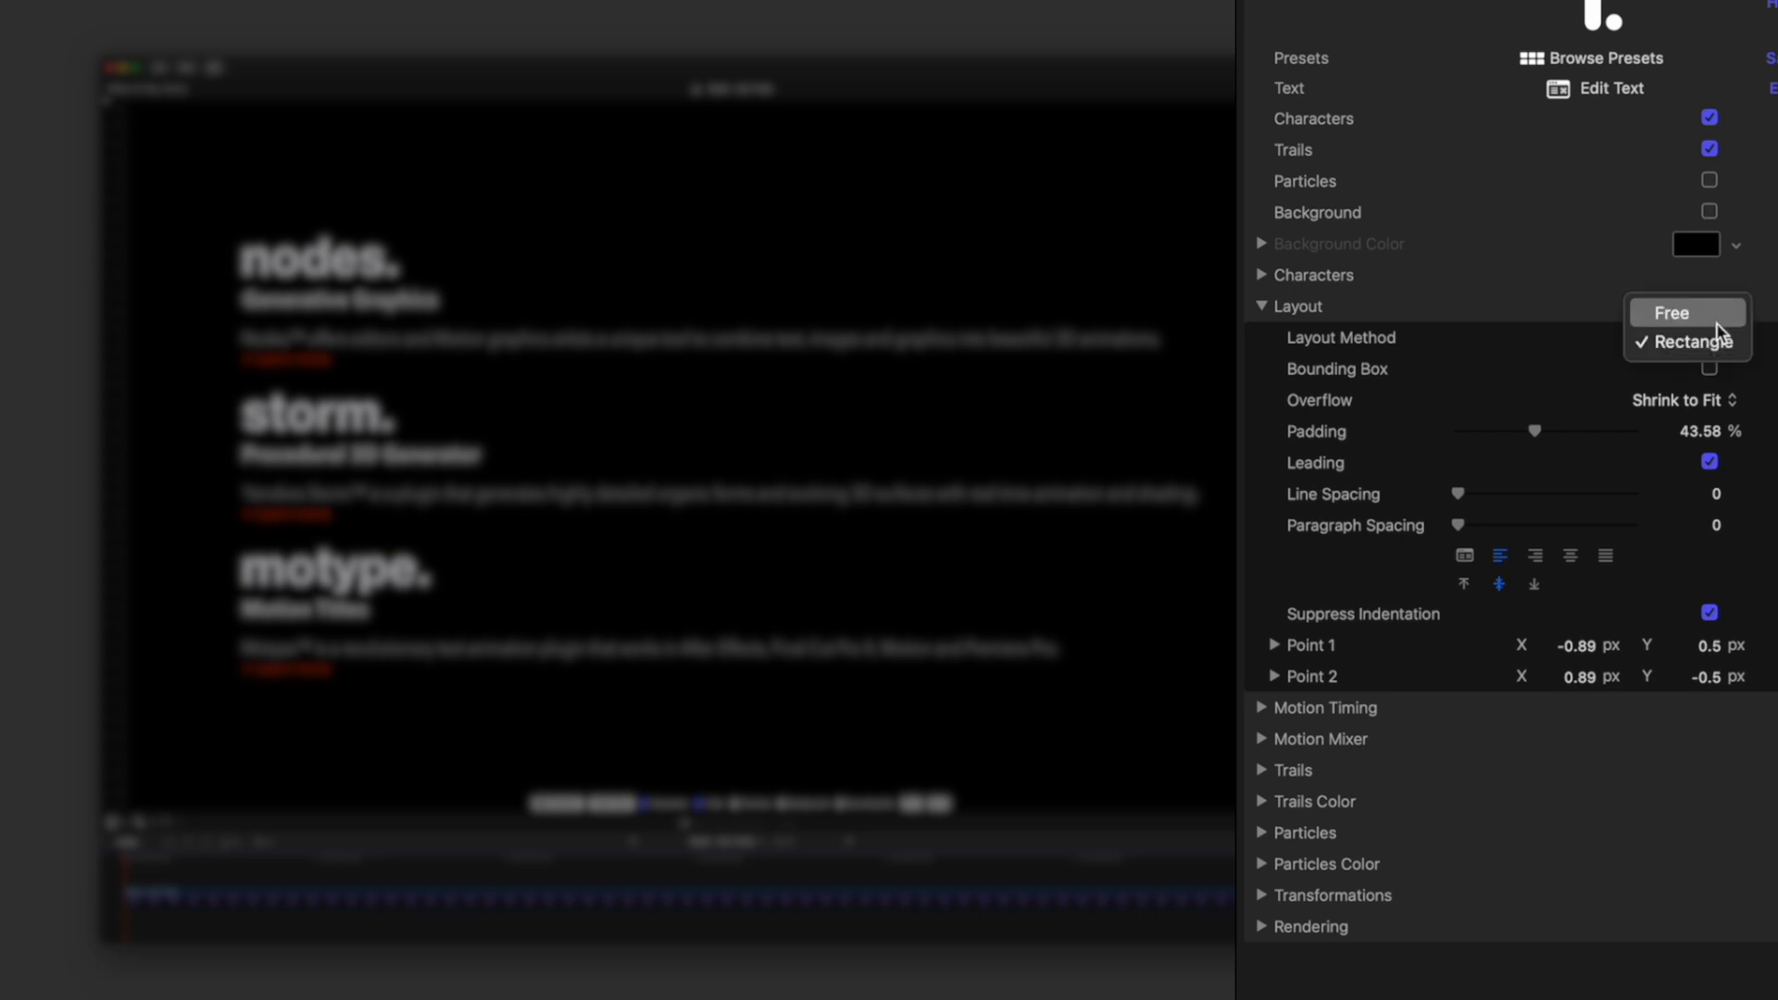
pyautogui.moveTo(1689, 342)
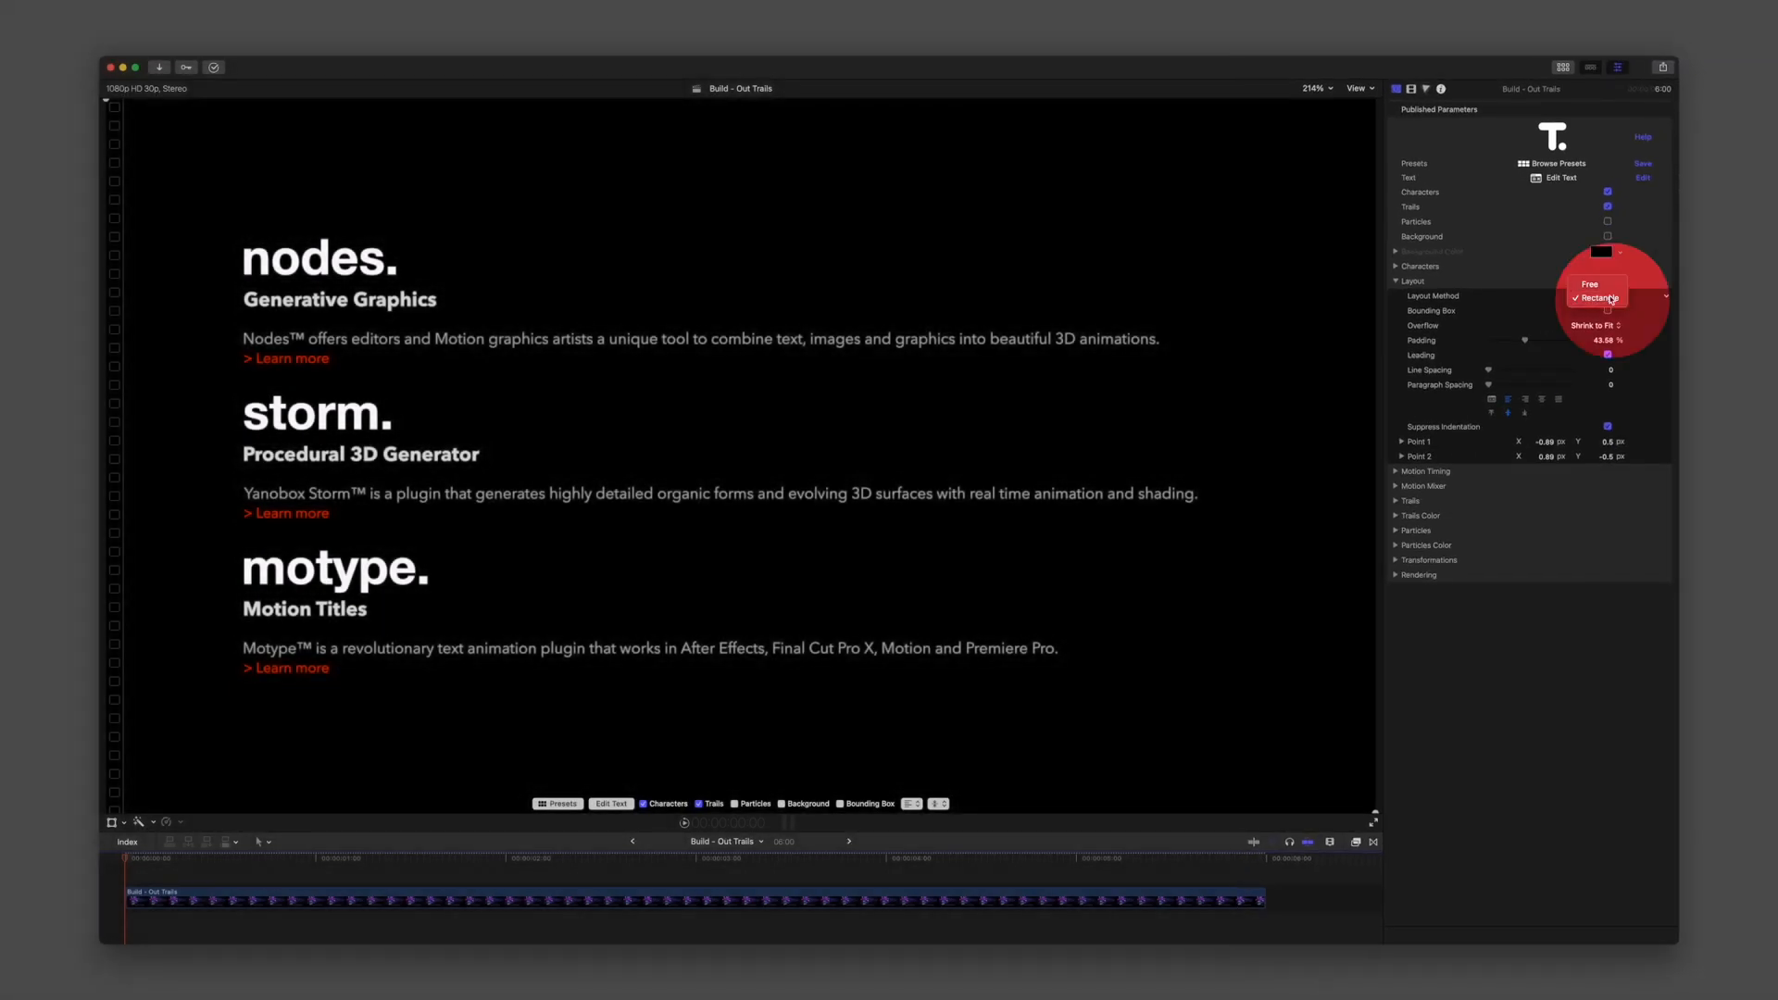
pyautogui.click(1595, 298)
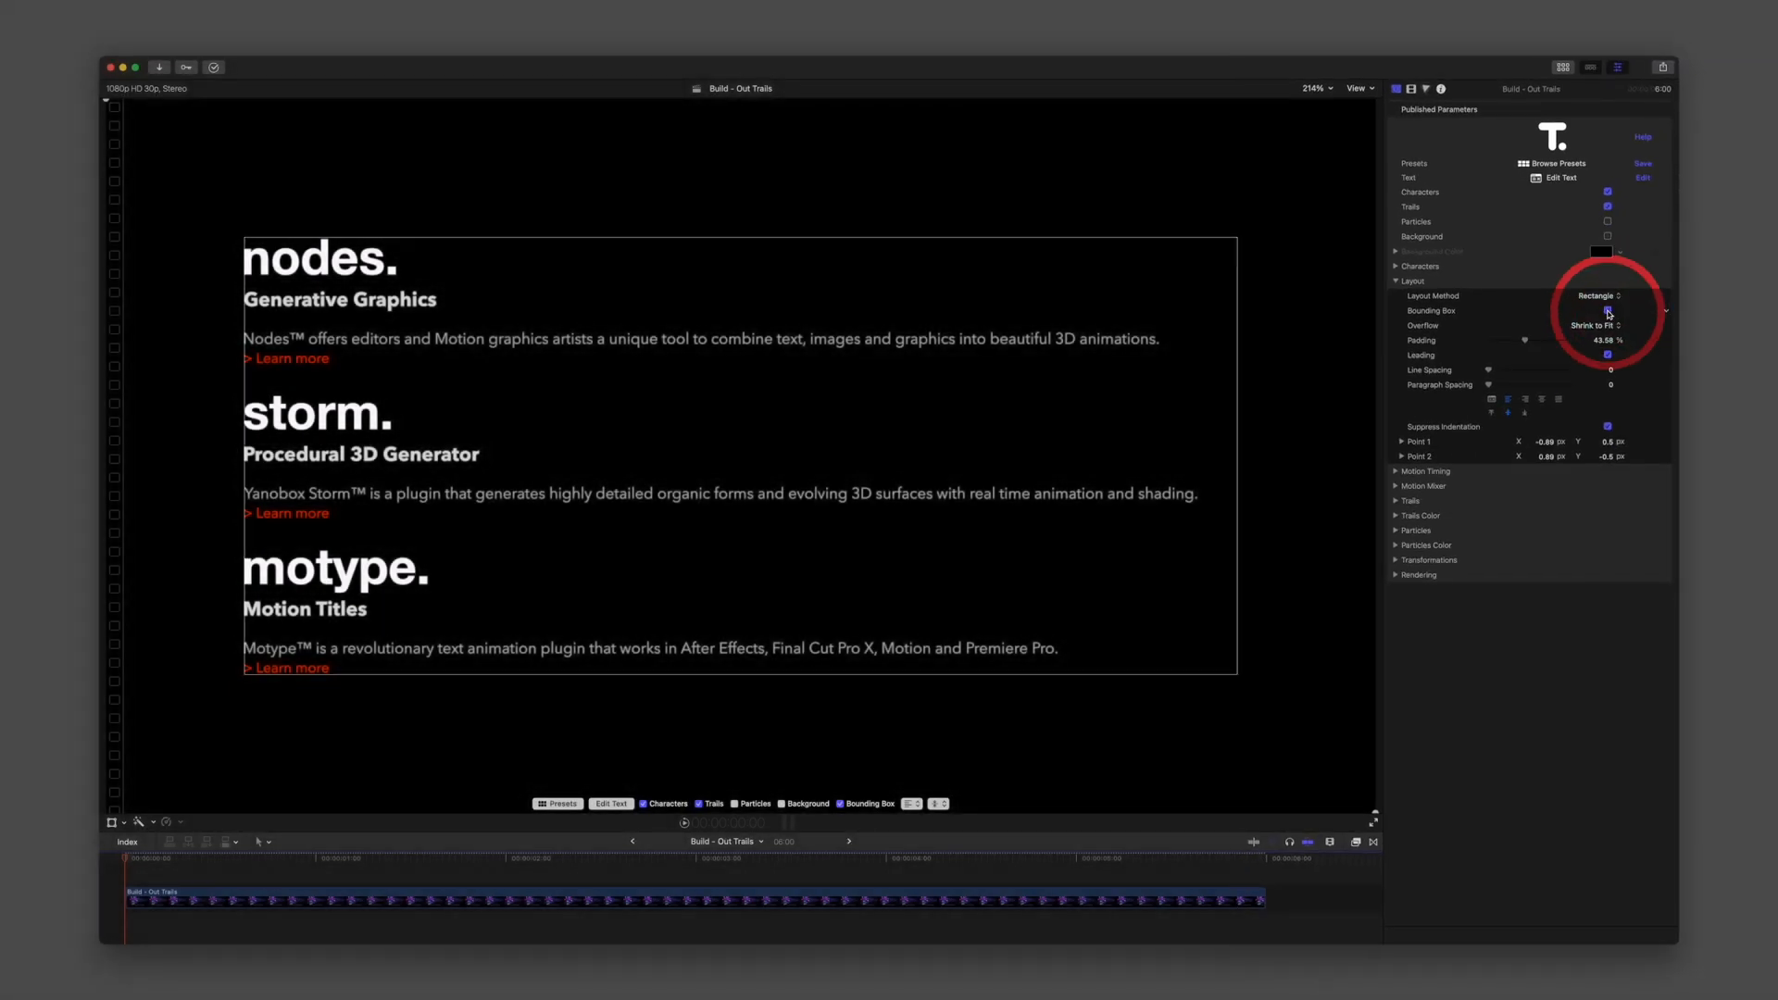
pyautogui.click(1415, 441)
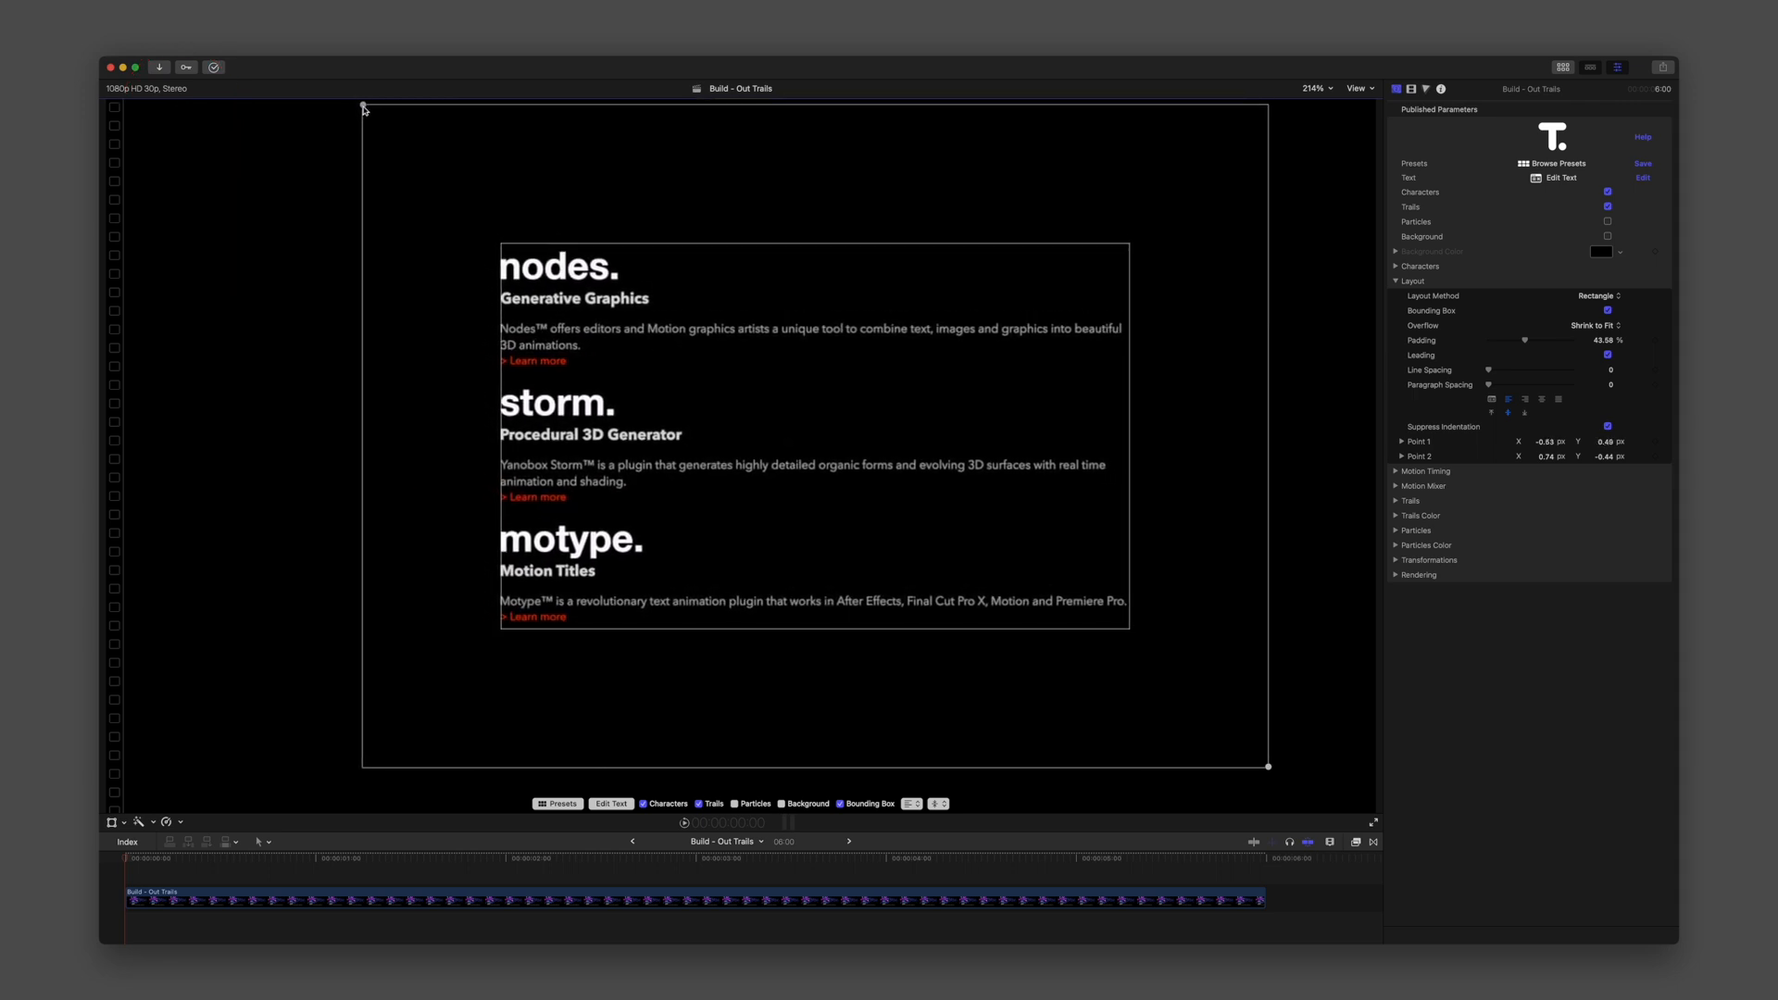
pyautogui.moveTo(1527, 342)
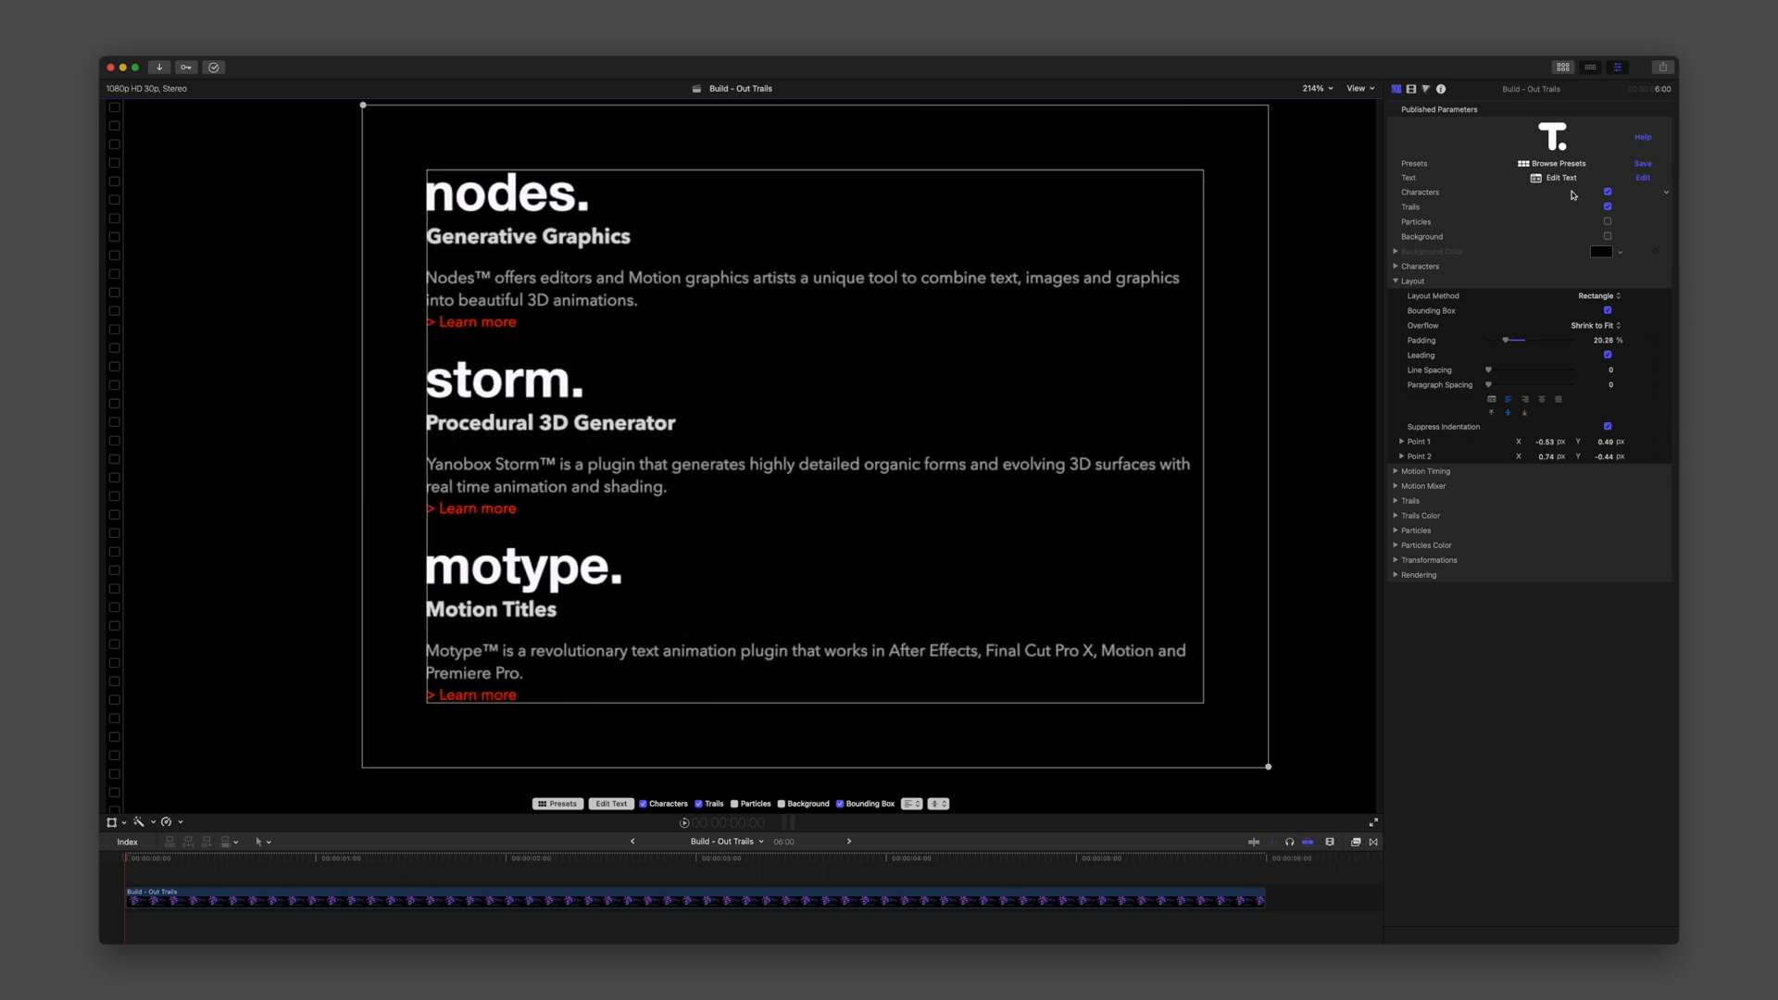
# Right-align the nodes., storm. and motype. heading lines in the text editor.
pyautogui.click(1562, 178)
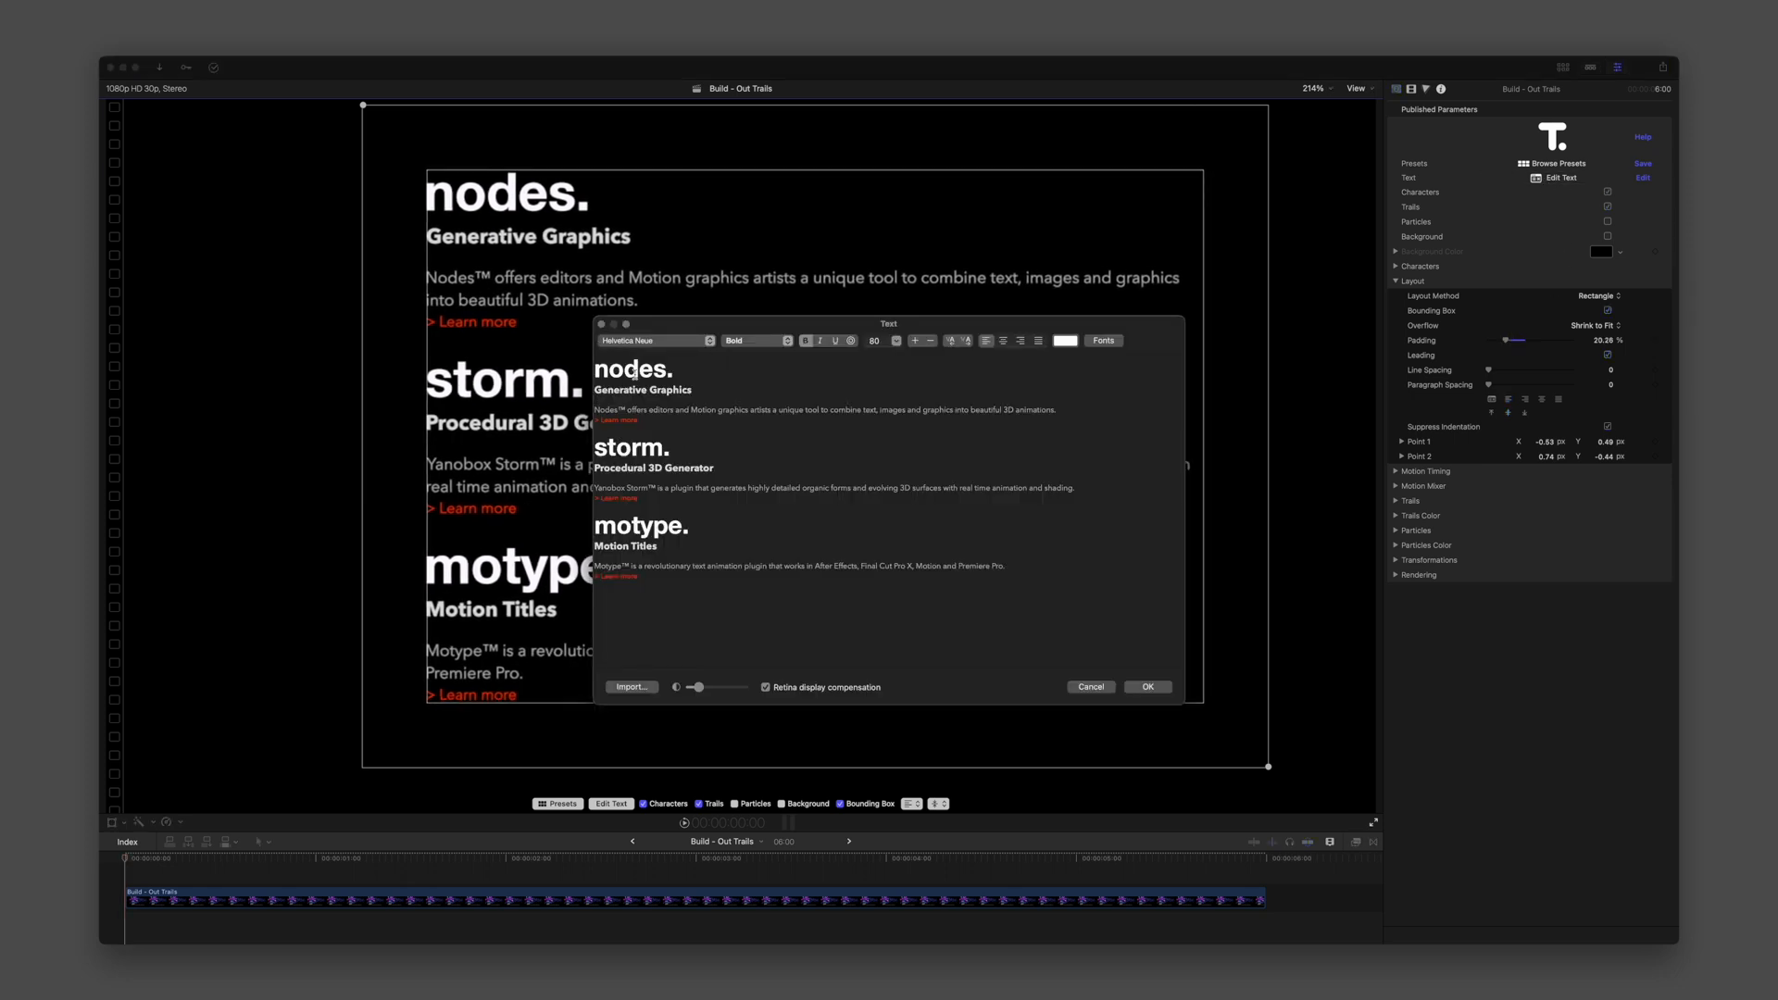
pyautogui.click(1020, 340)
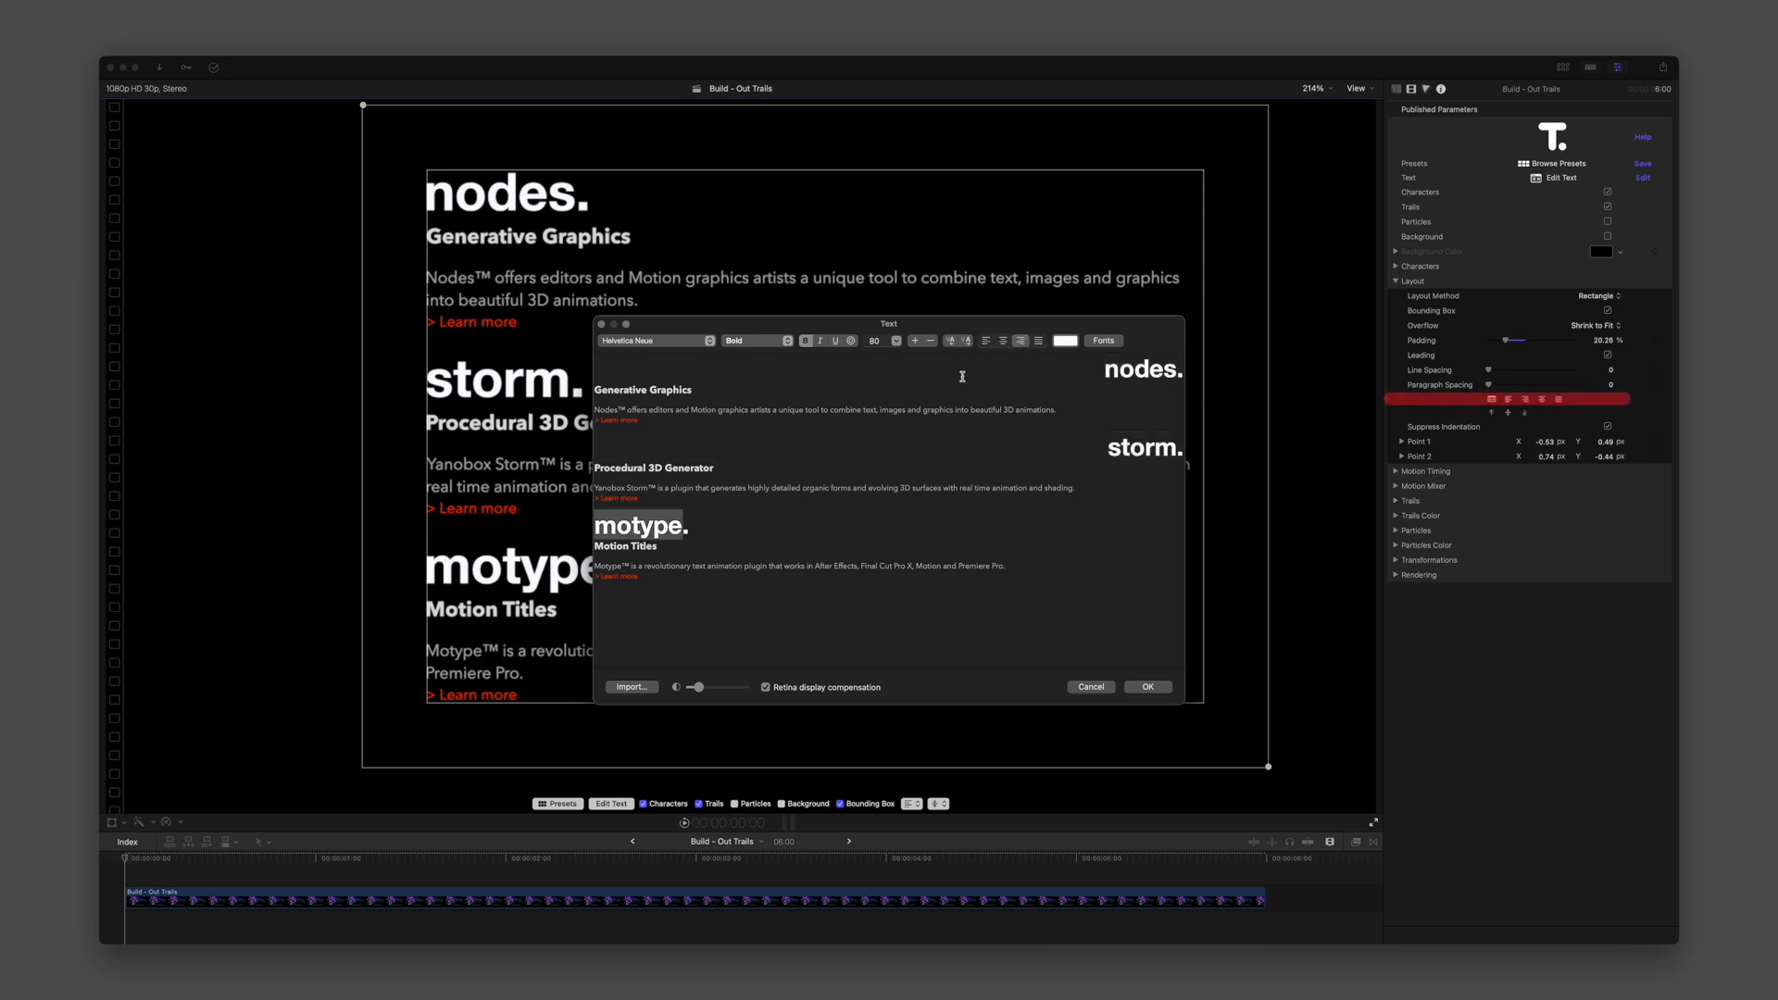
pyautogui.click(1019, 342)
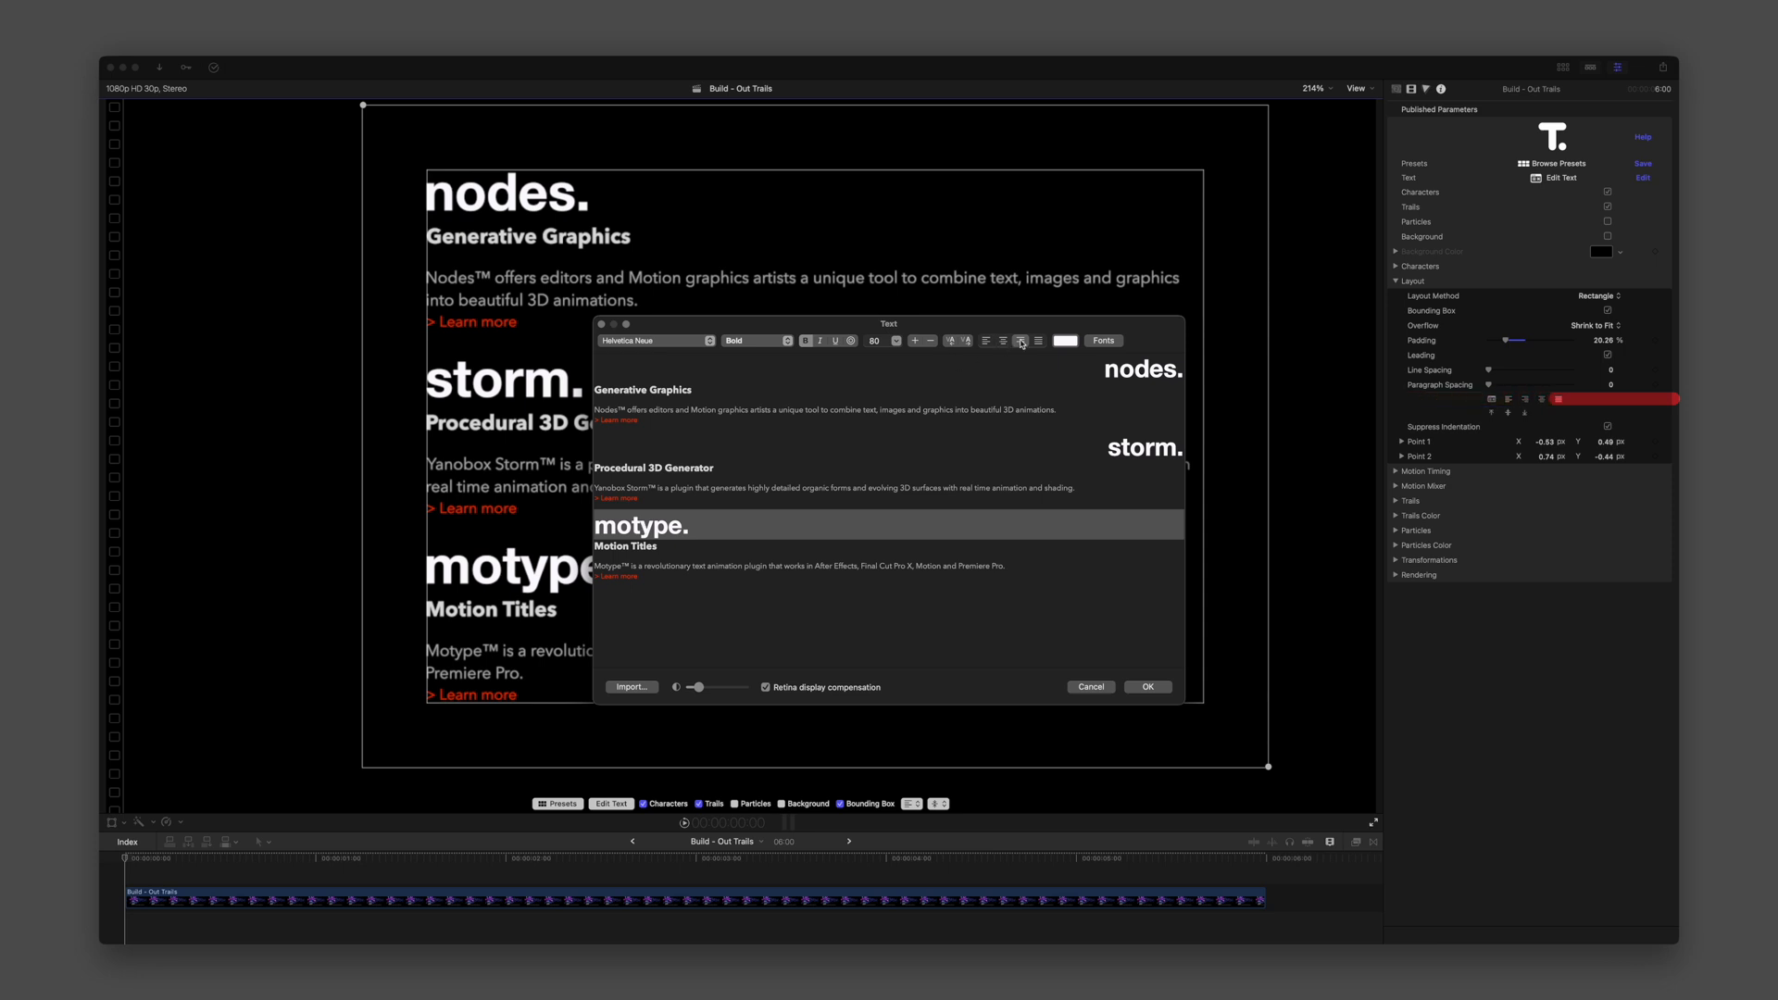
pyautogui.click(1146, 689)
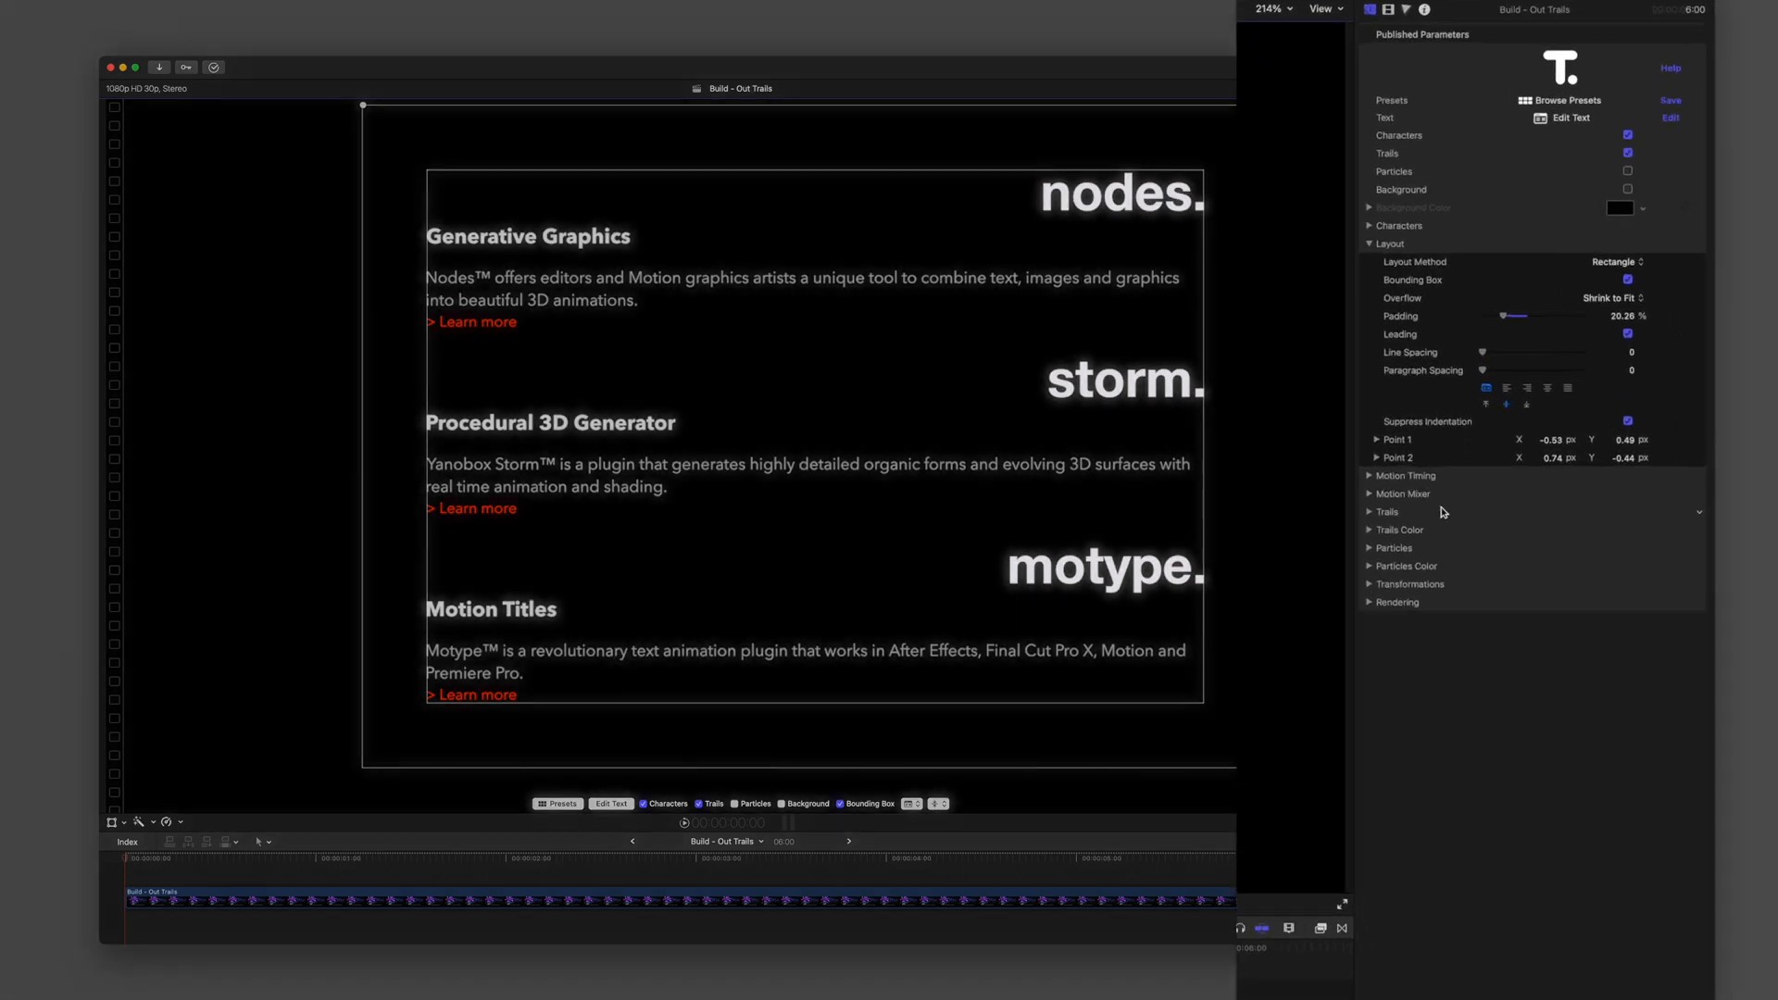
# Tilt the text block with Rotation X about -14 and Rotation Y about -24 degrees.
pyautogui.click(1372, 584)
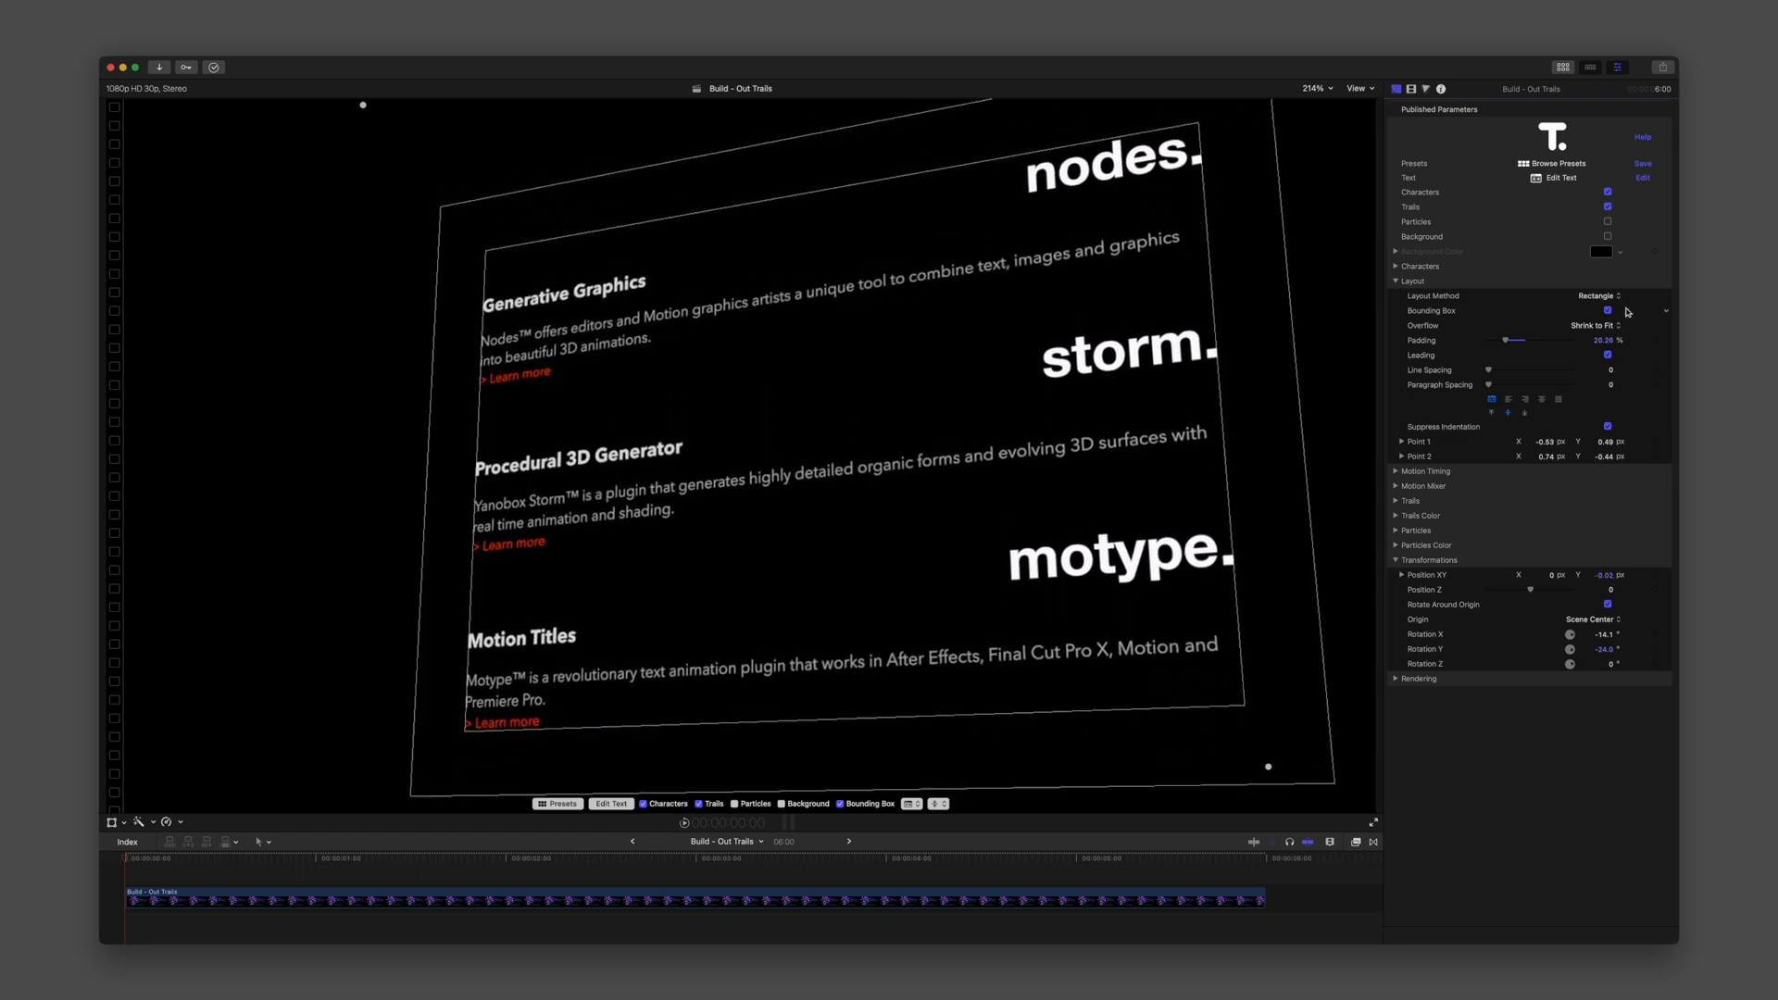
pyautogui.click(1607, 311)
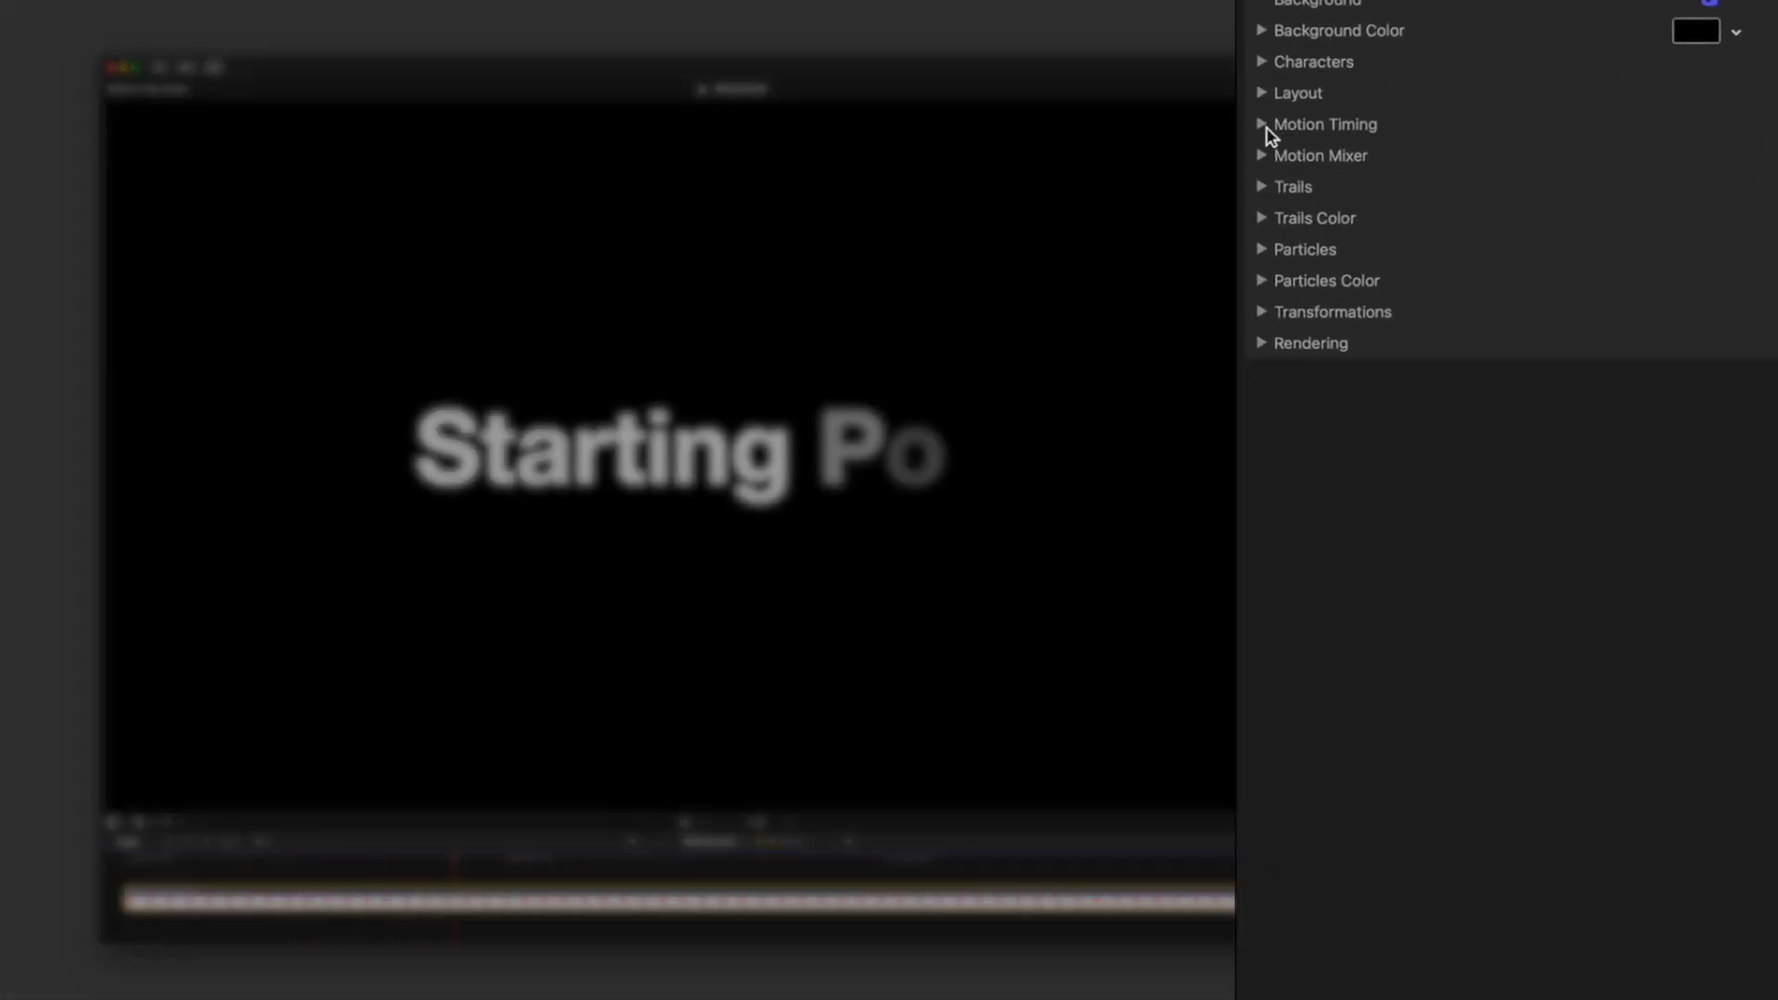
# Set Motion Mixer Synchronize to 100% and Interpolation to Linear.
pyautogui.click(1261, 123)
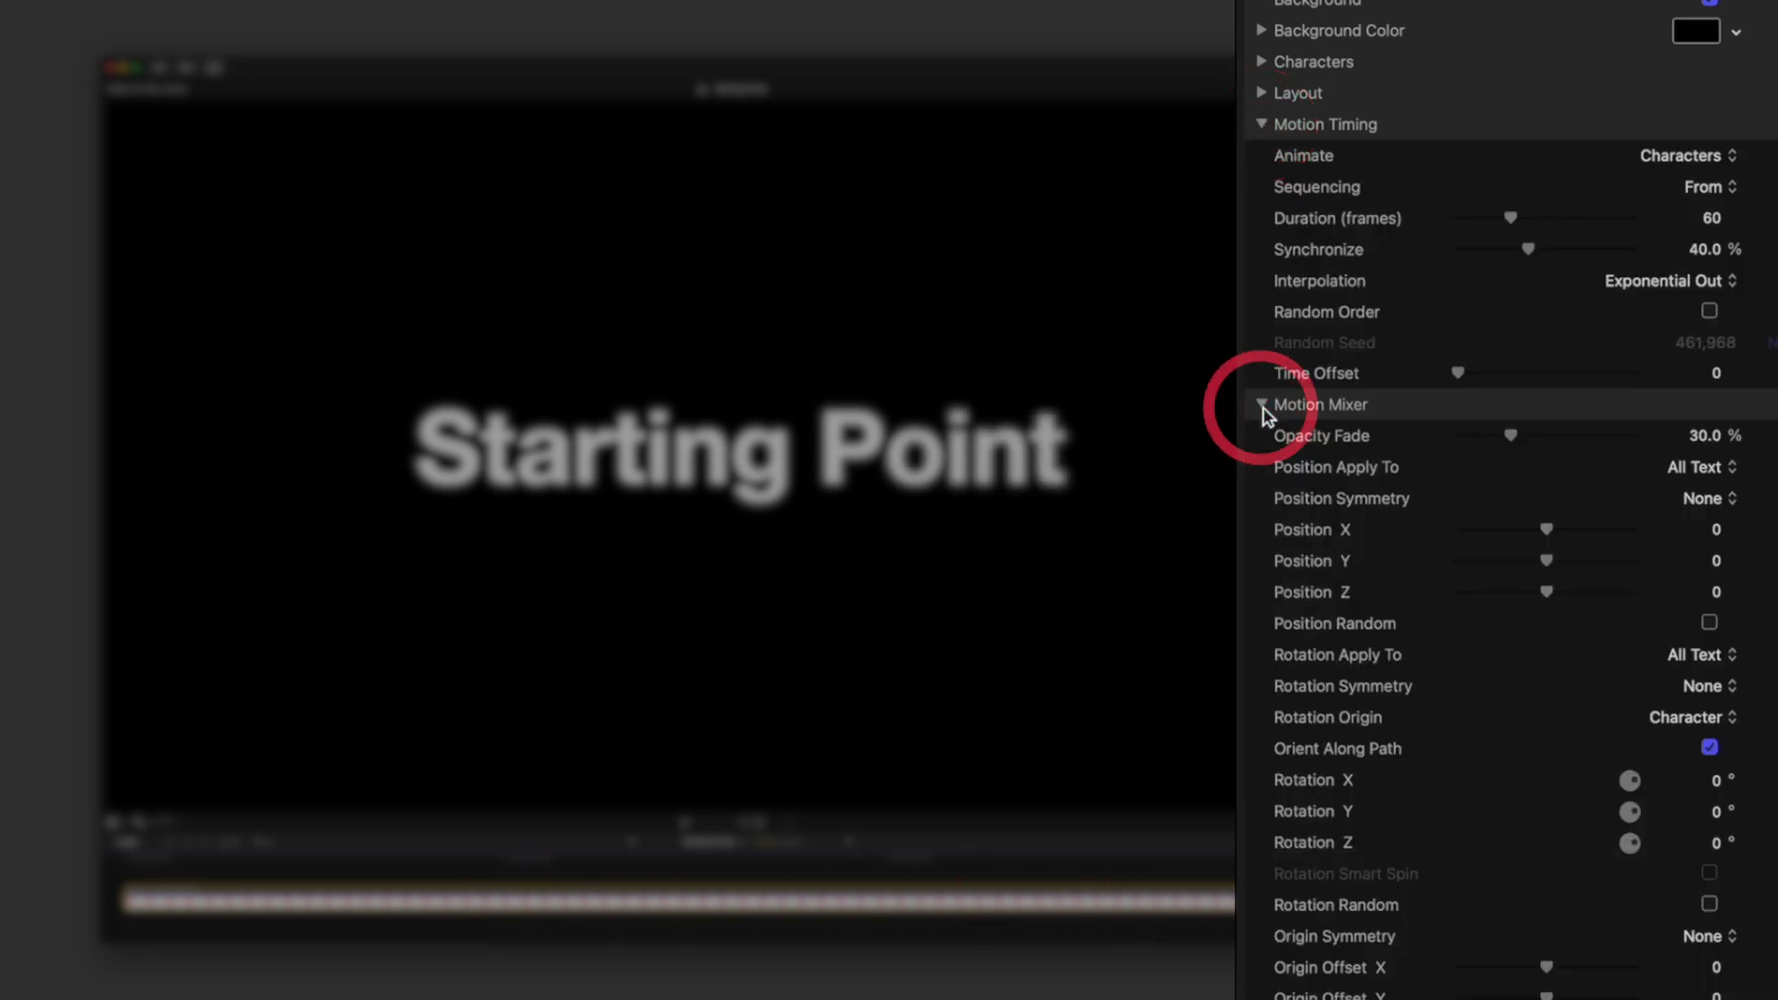
pyautogui.moveTo(1327, 448)
pyautogui.write('100')
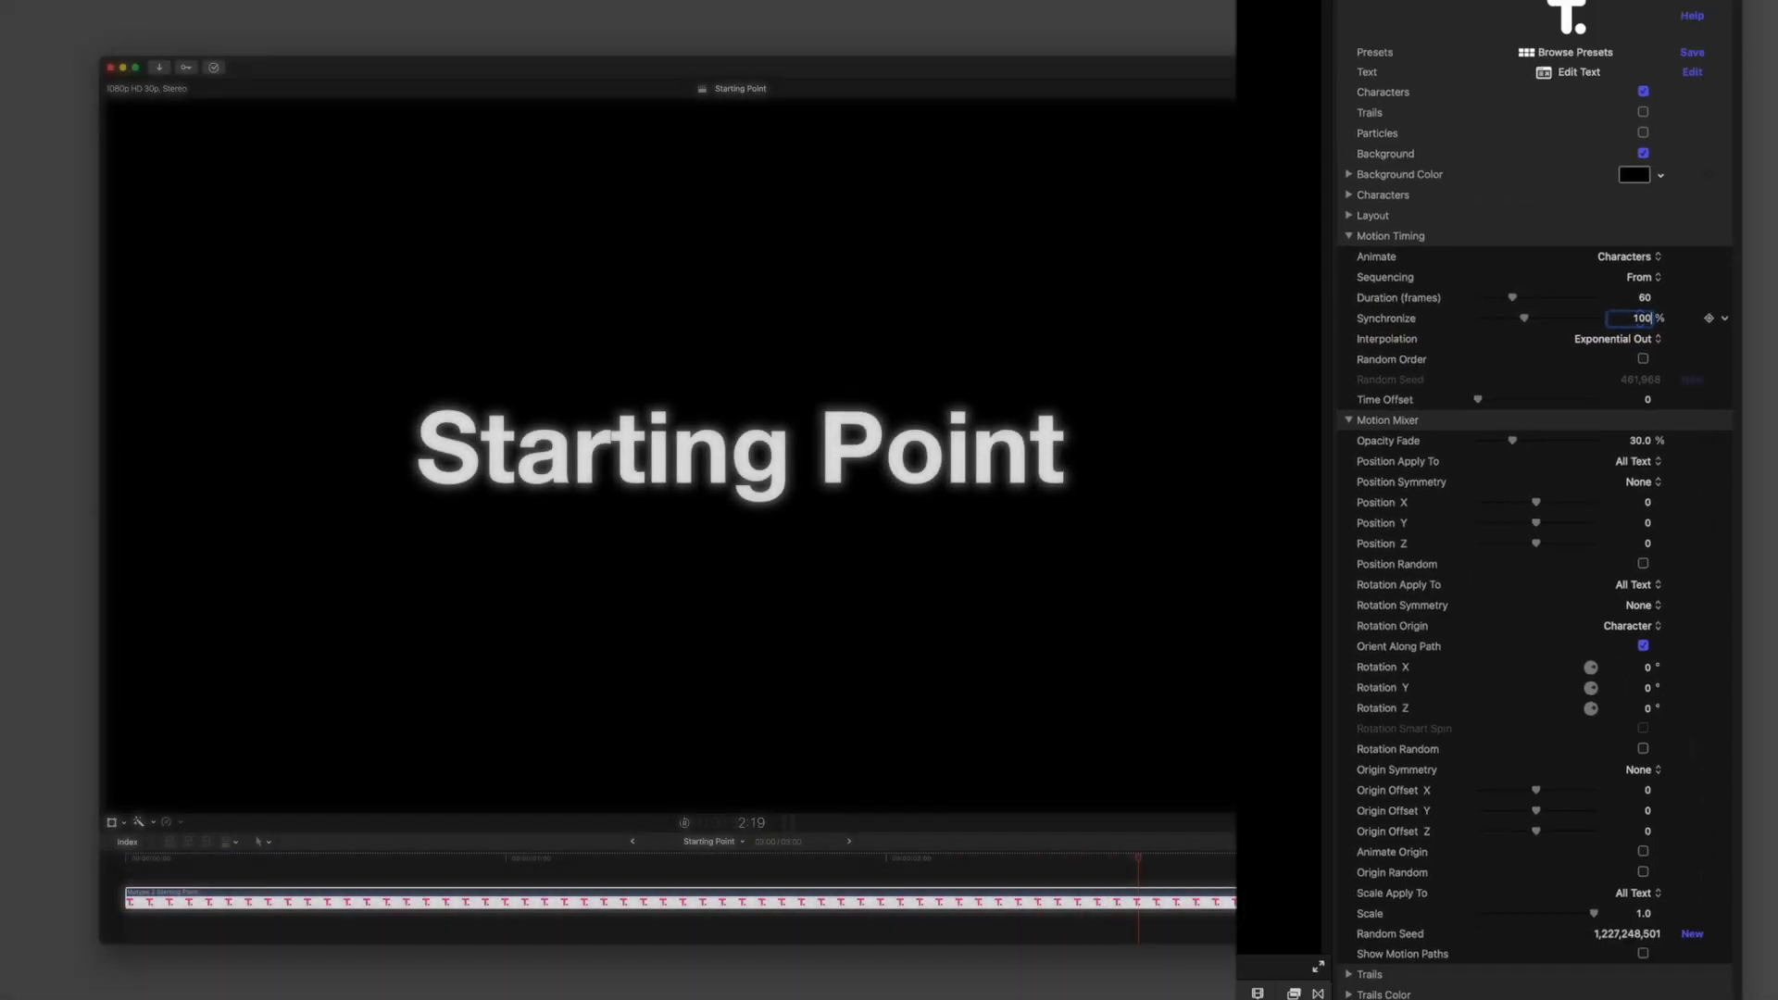
pyautogui.click(1612, 338)
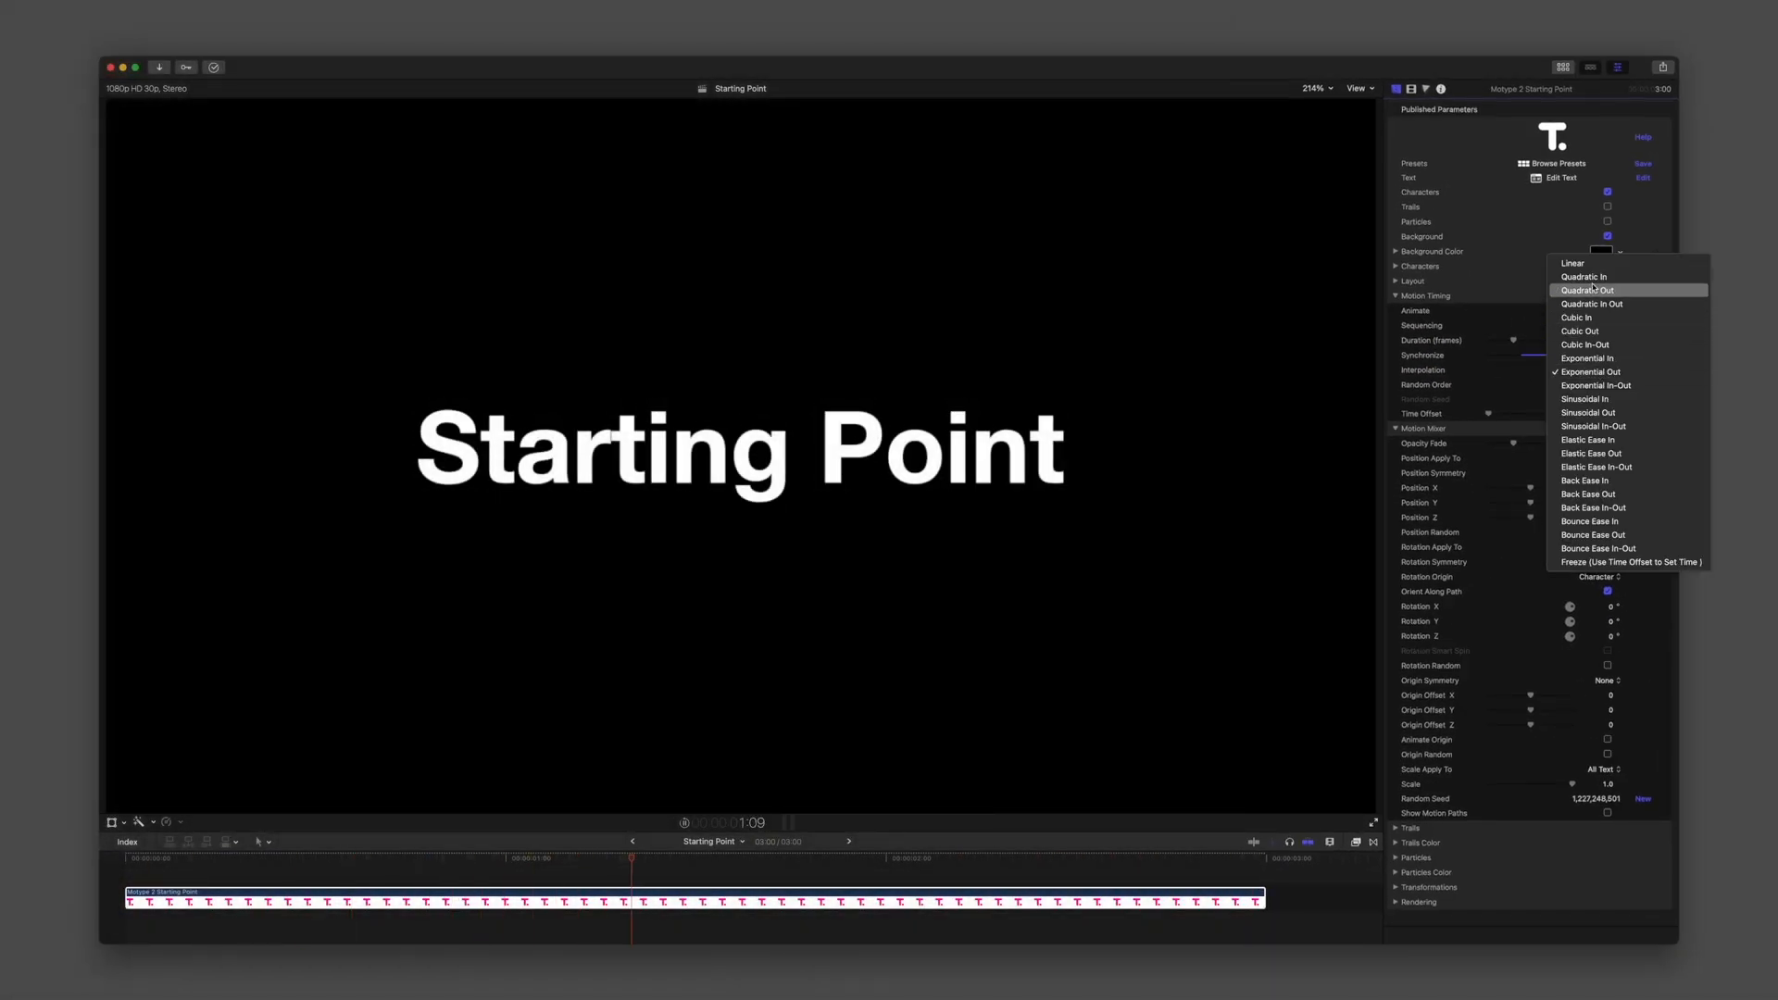
pyautogui.click(1572, 263)
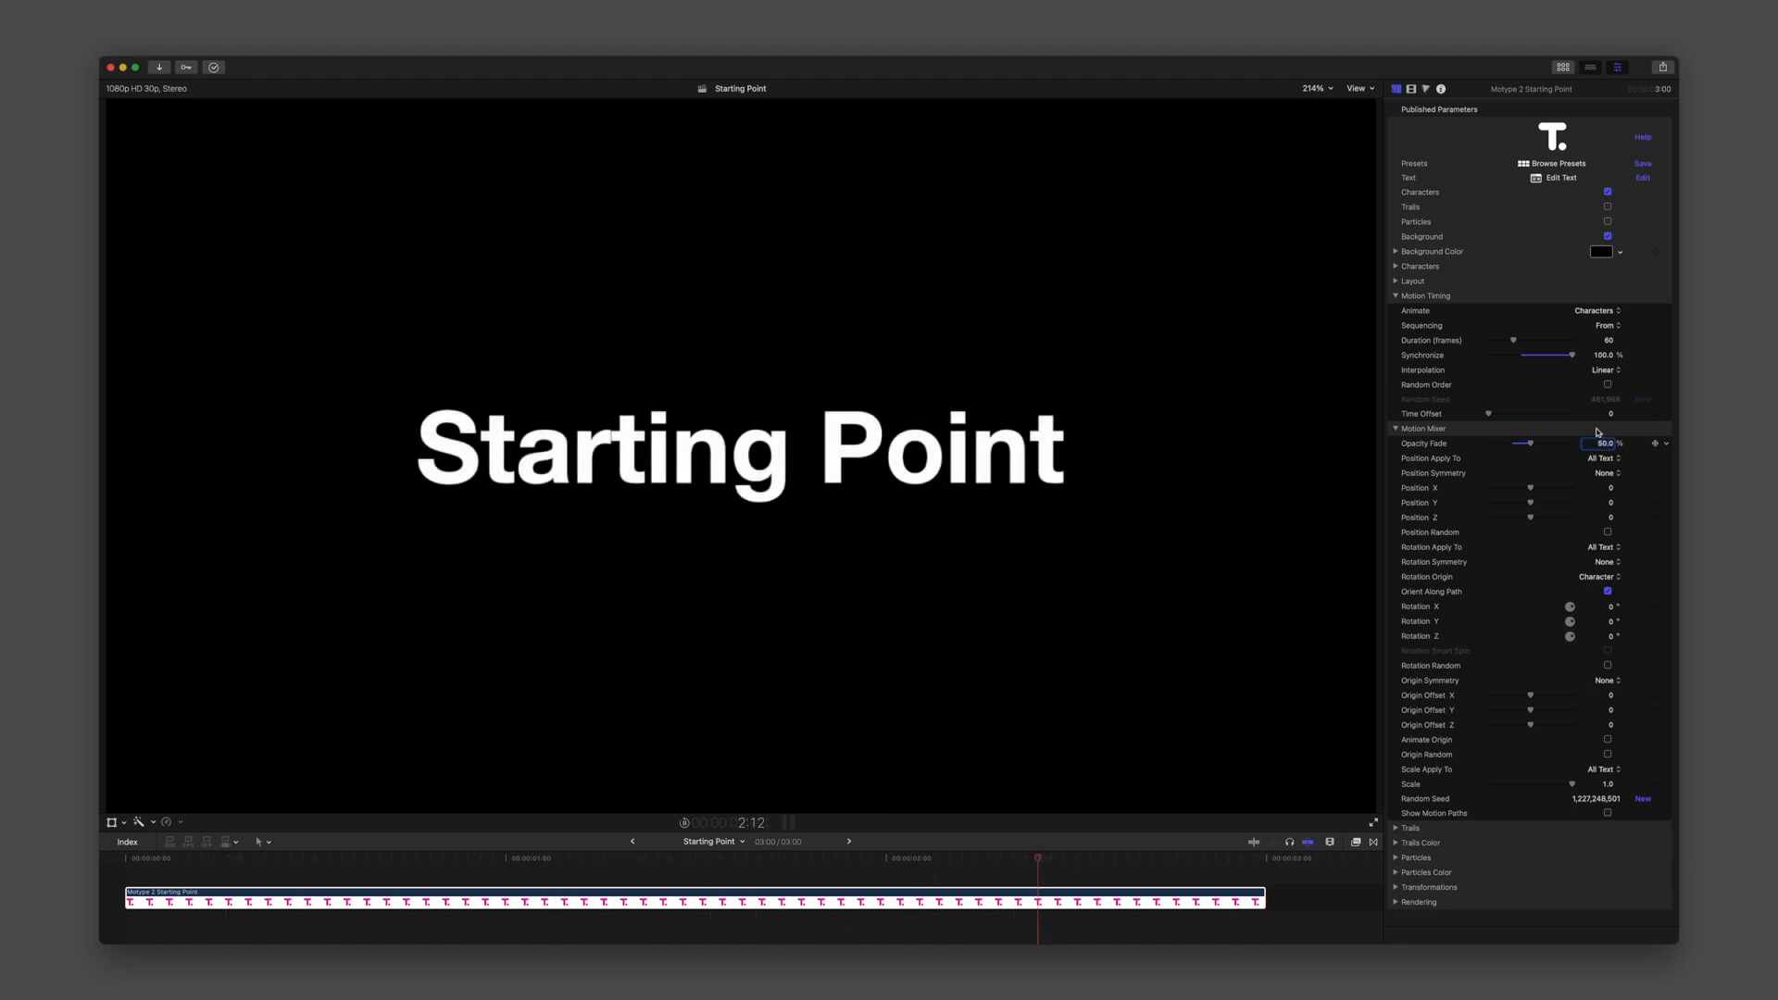
# Preview Exponential In-Out easing, then return Interpolation to Linear.
pyautogui.click(1602, 369)
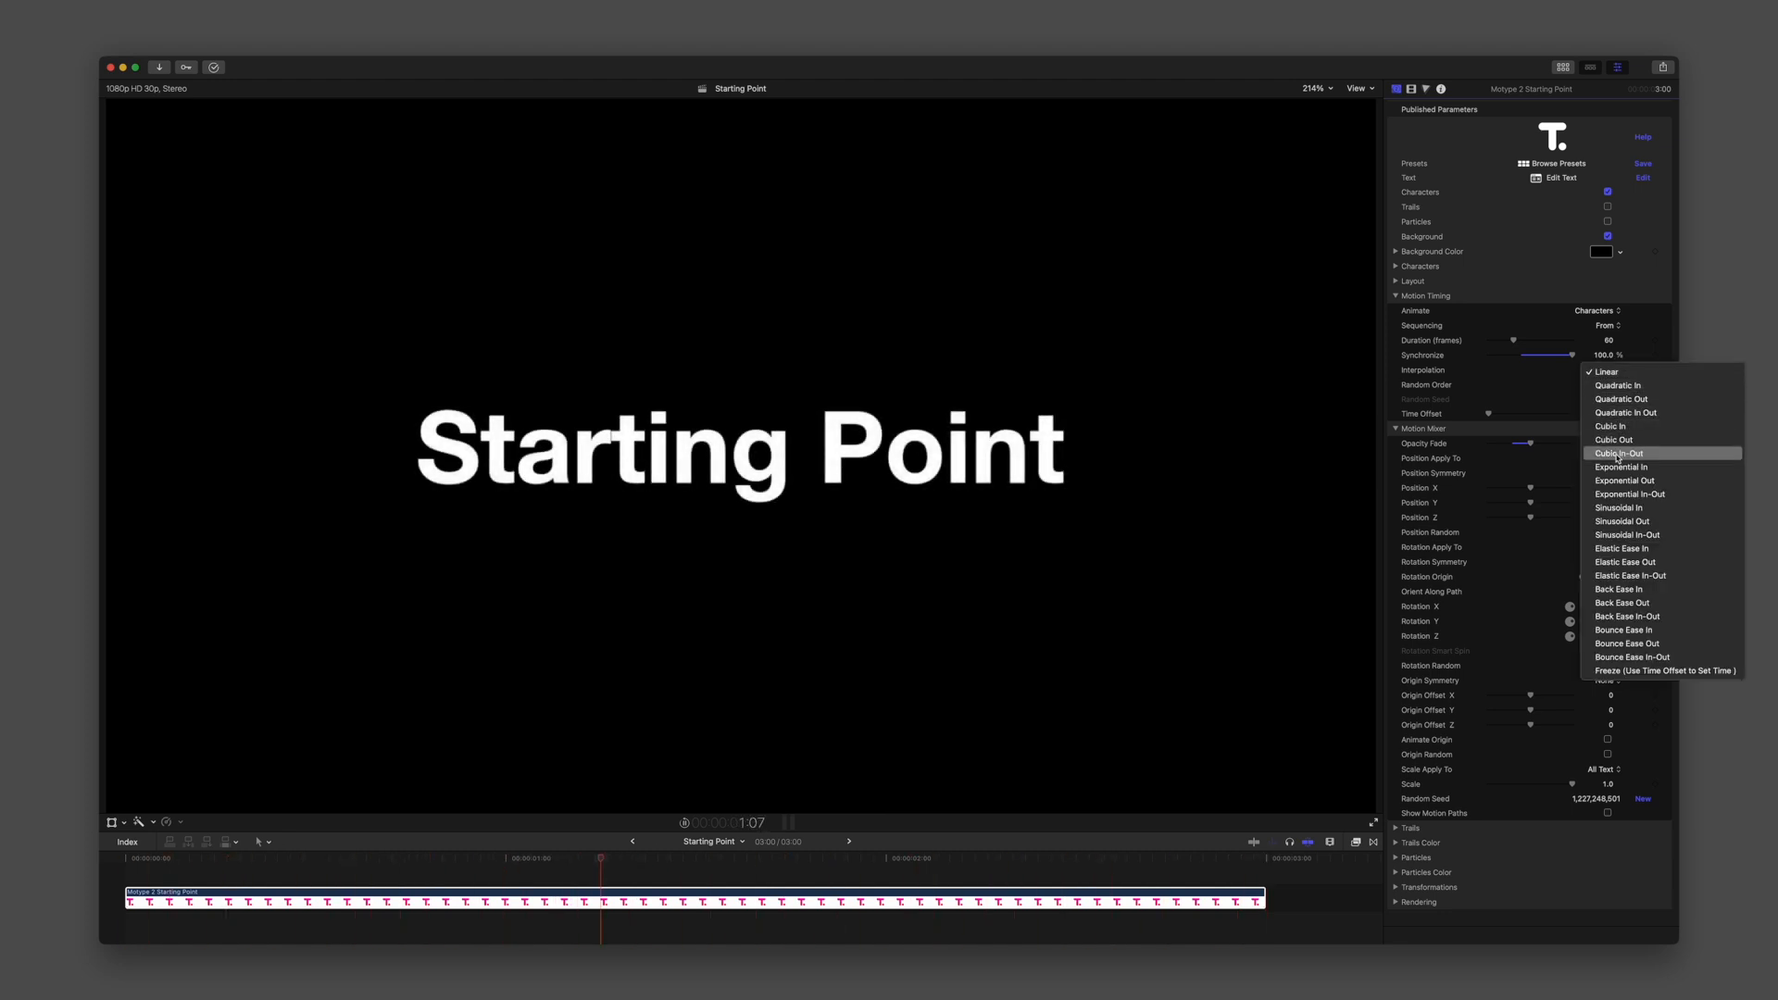
pyautogui.click(1631, 493)
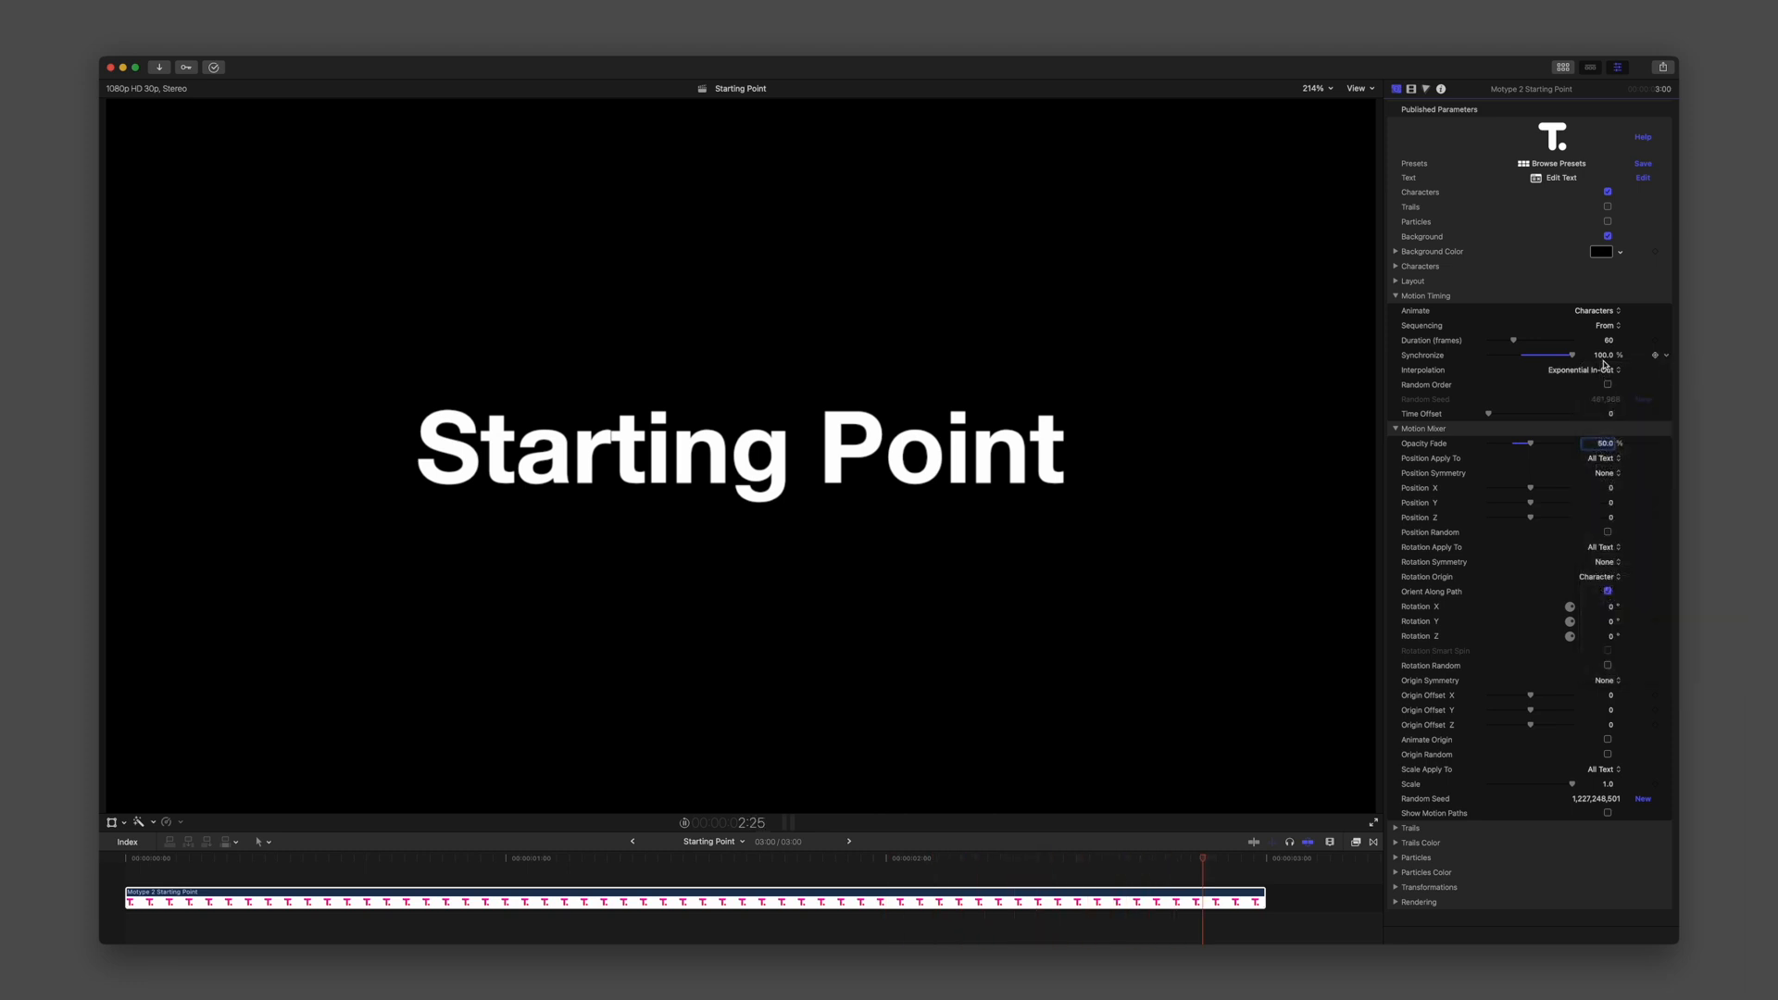
pyautogui.click(1581, 369)
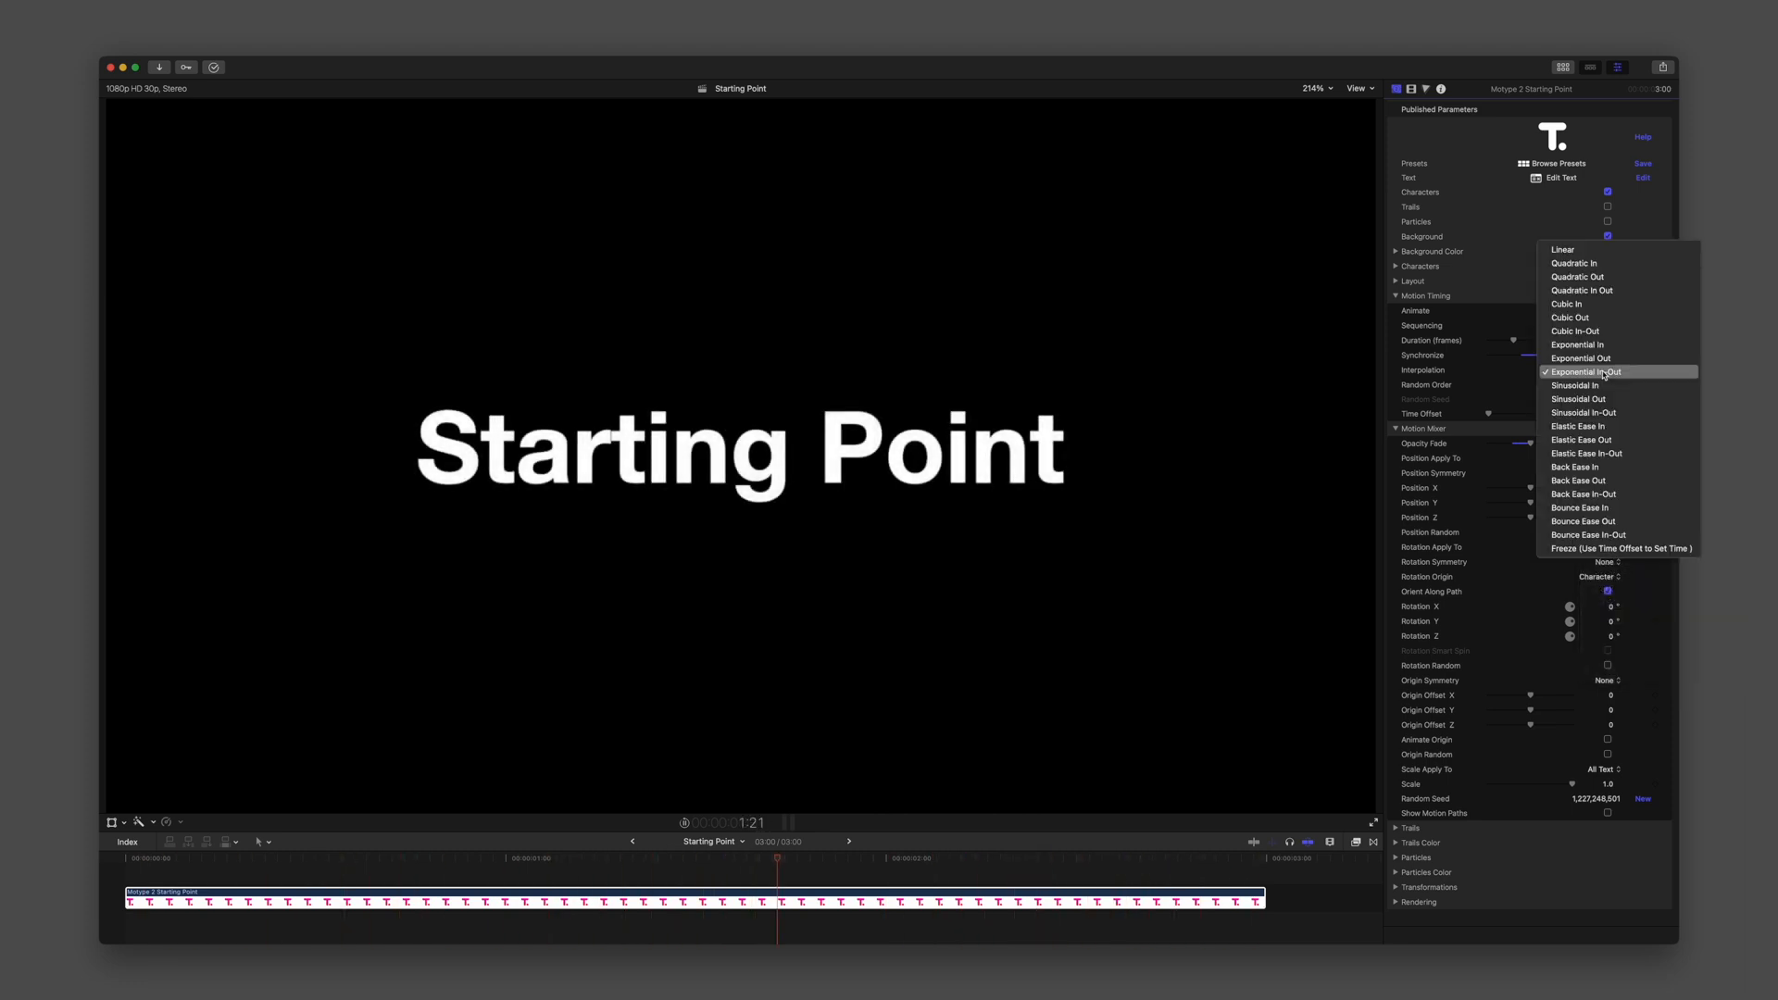
pyautogui.moveTo(1562, 249)
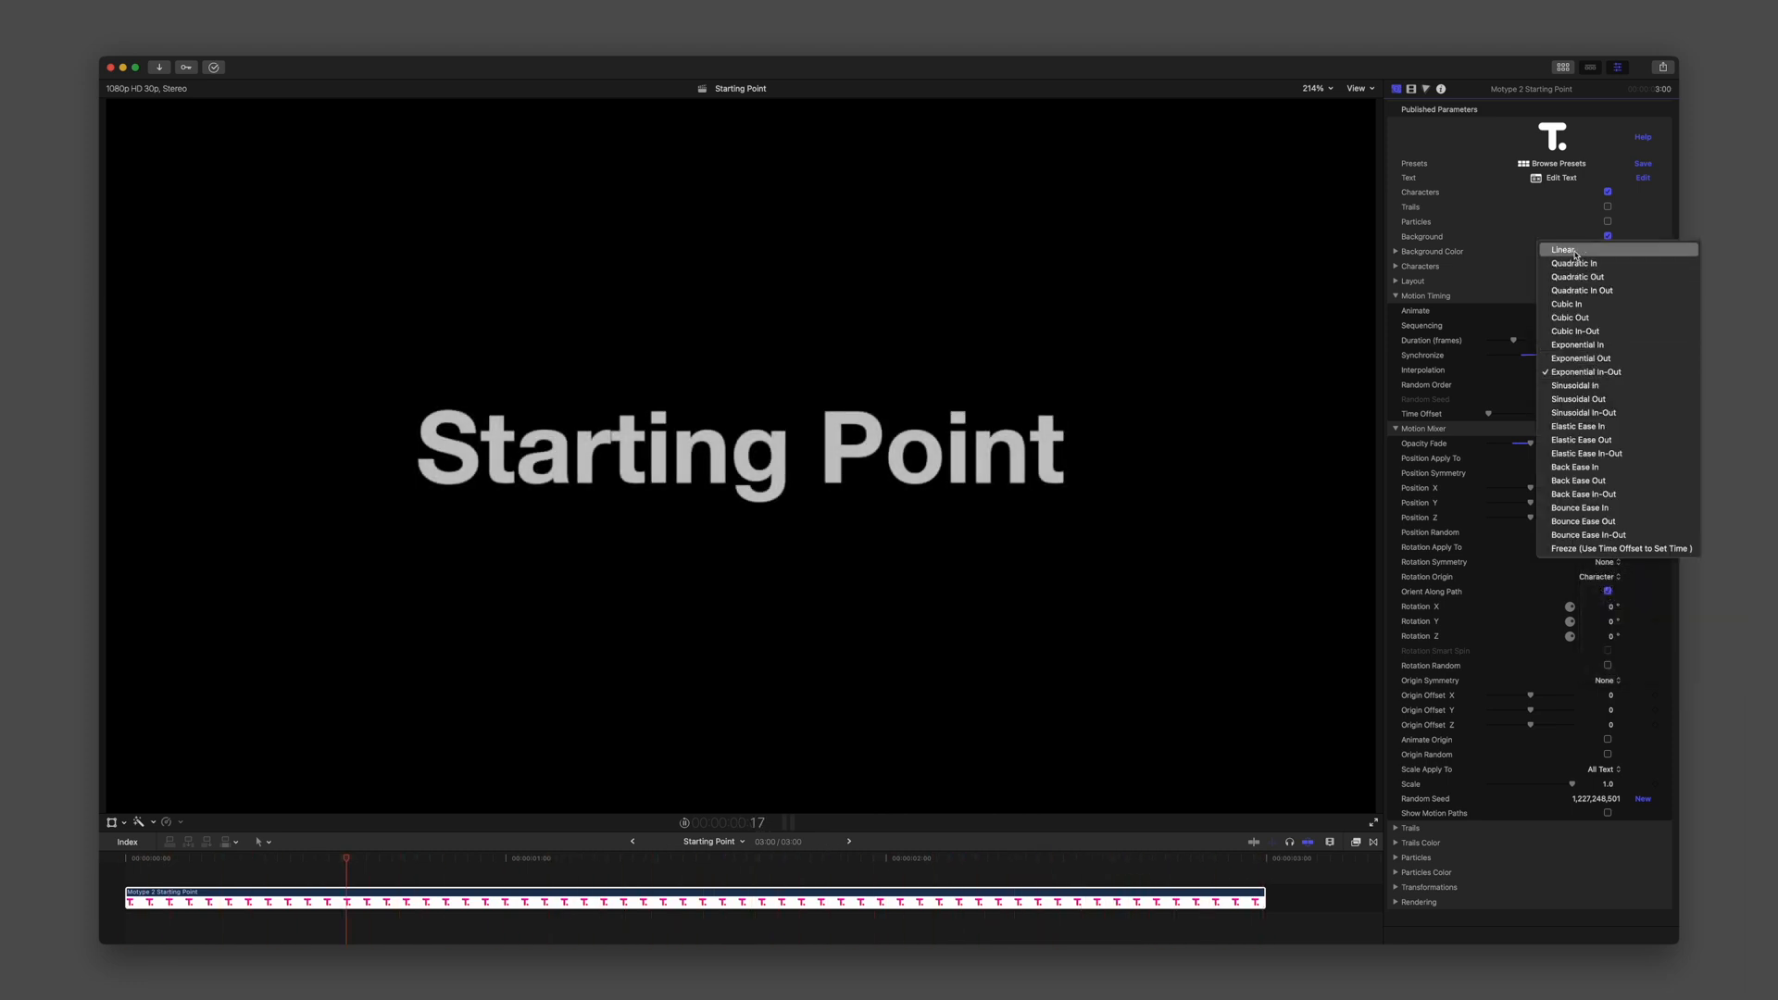
pyautogui.click(1566, 249)
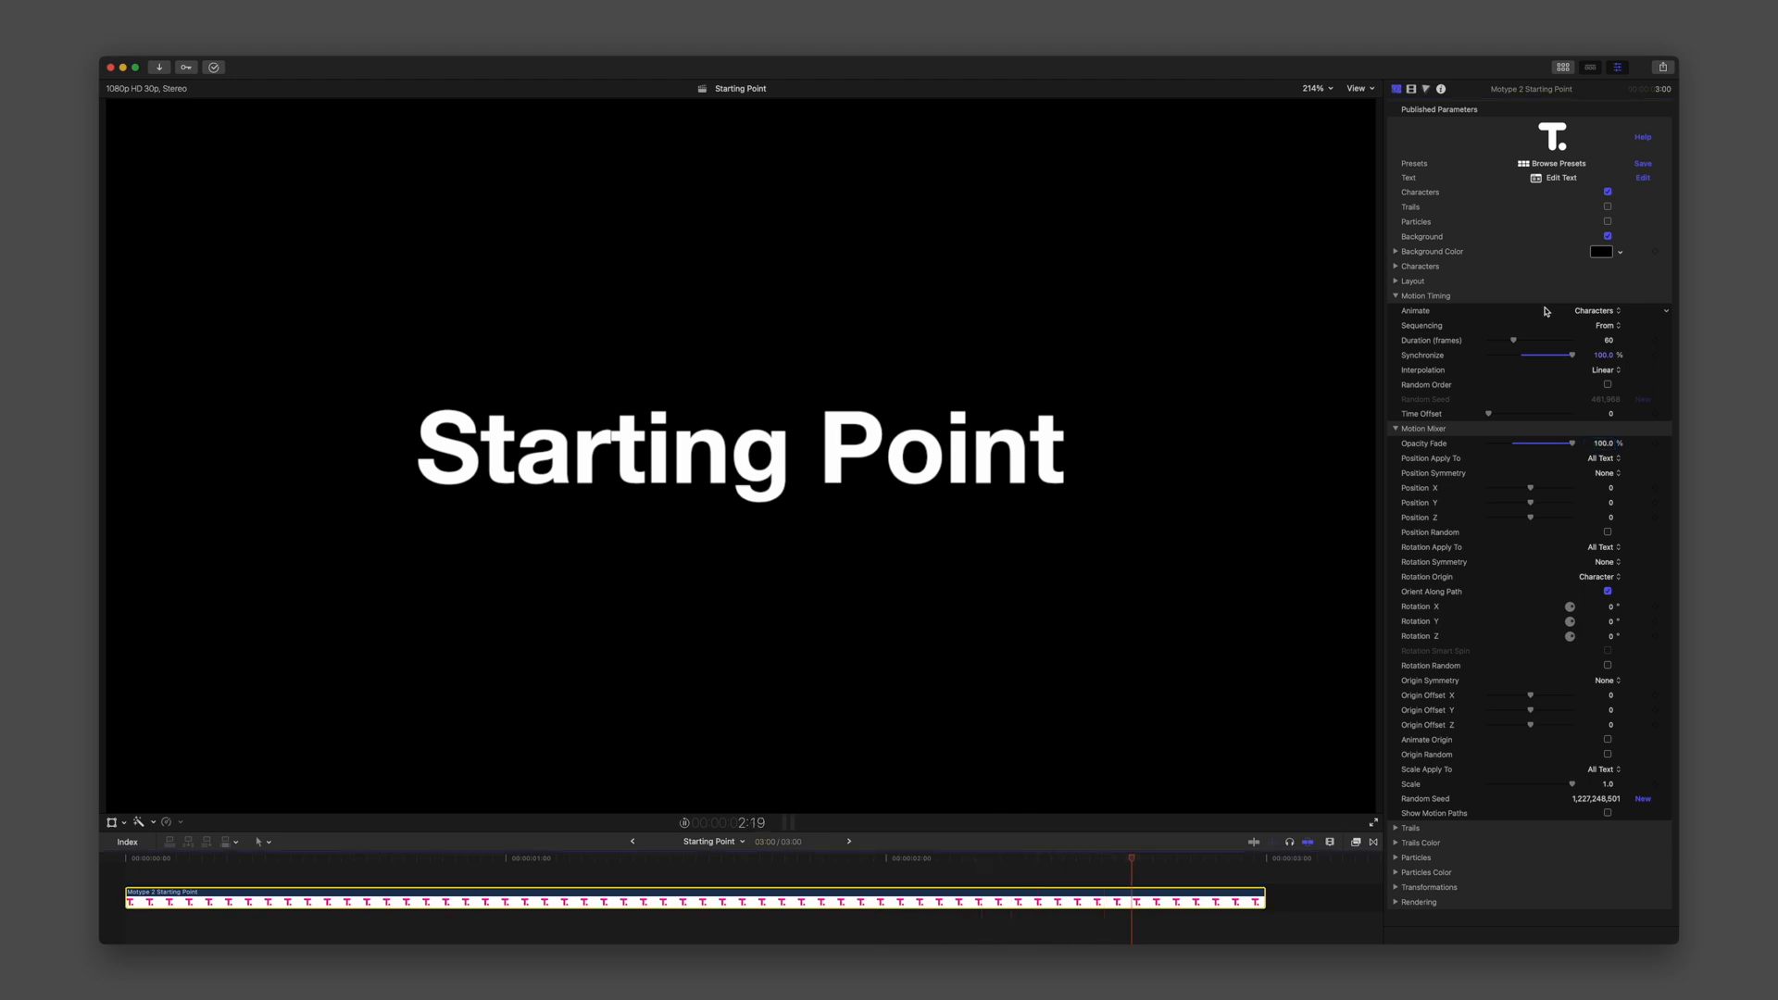
# Animate by Words and set Position Symmetry to Z.
pyautogui.click(1599, 311)
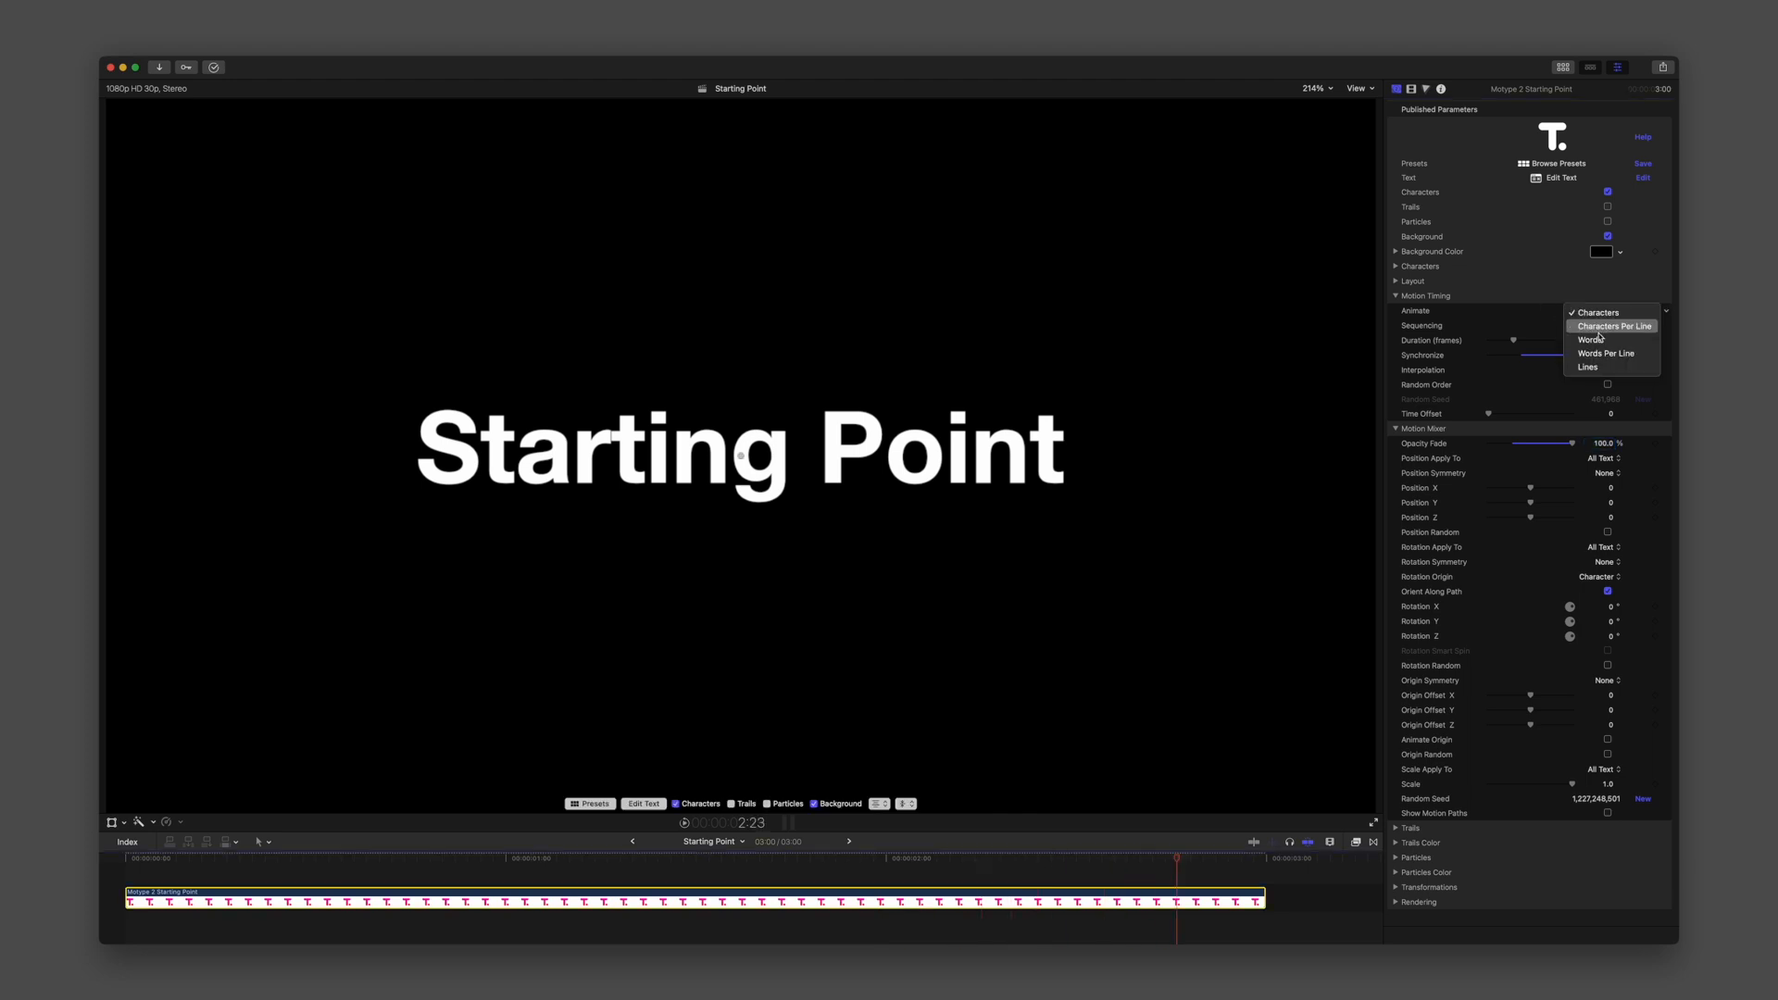
pyautogui.click(1595, 339)
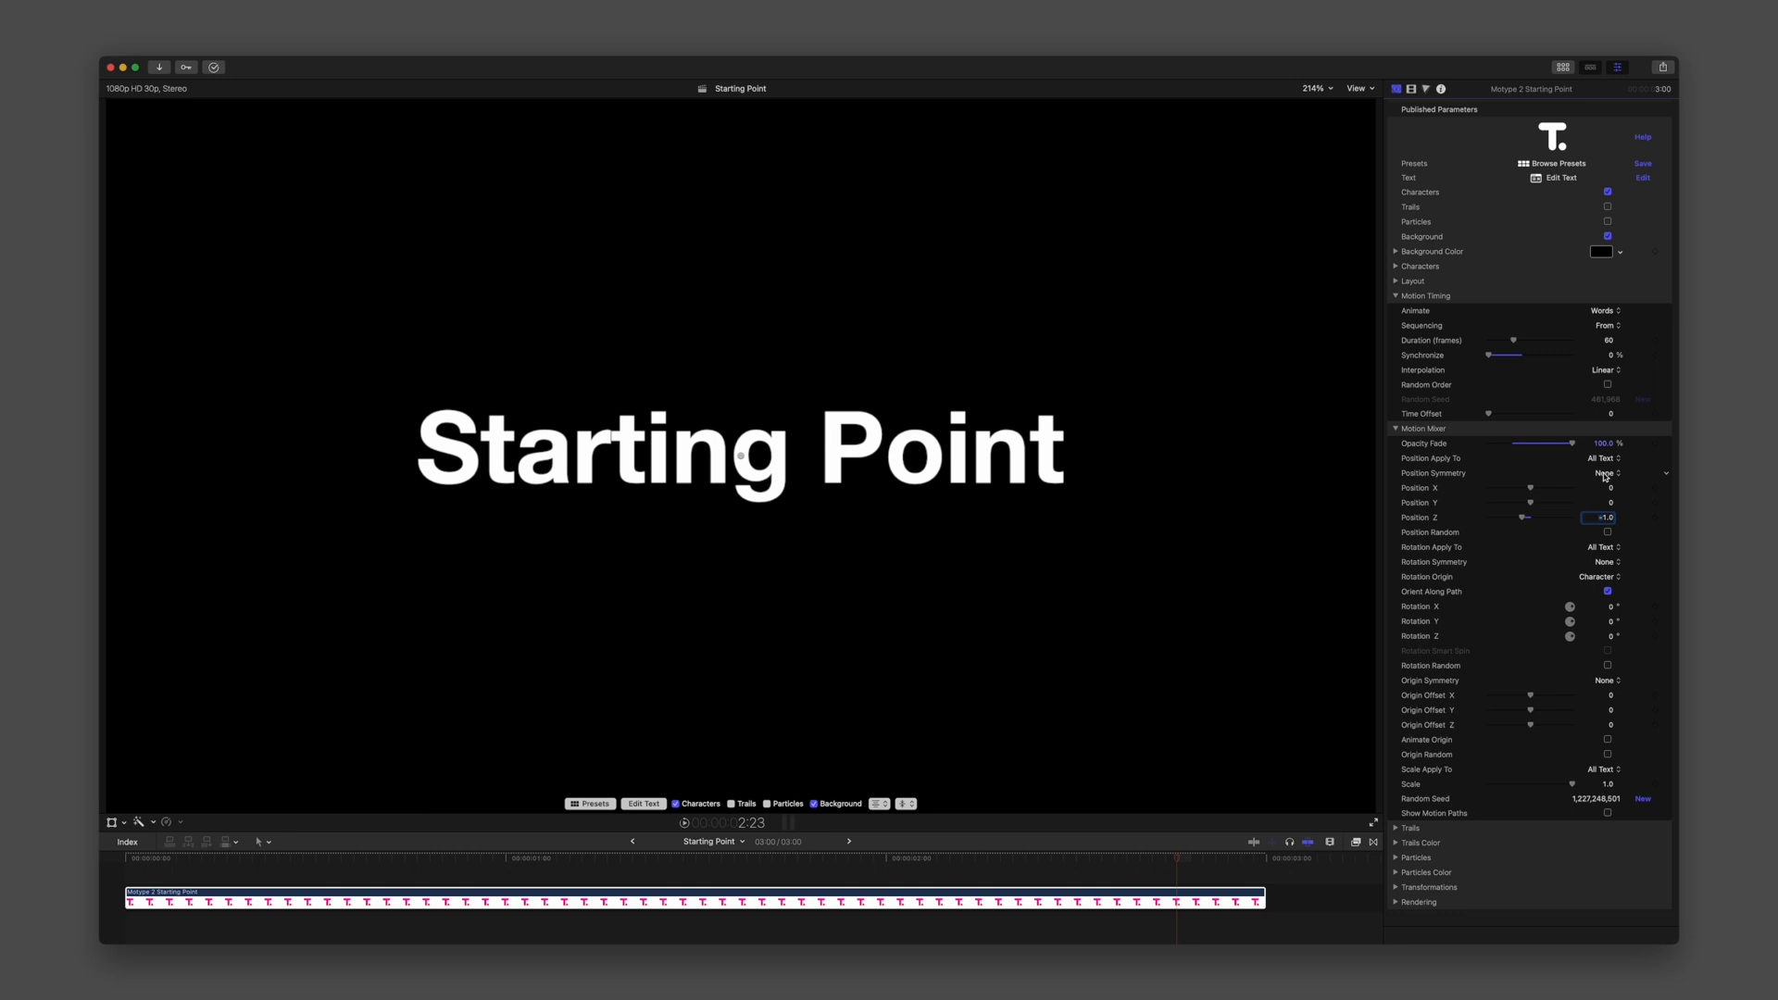
pyautogui.click(1605, 473)
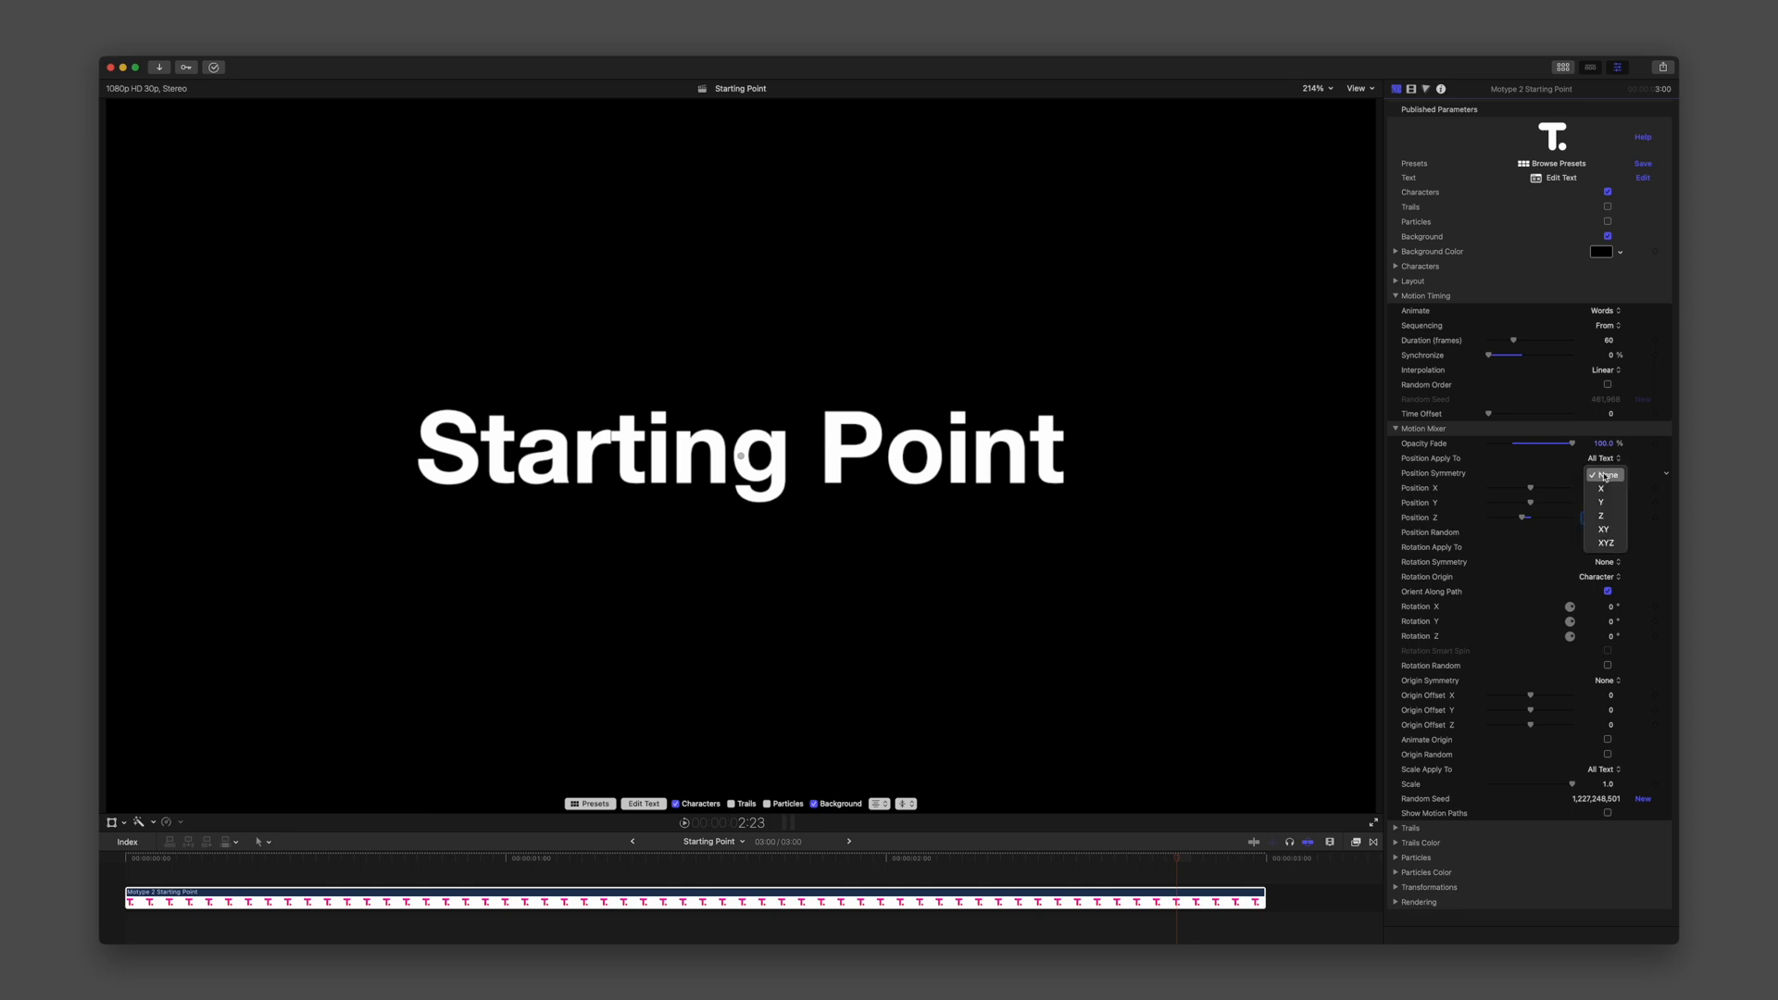
pyautogui.click(1606, 475)
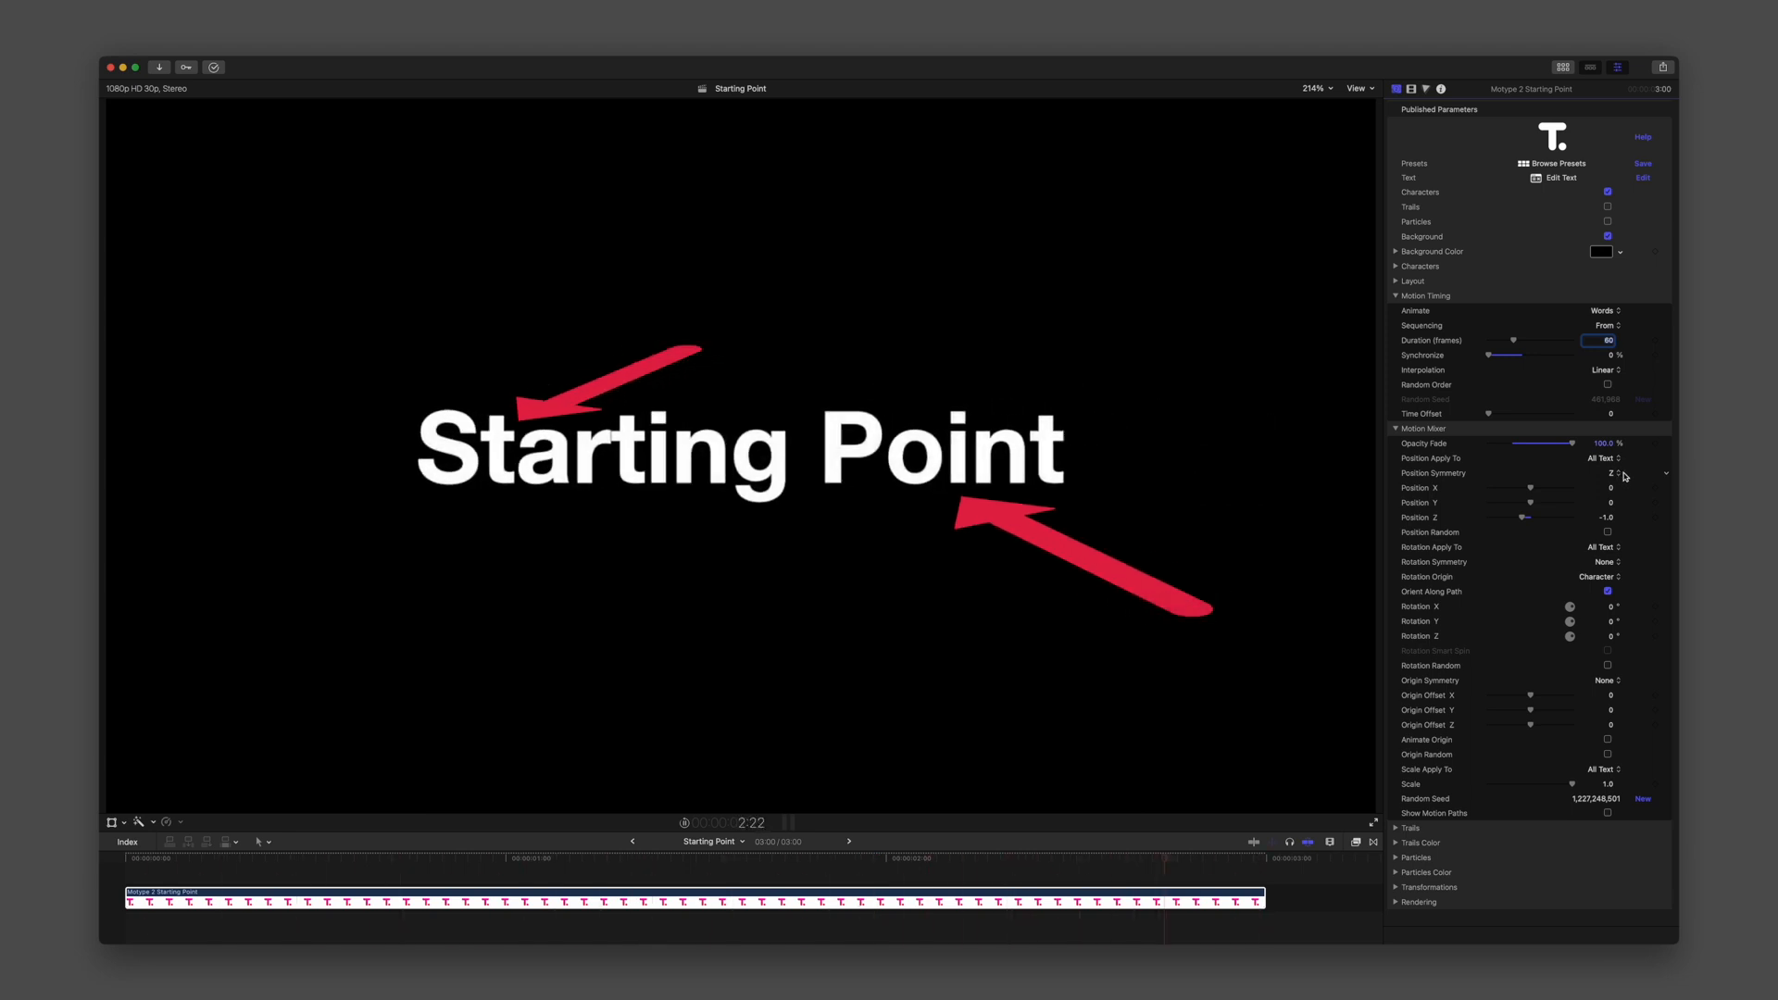
# Switch the Animate unit from Words back to Characters.
pyautogui.click(1603, 311)
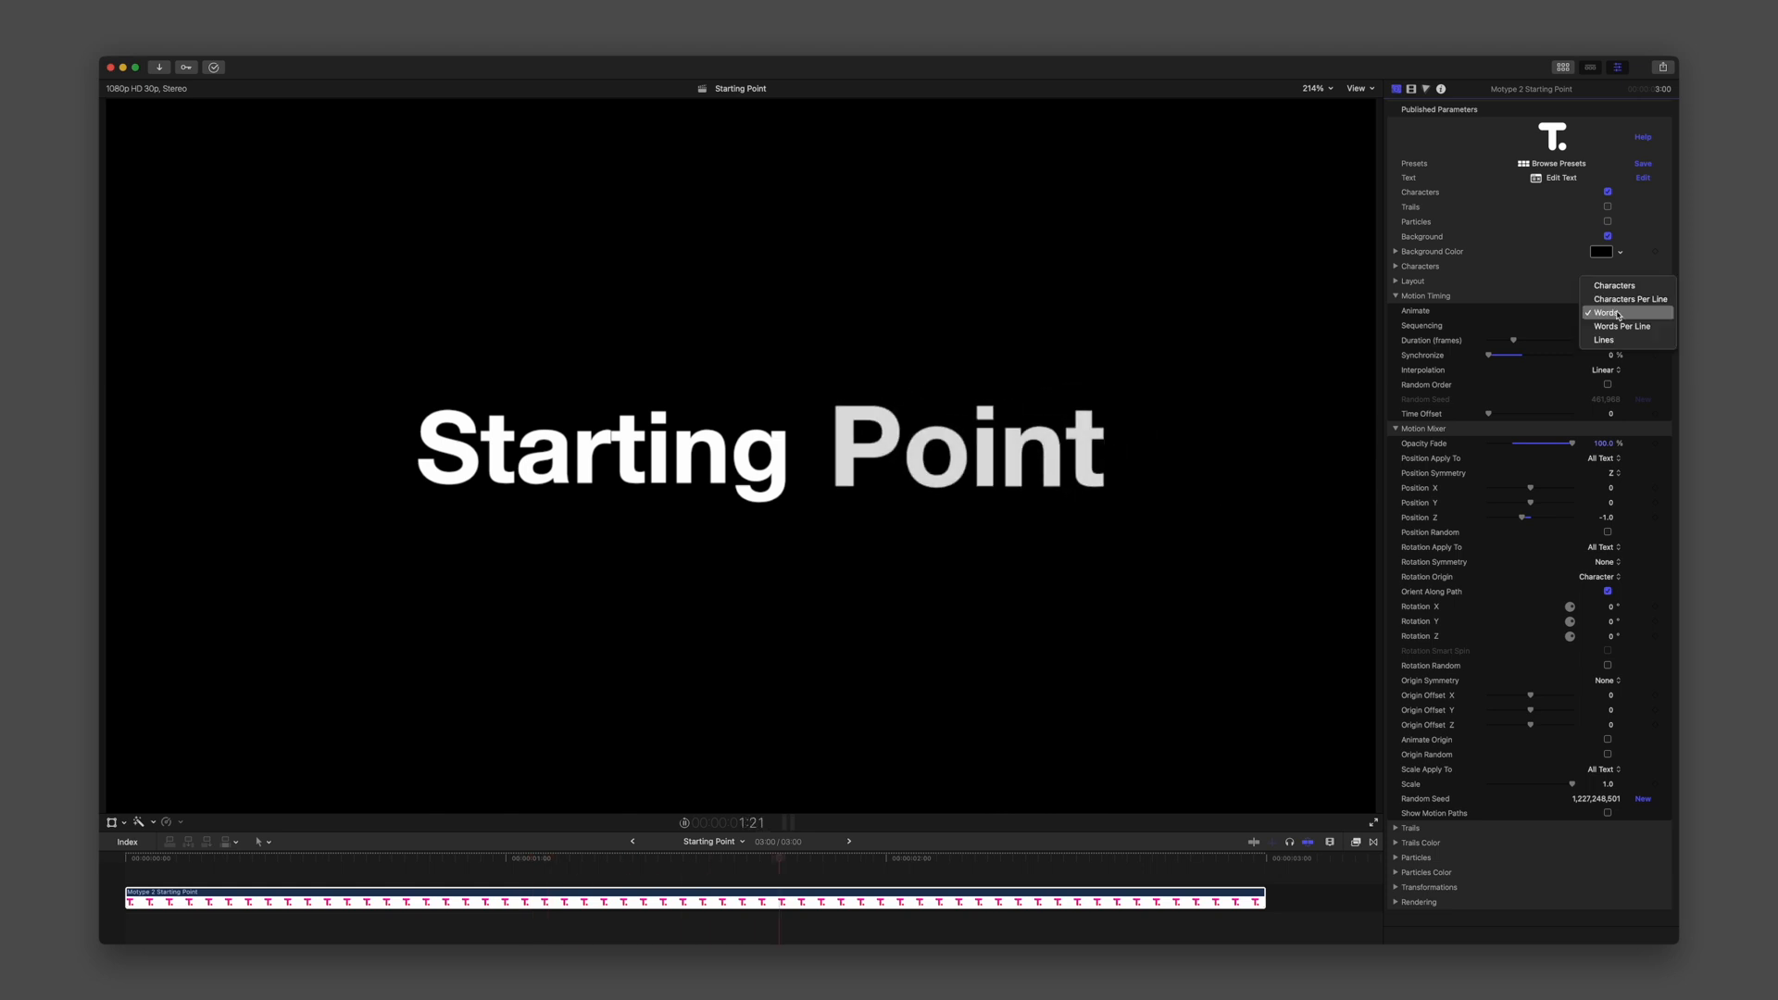
pyautogui.click(1604, 312)
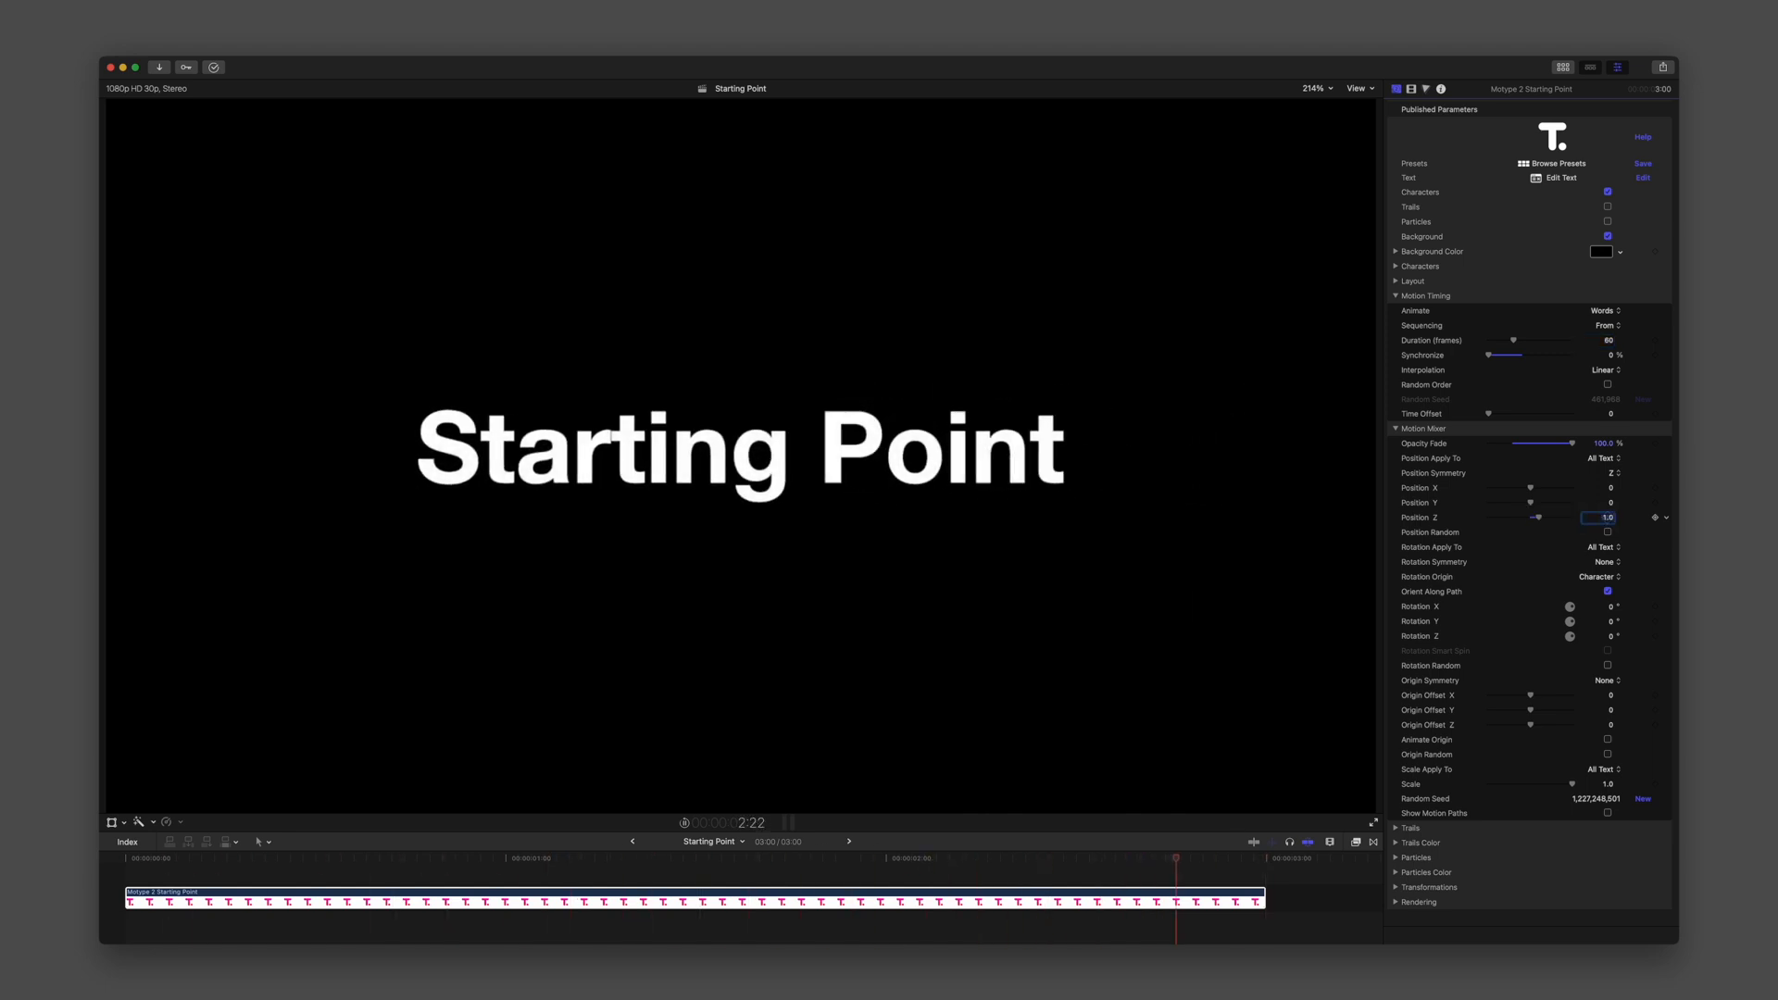
pyautogui.click(1604, 311)
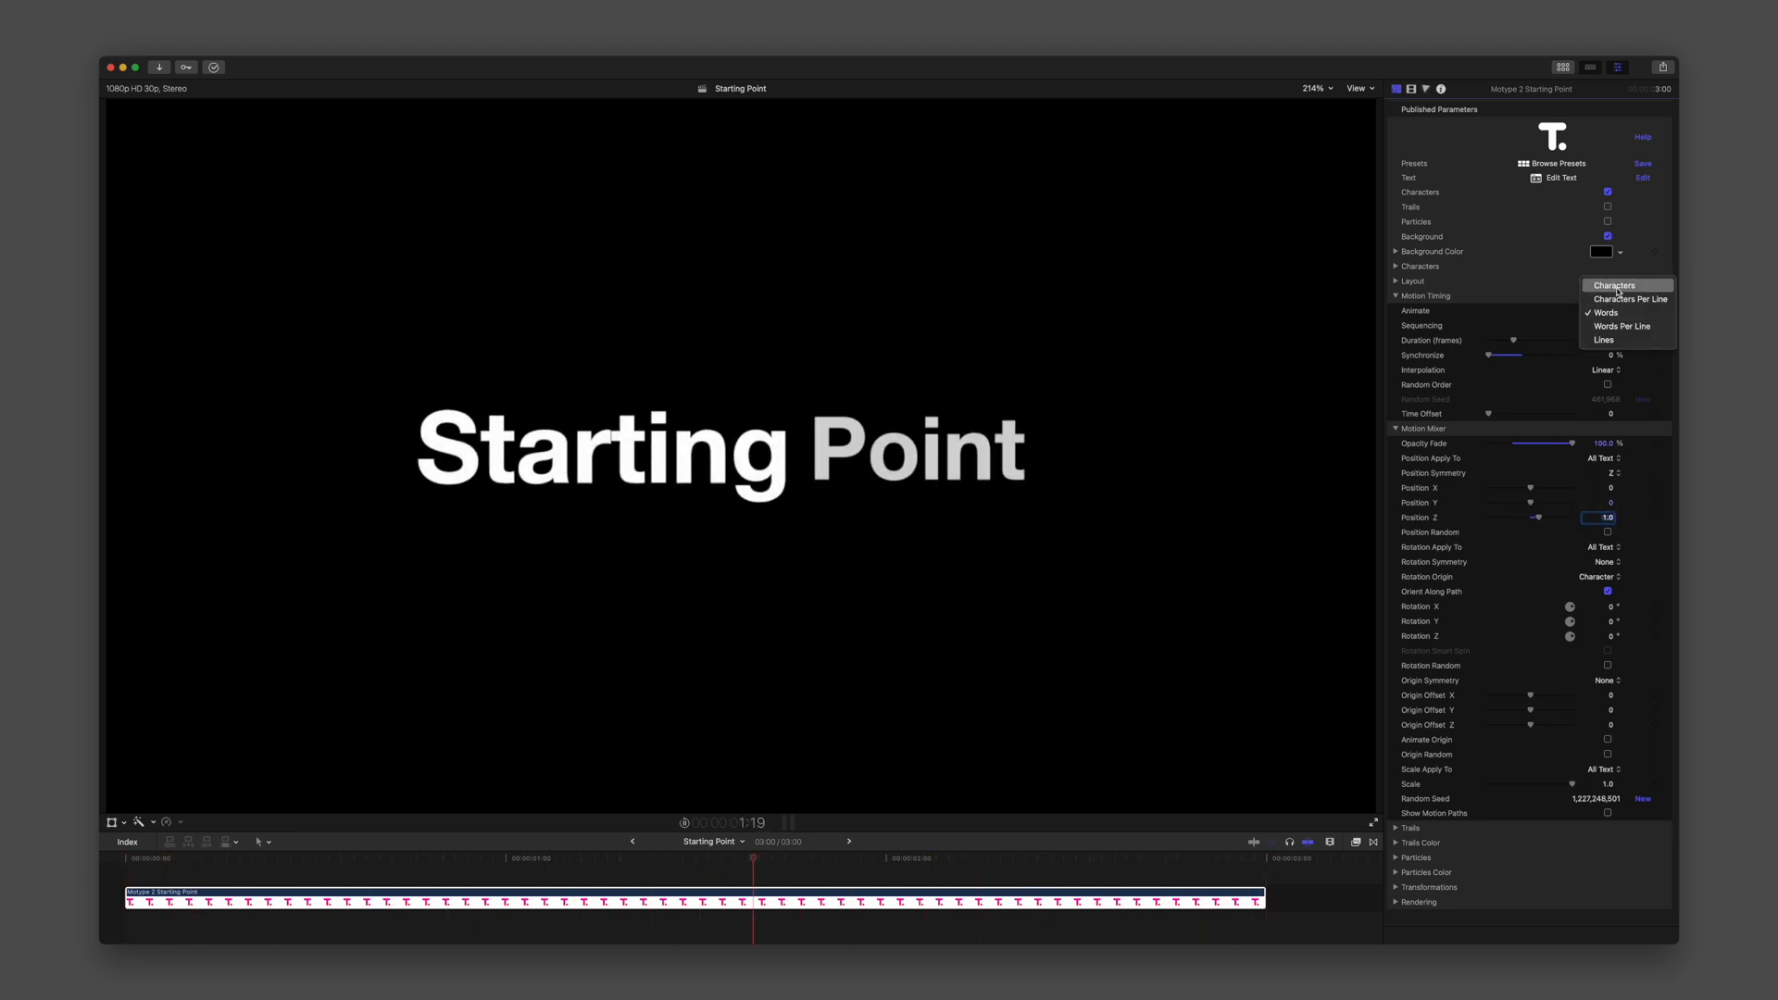
pyautogui.click(1612, 285)
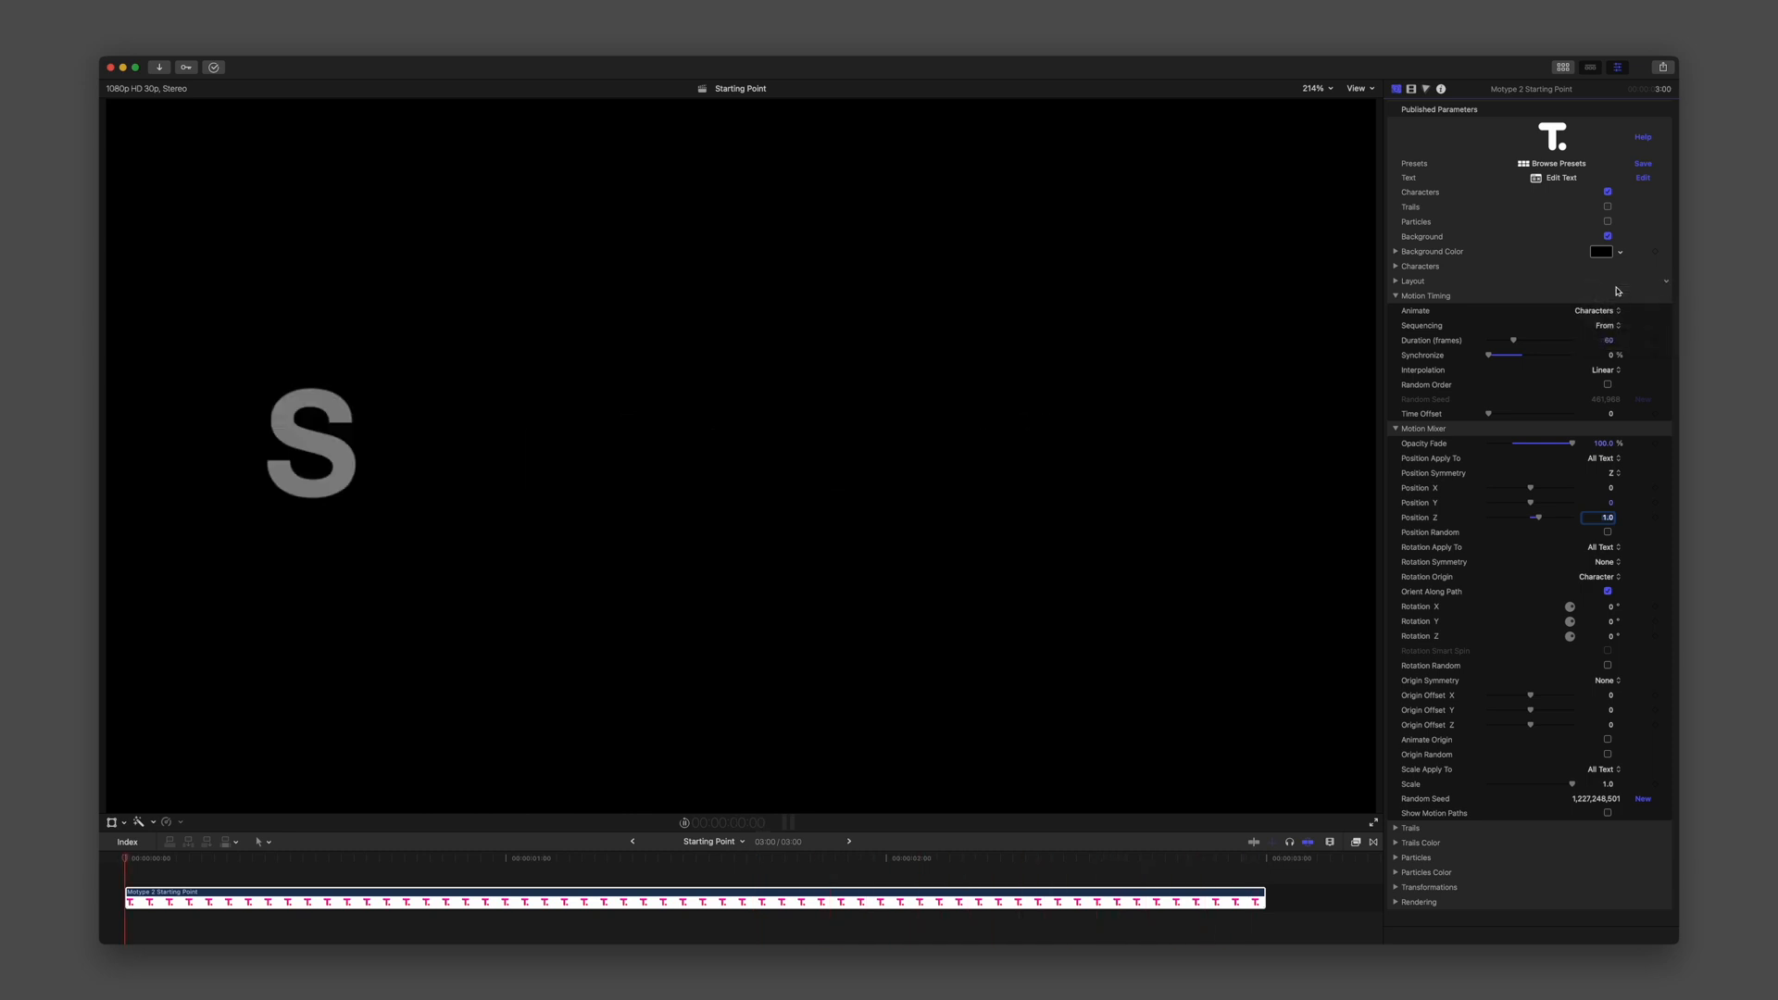
# Open the Selective Animation title clip from the timeline.
pyautogui.click(884, 858)
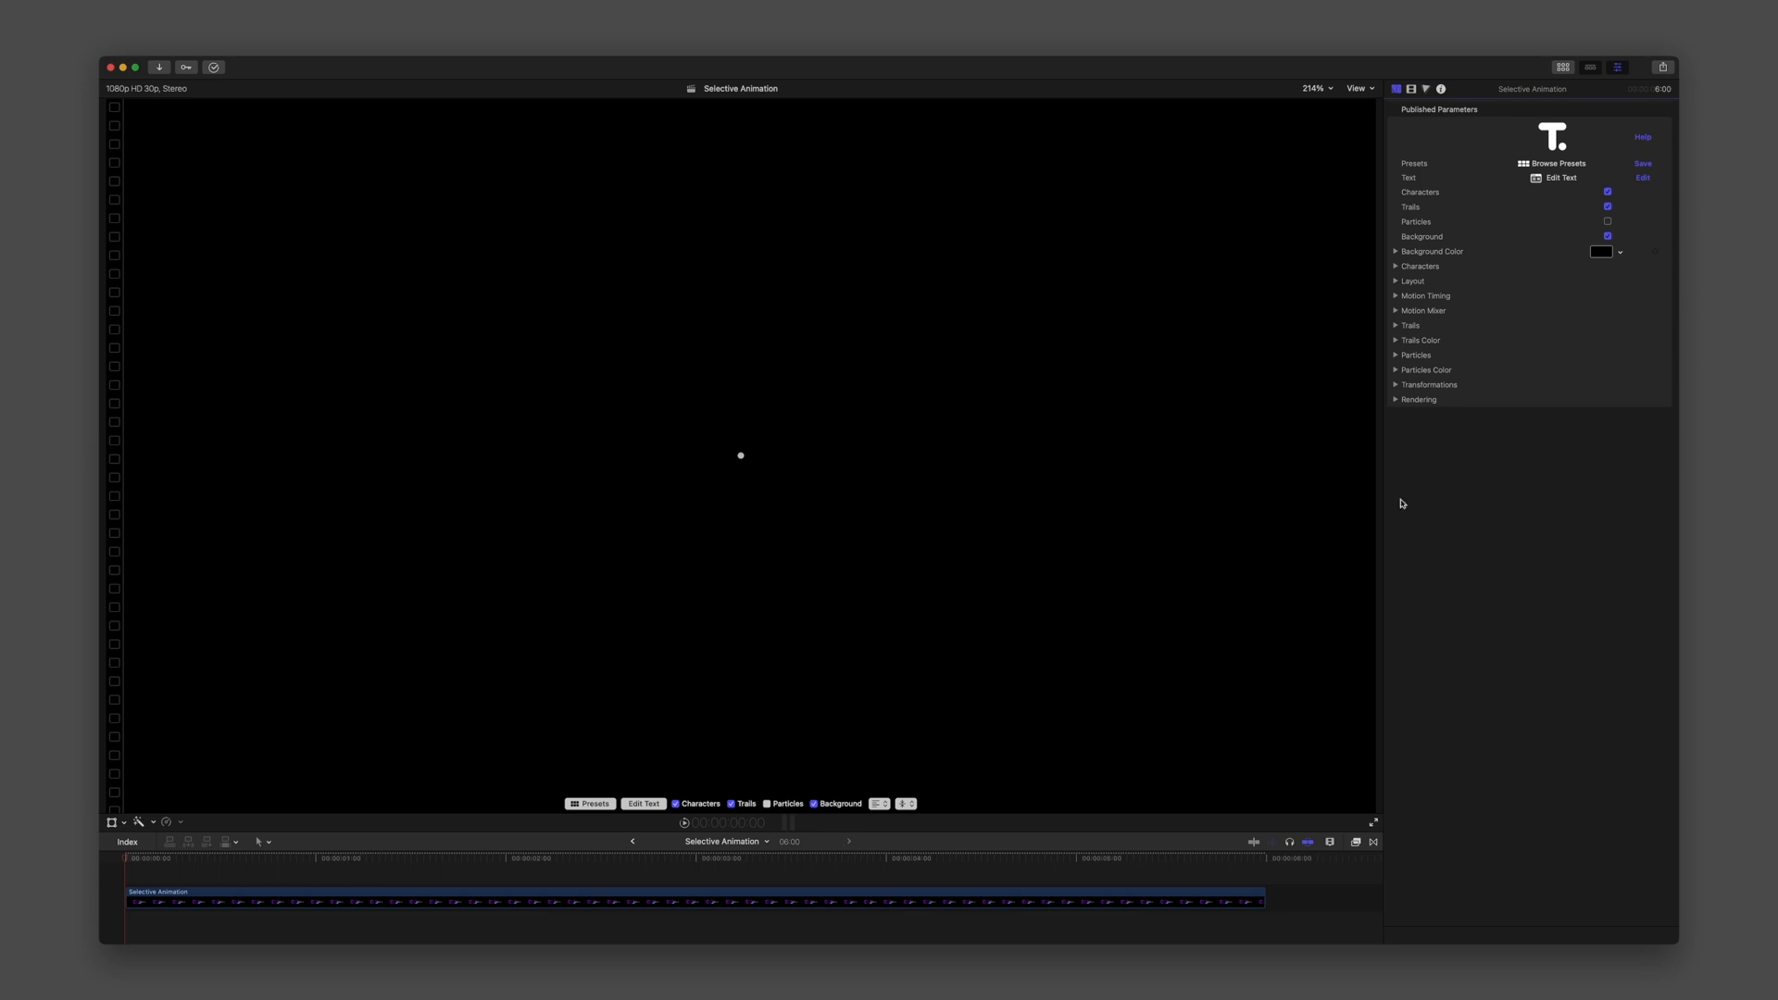
# Check the infinity text, then keep Rotation Apply To on Underlined in Motion Timing.
pyautogui.click(1557, 178)
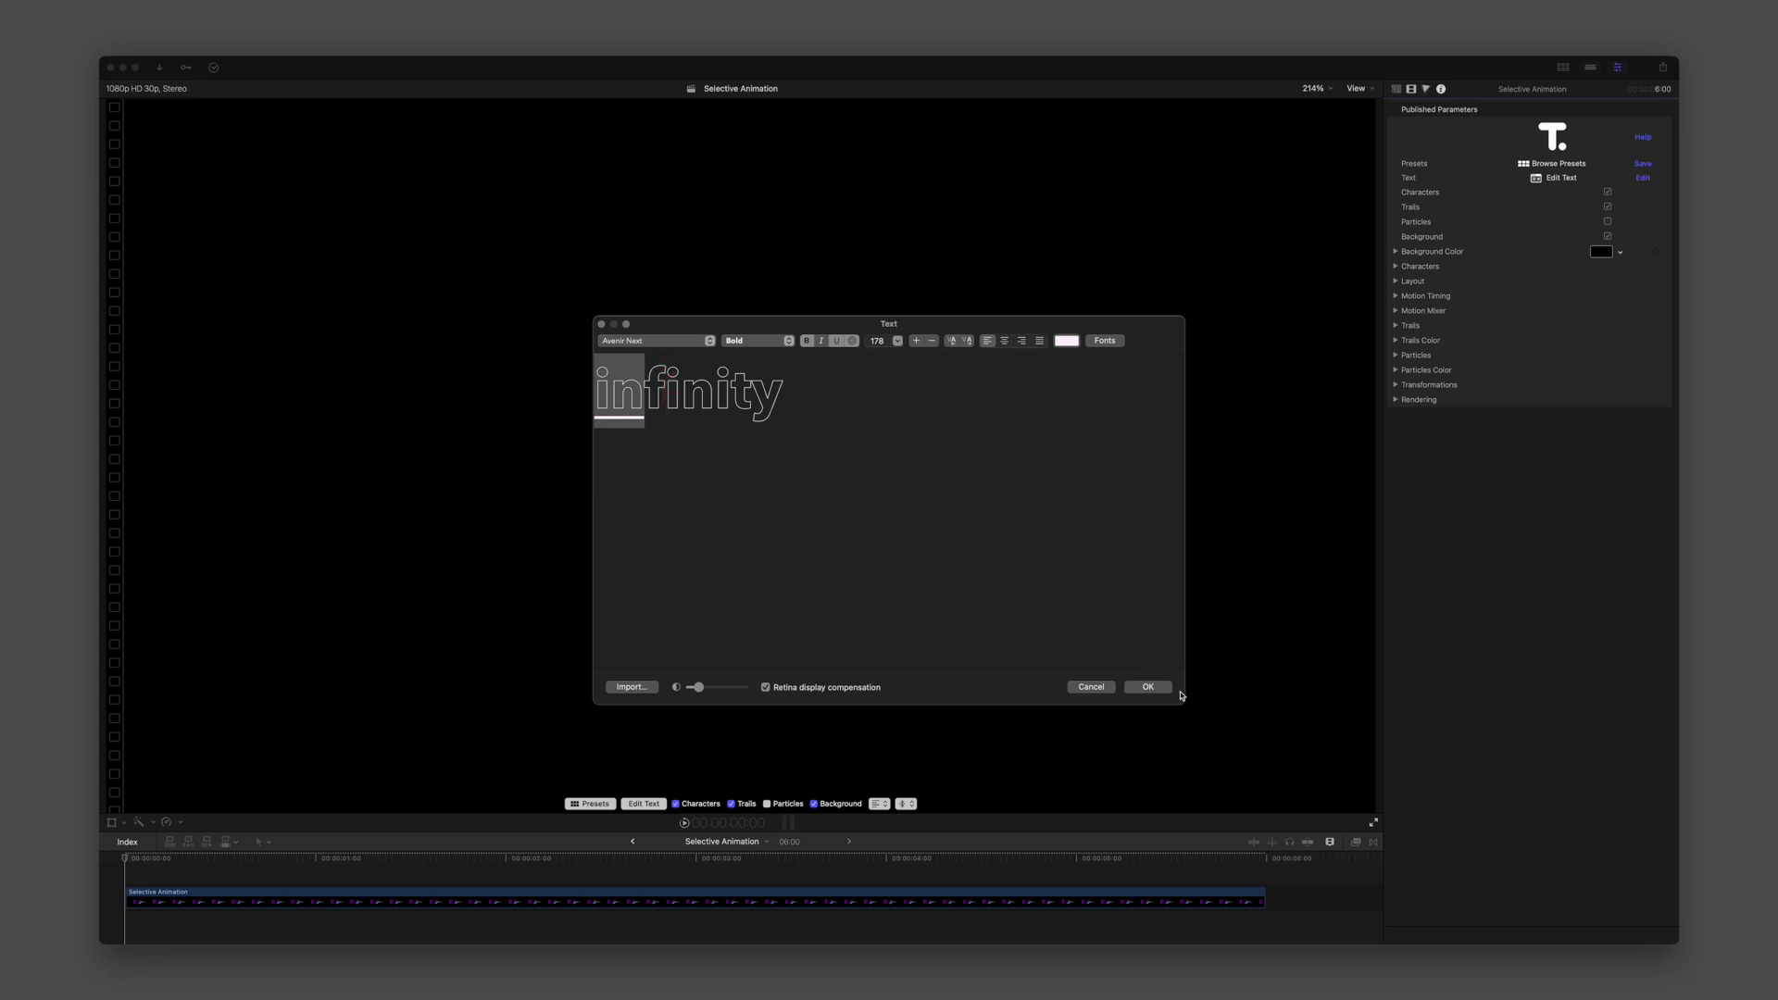
pyautogui.click(1145, 686)
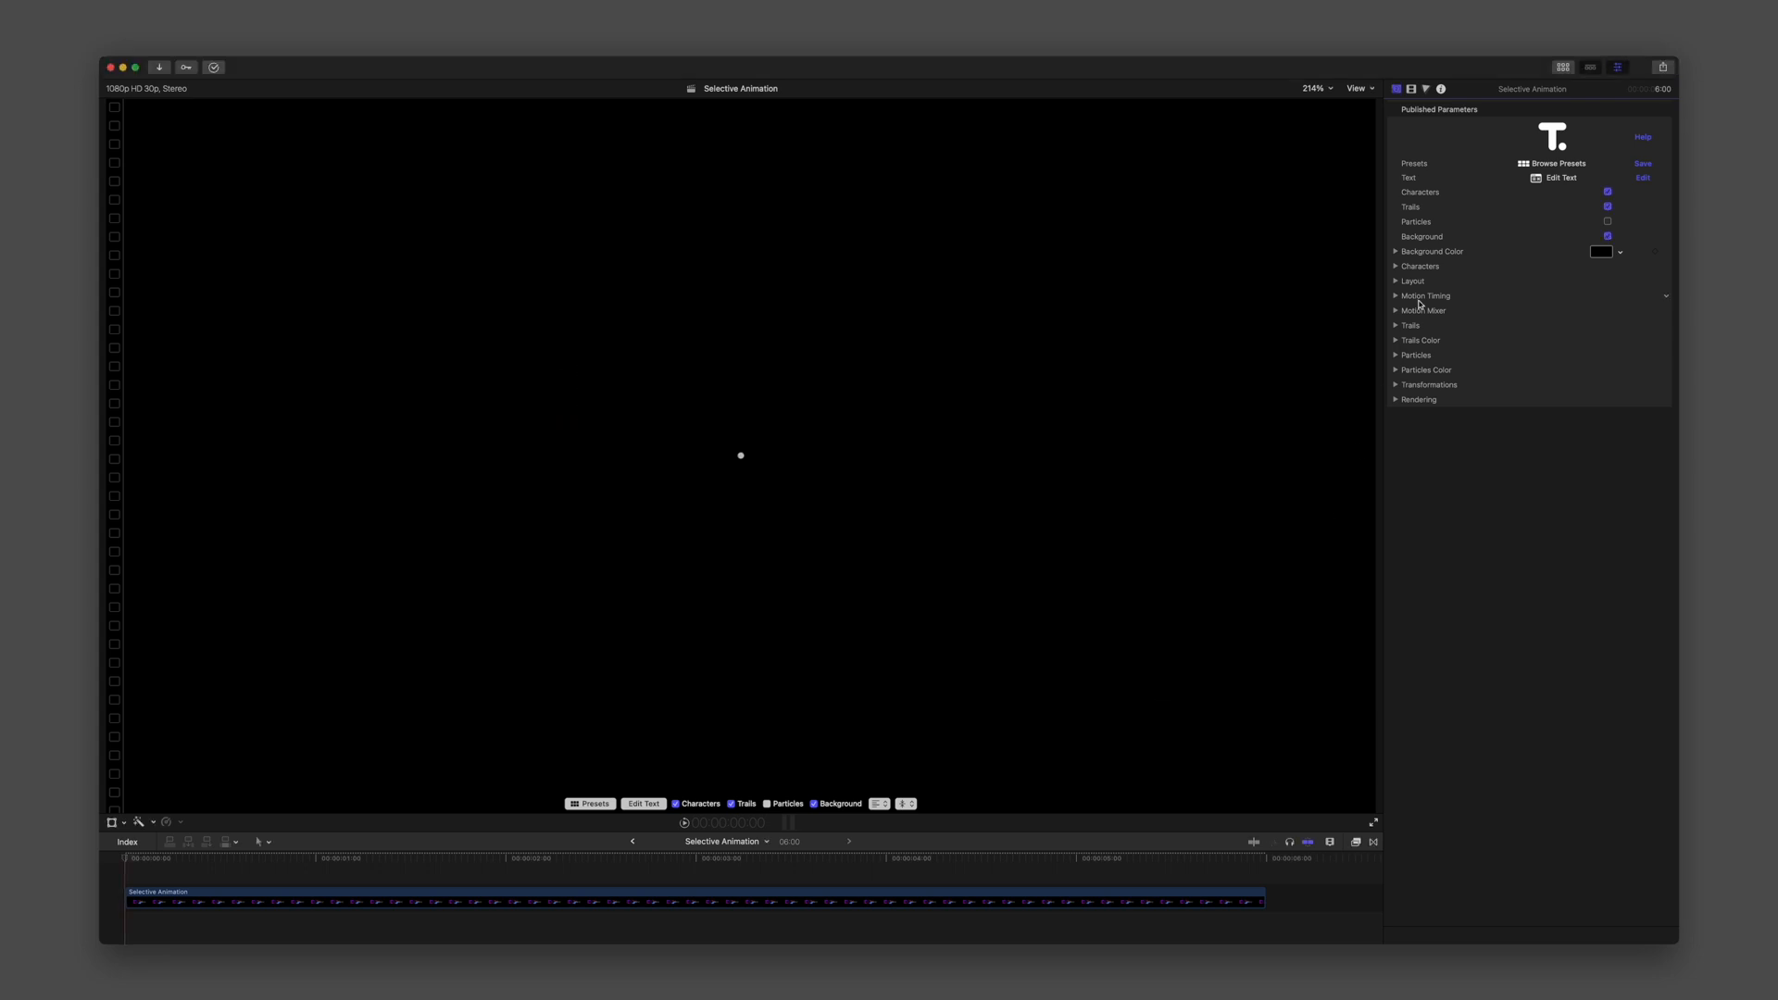
pyautogui.click(1396, 296)
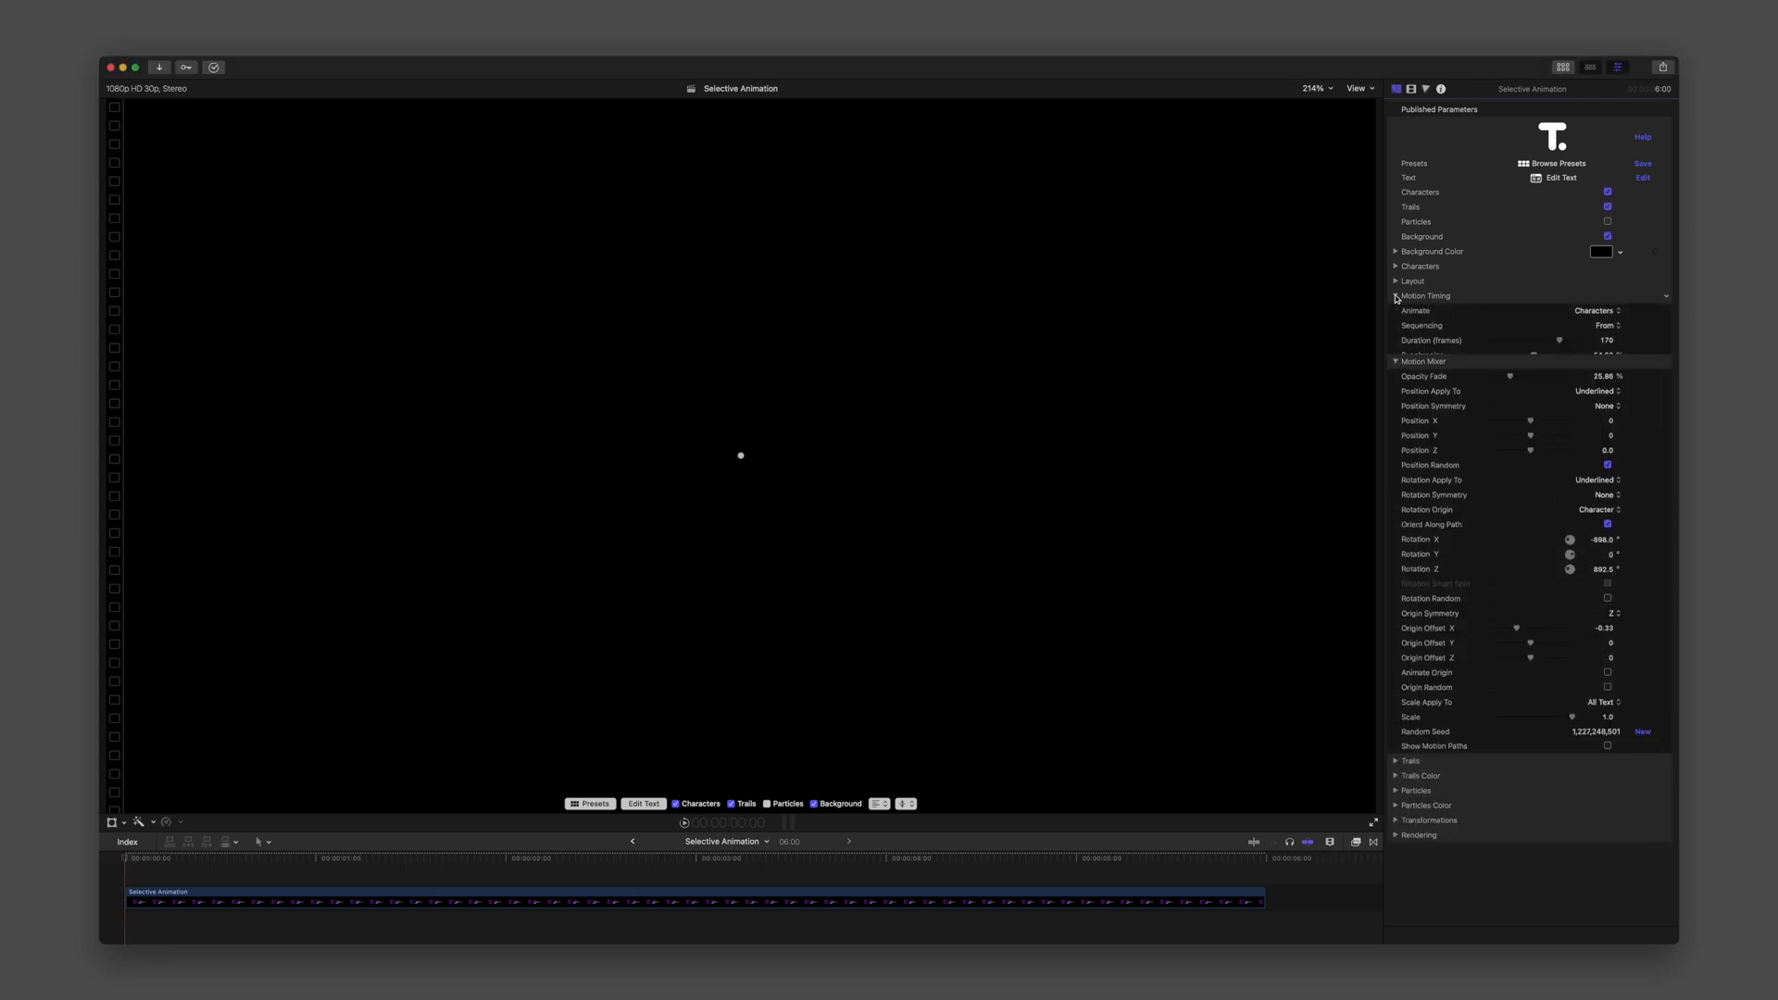
pyautogui.click(1424, 297)
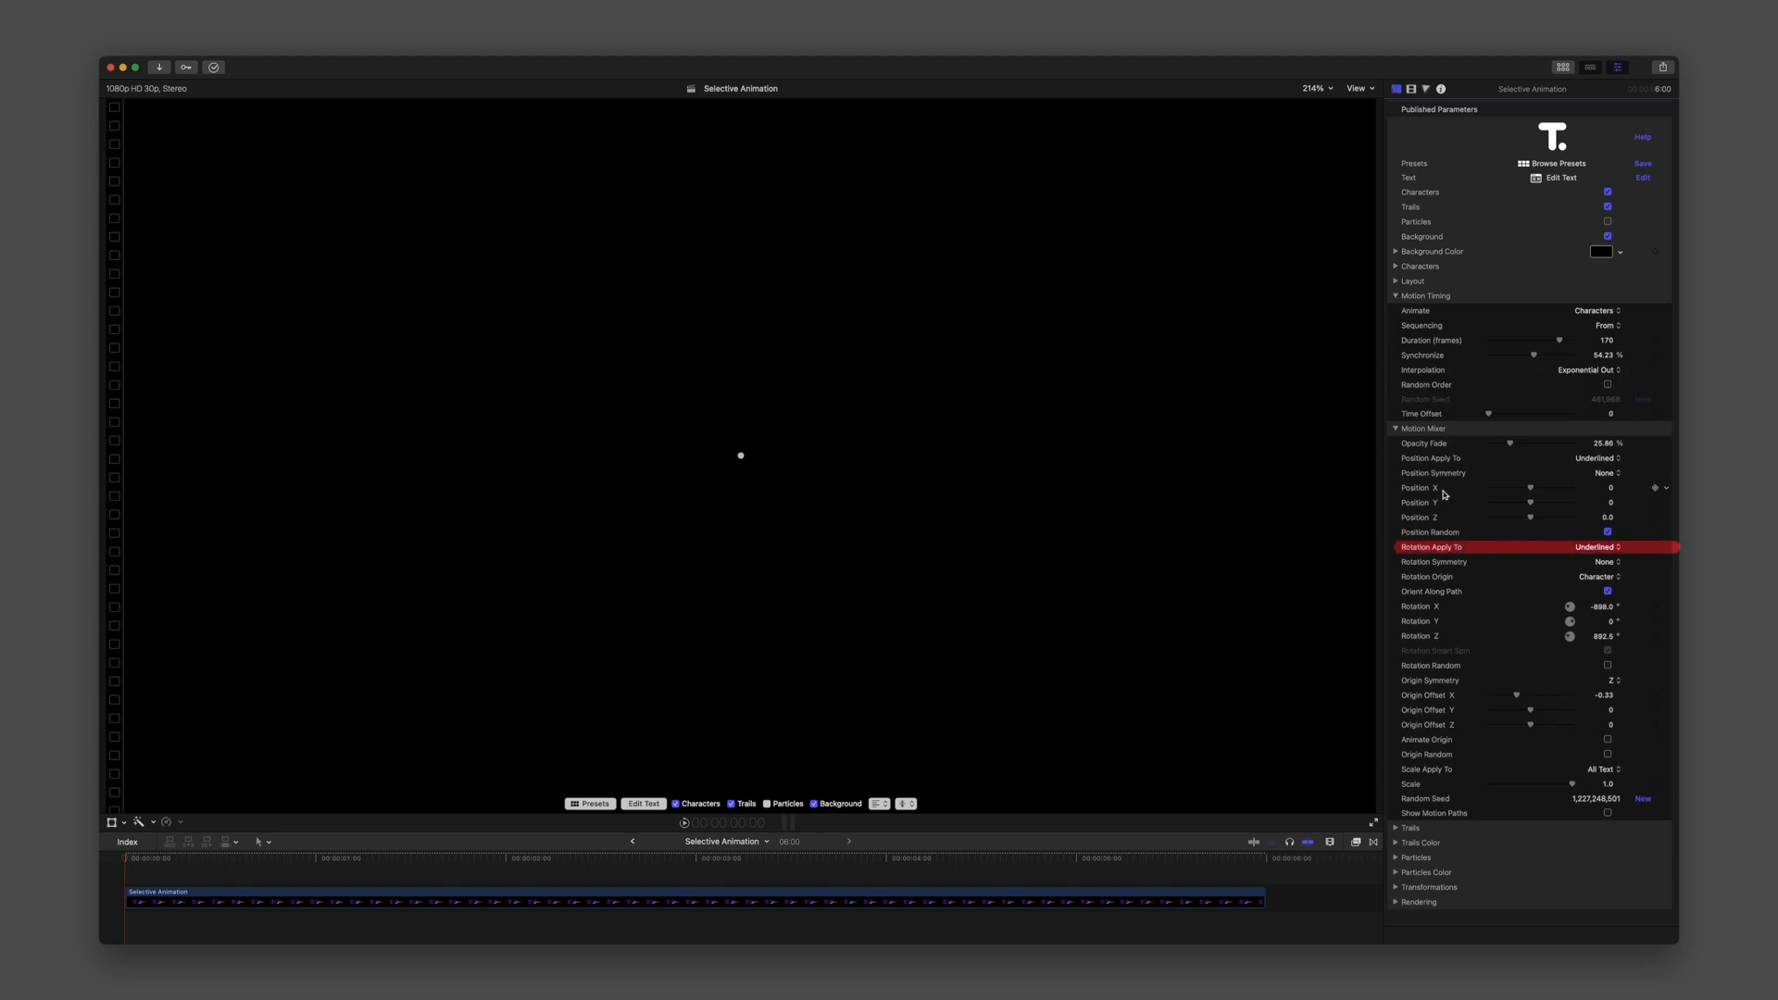
pyautogui.click(1596, 547)
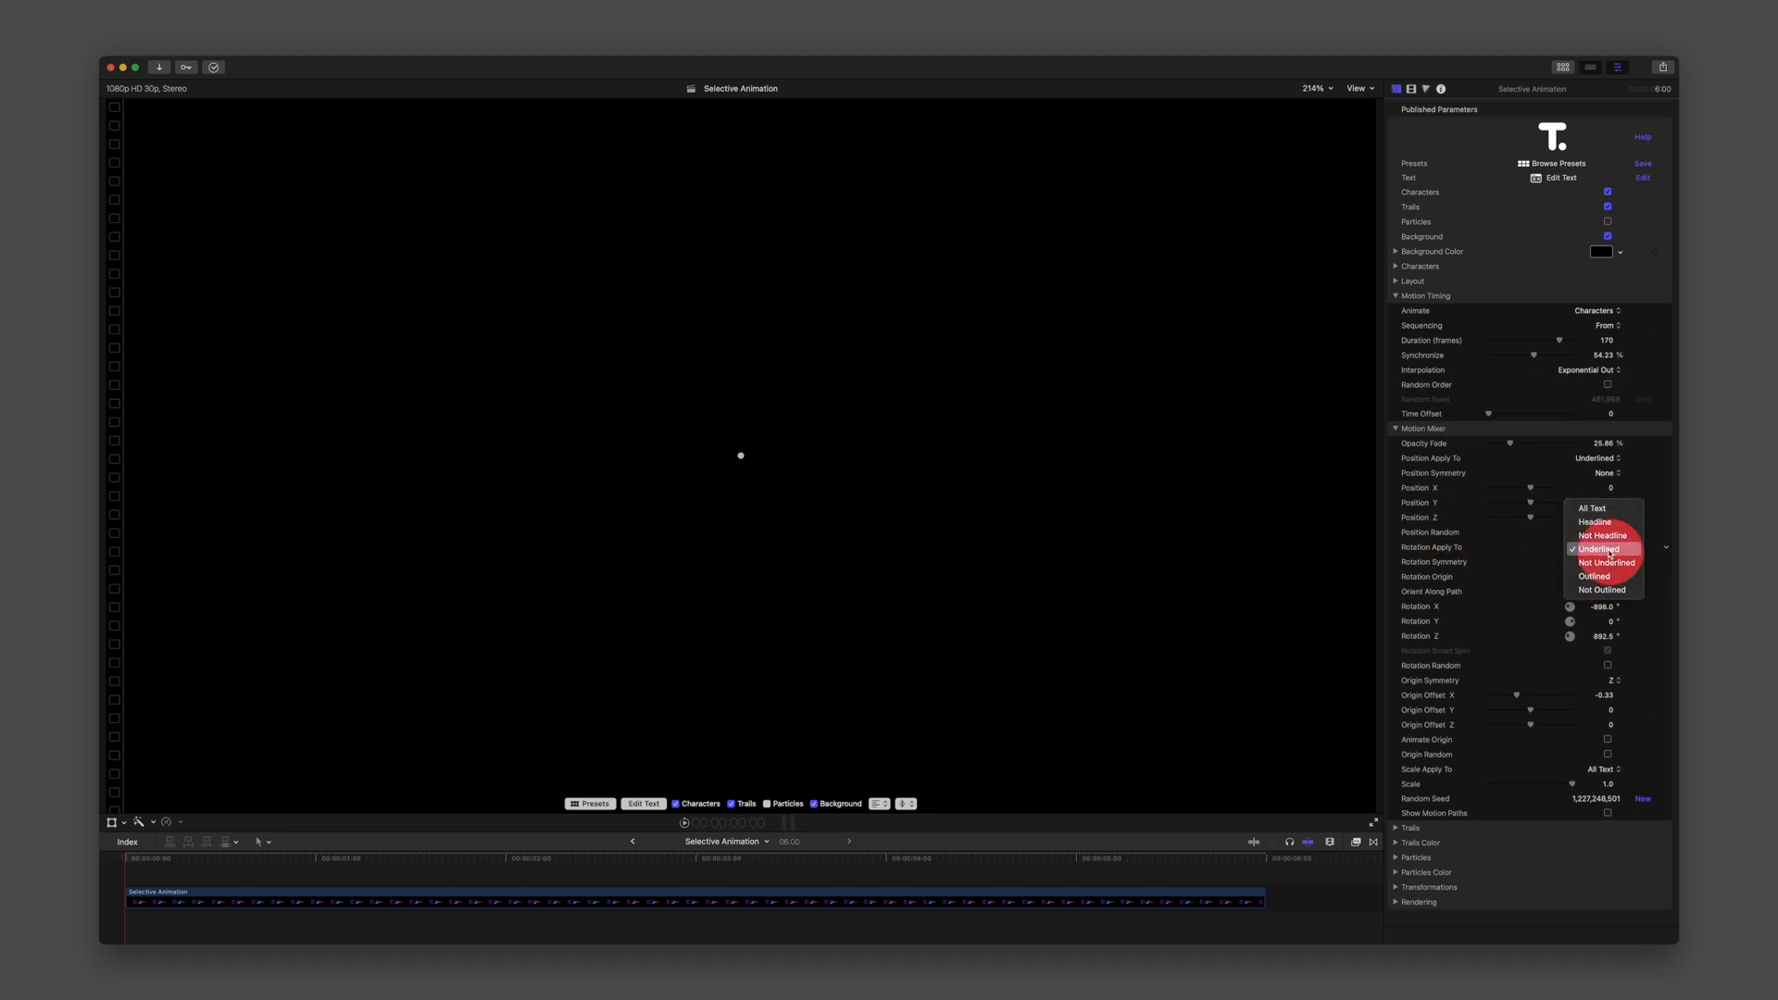
pyautogui.click(1597, 549)
pyautogui.write('0')
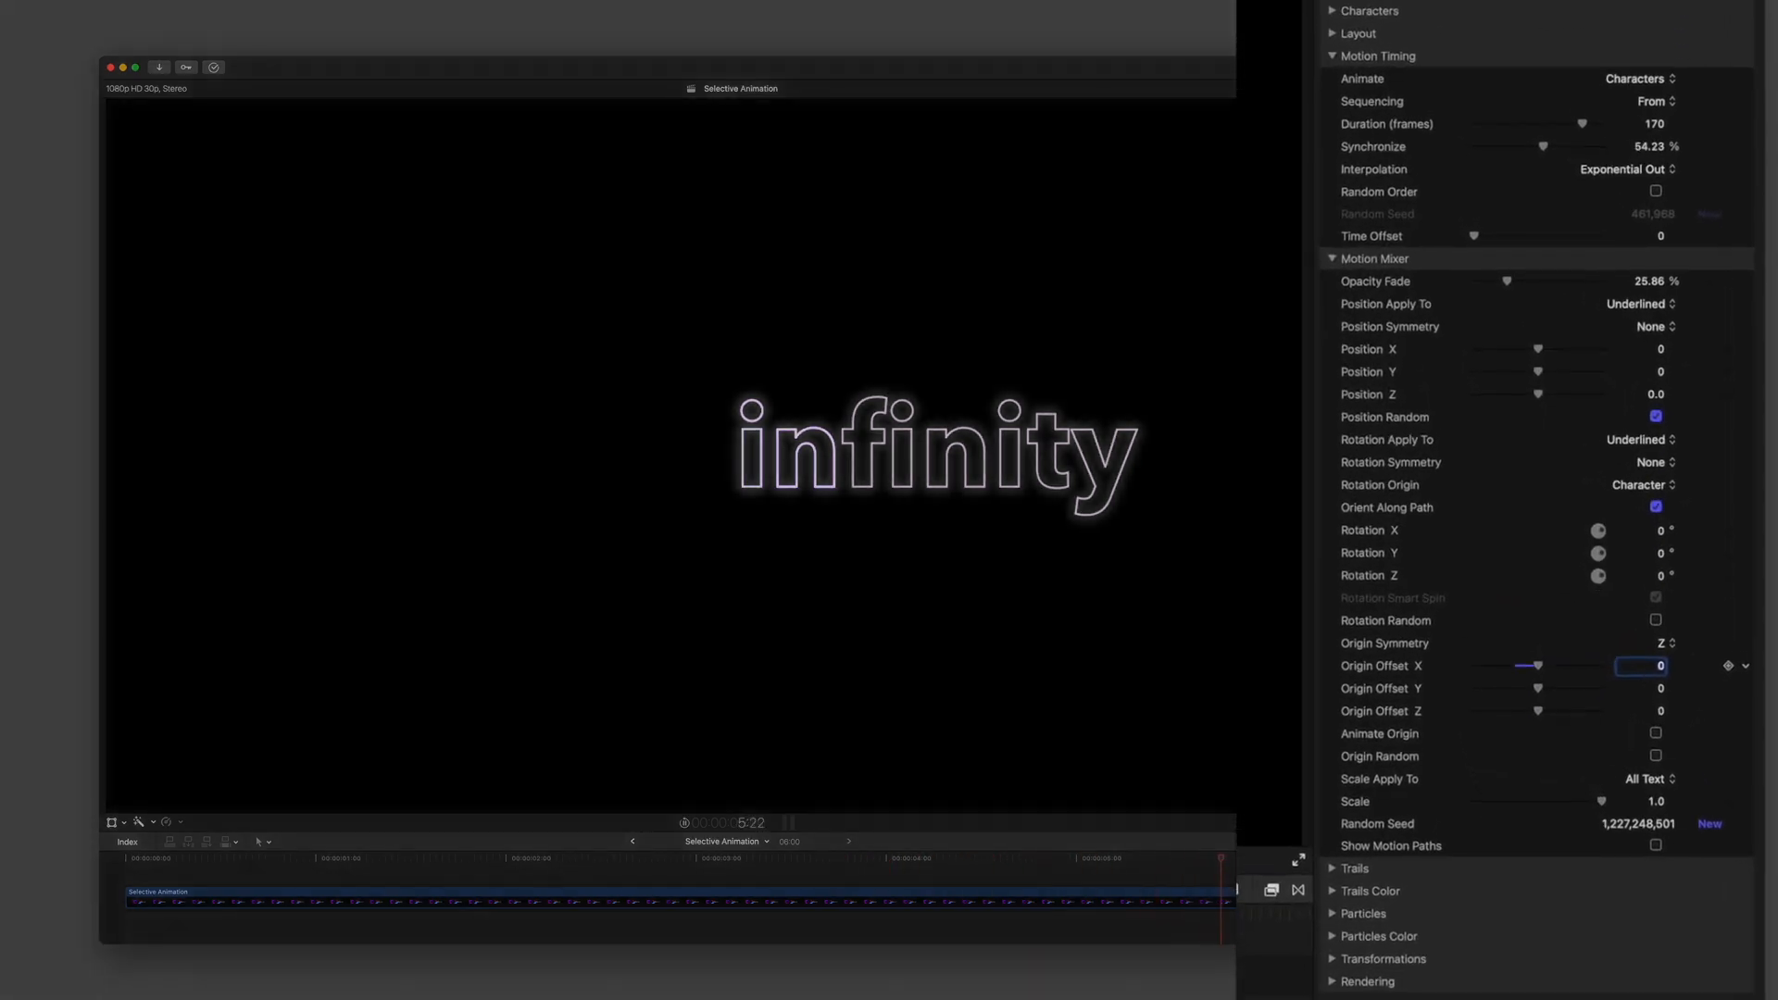
pyautogui.moveTo(1459, 881)
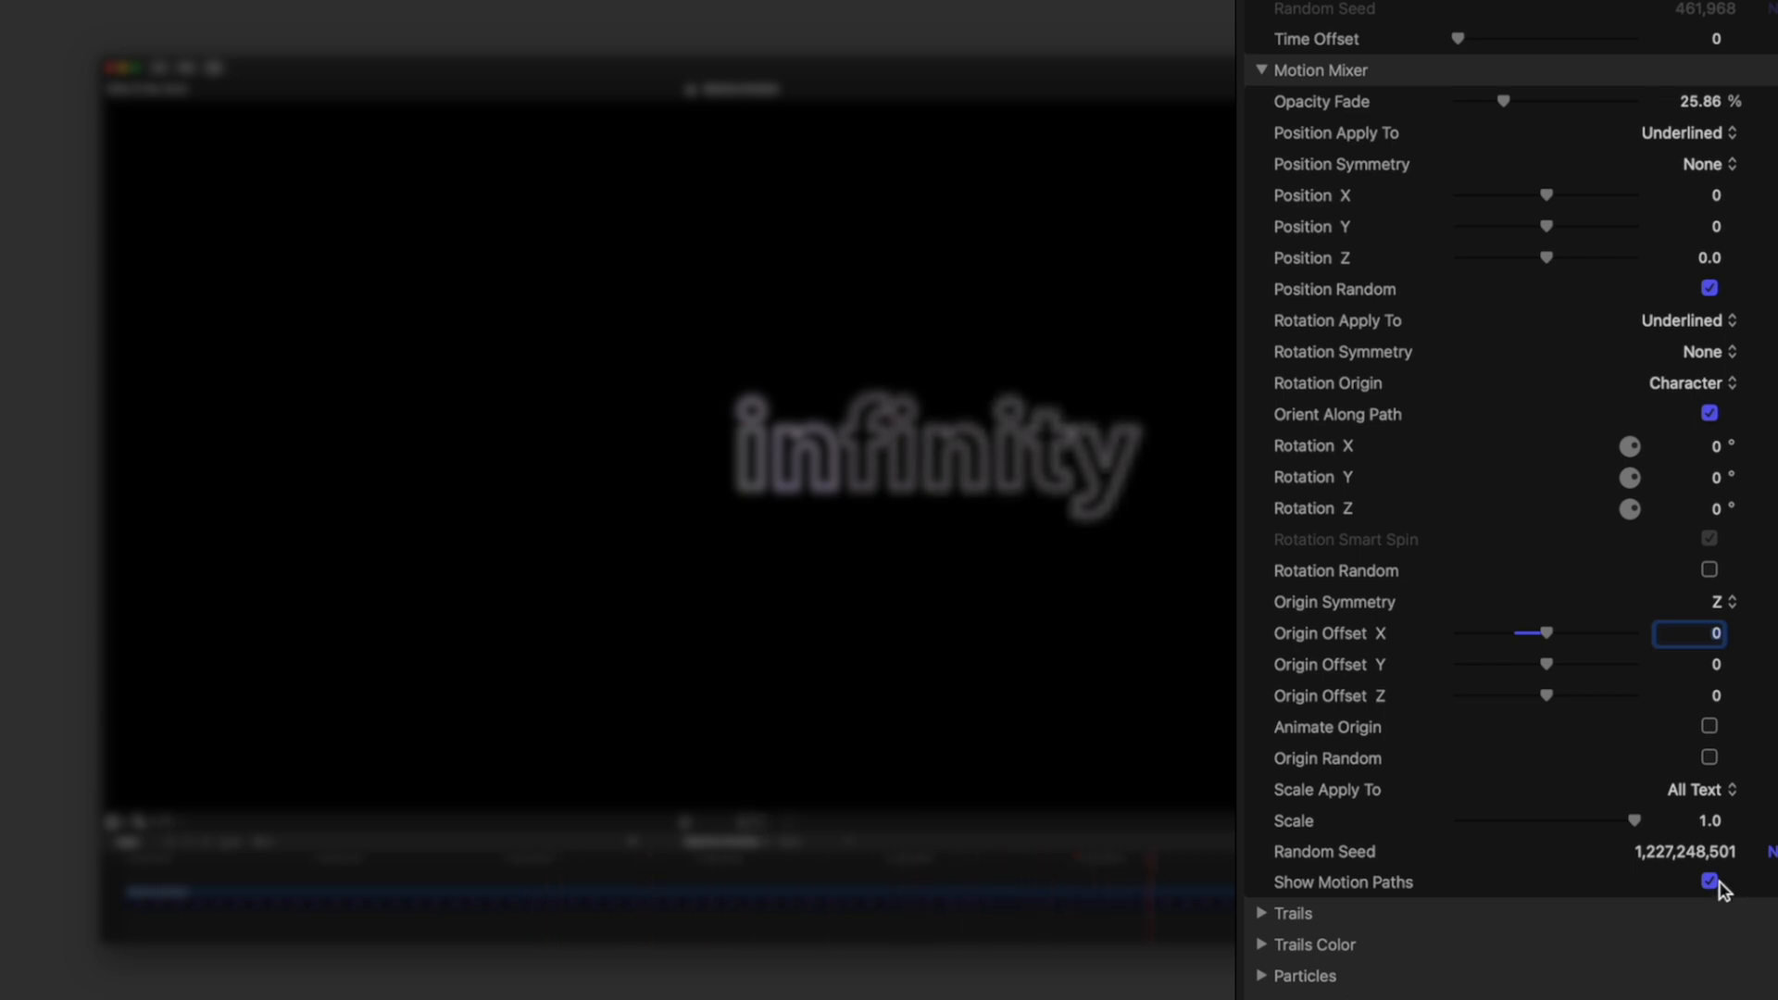
# Turn Show Motion Paths off and back on for the Selective Animation infinity title.
pyautogui.click(1708, 882)
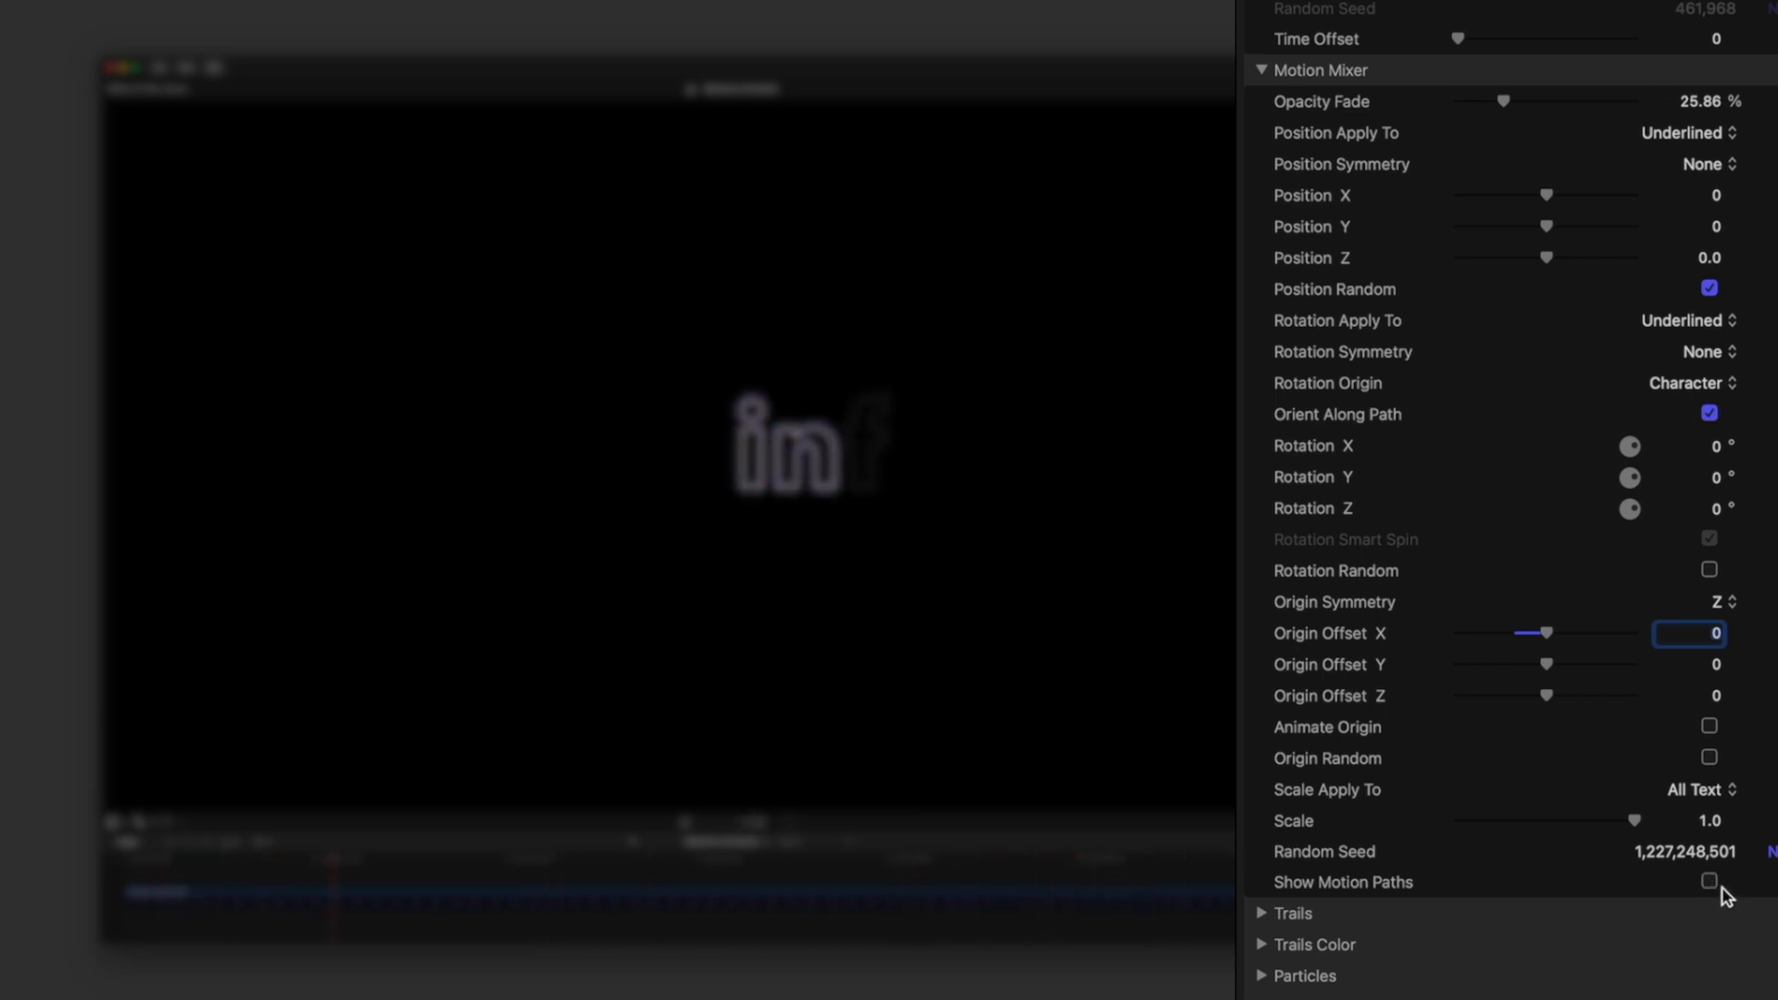
pyautogui.click(1708, 881)
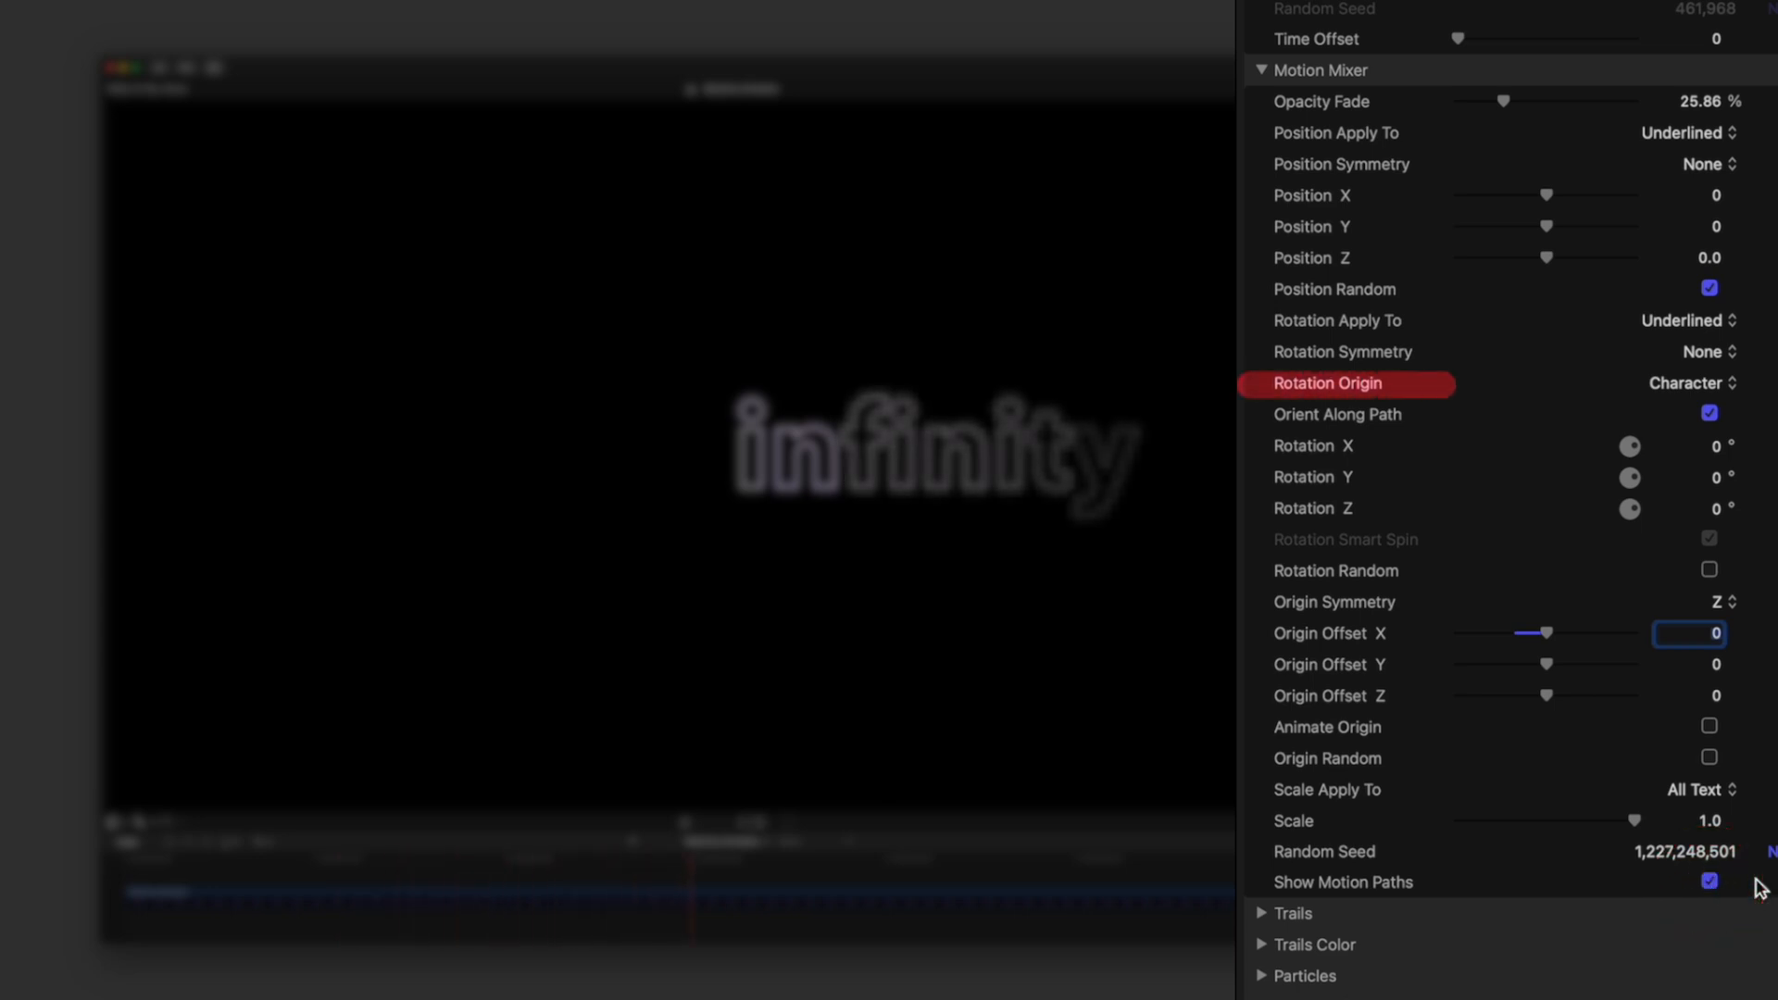